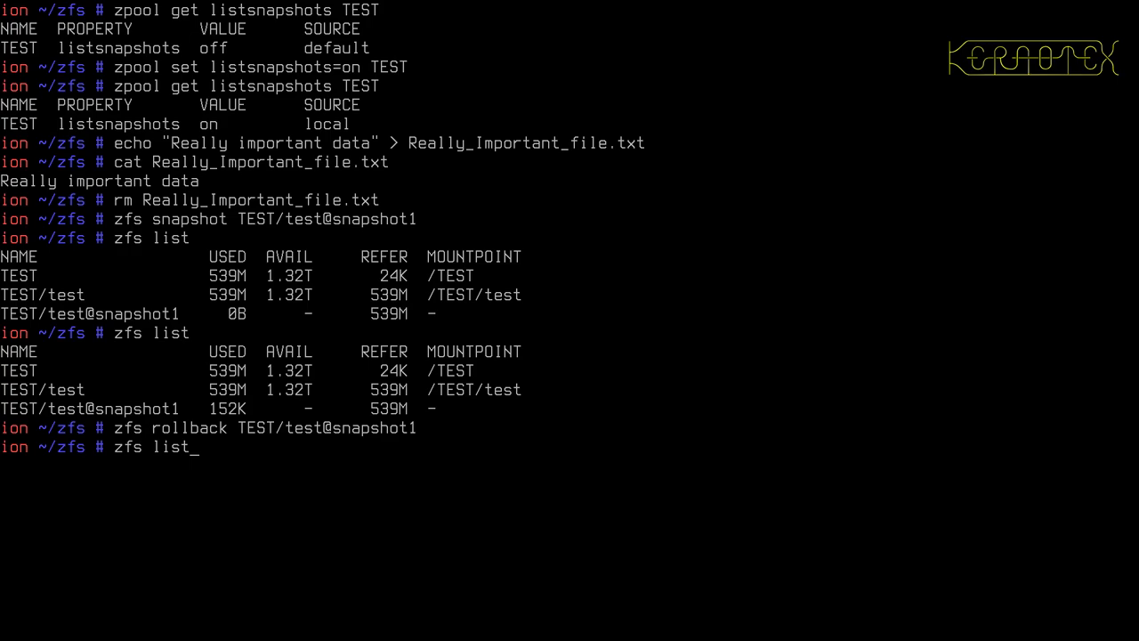
List datasets after the rollback, then ls -l and cat Really_Important_File.txt to verify it is restored.
{"action": "key", "text": "Return"}
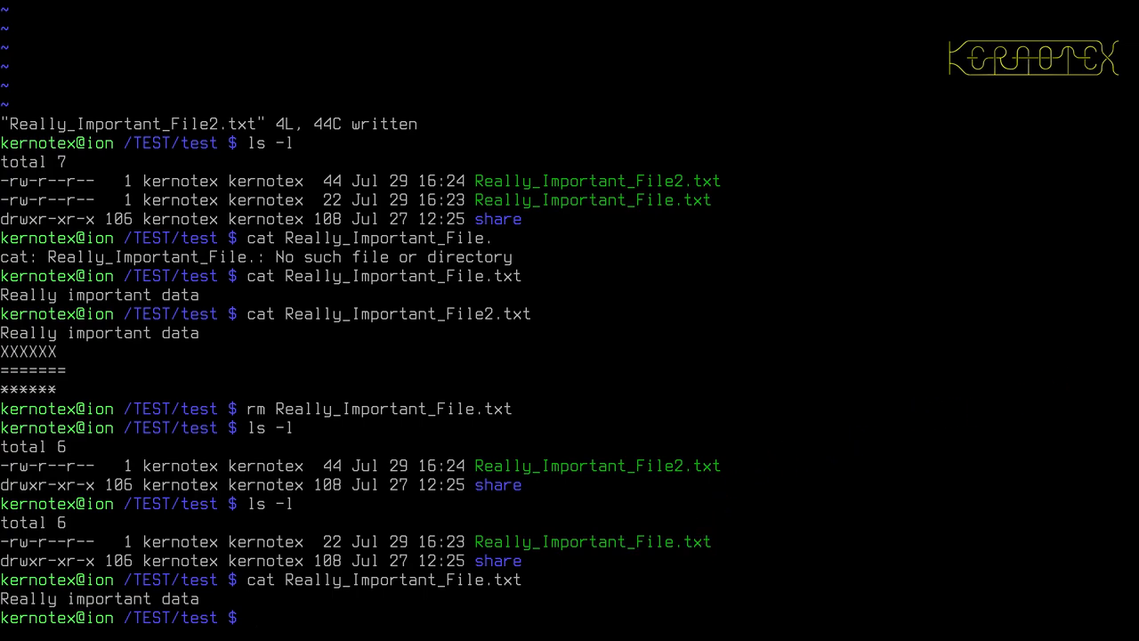
{"action": "type", "text": "ls -l"}
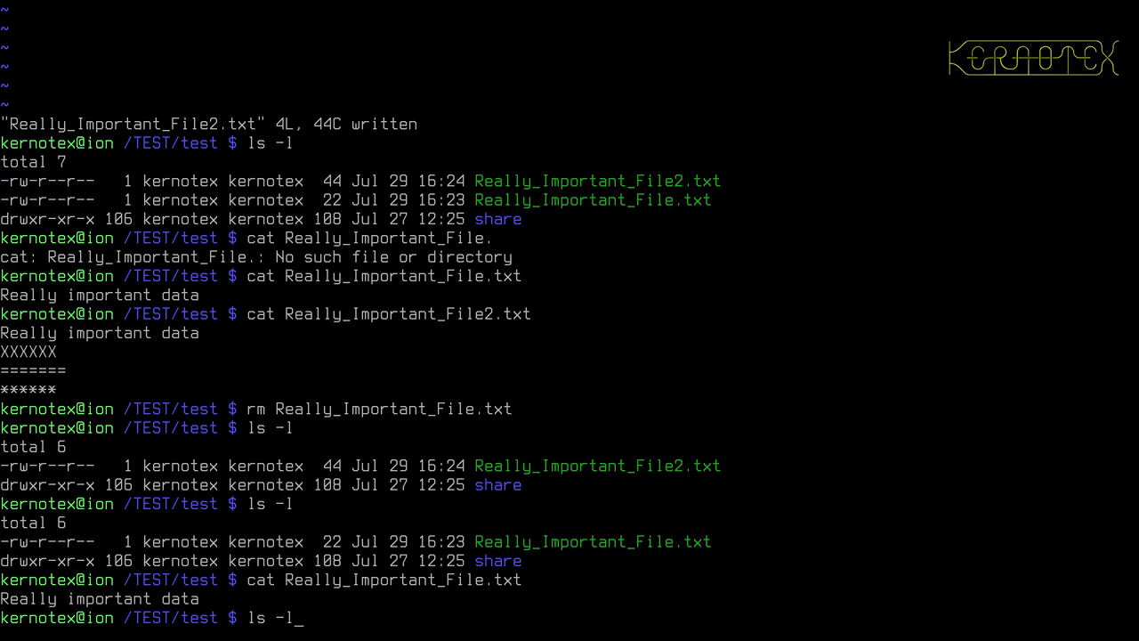
{"action": "type", "text": "cat Really_Important_File."}
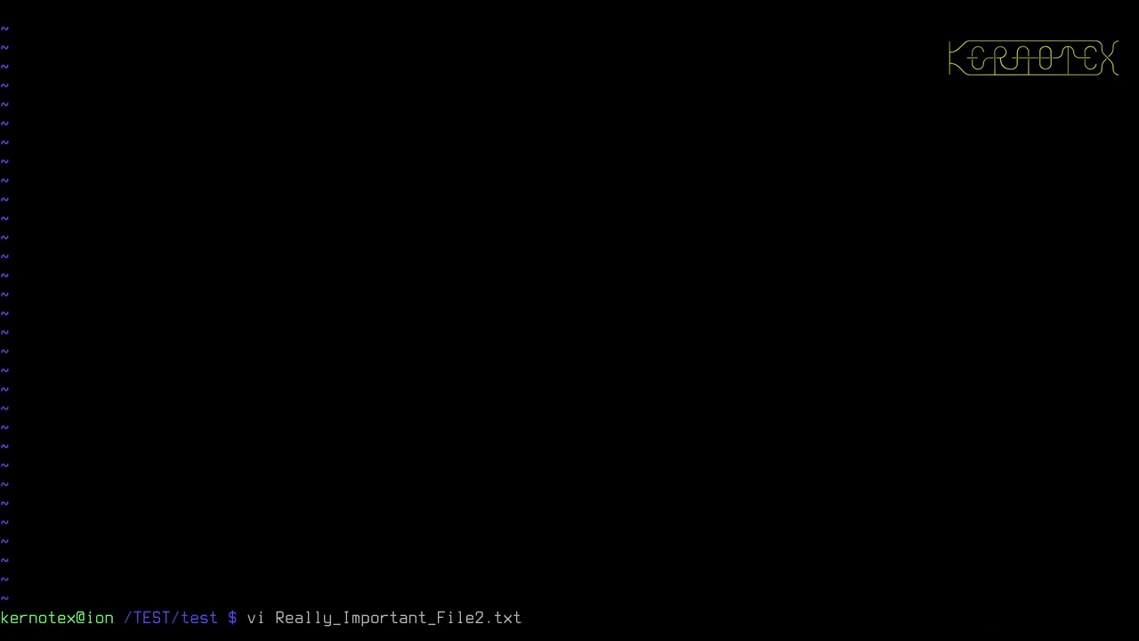
Copy the file to Really_Important_File2.txt, add a few sdfsdf lines in vi, save and list the directory.
{"action": "type", "text": "cp Really_Important_File.txt Really_Important_File2.txt"}
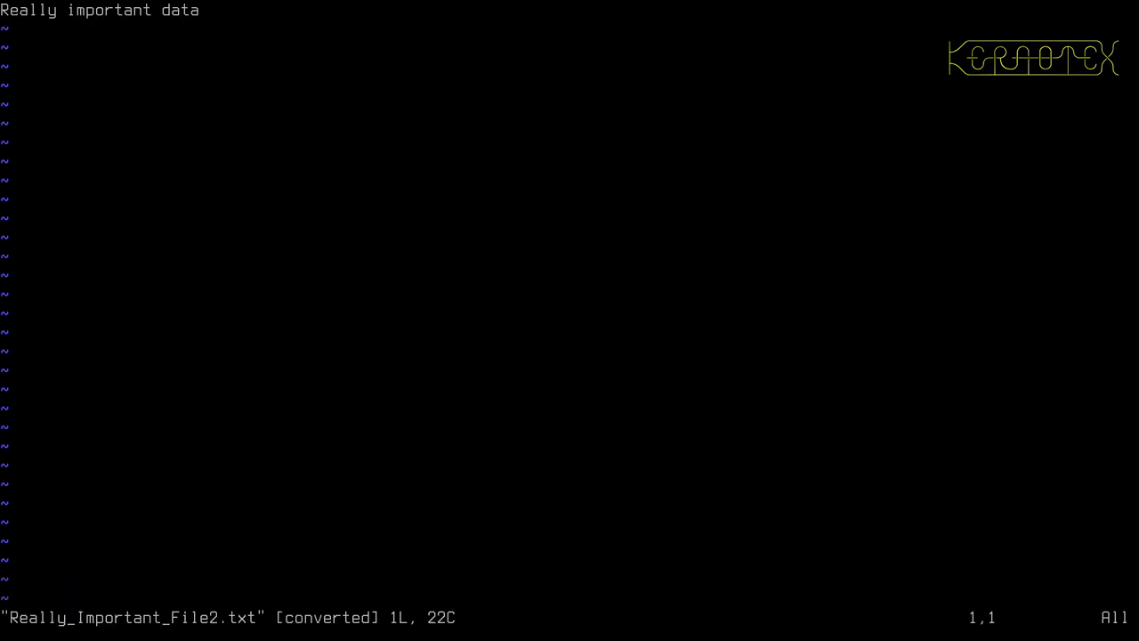
{"action": "type", "text": "sdfsdfsdf"}
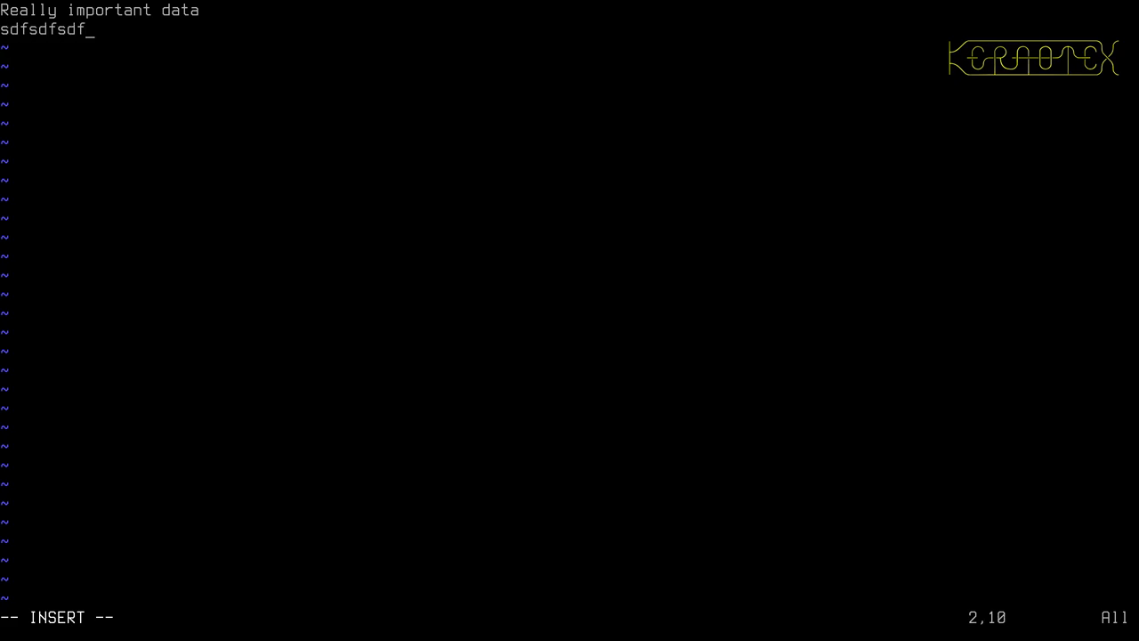
{"action": "type", "text": "sdfsdfsdf"}
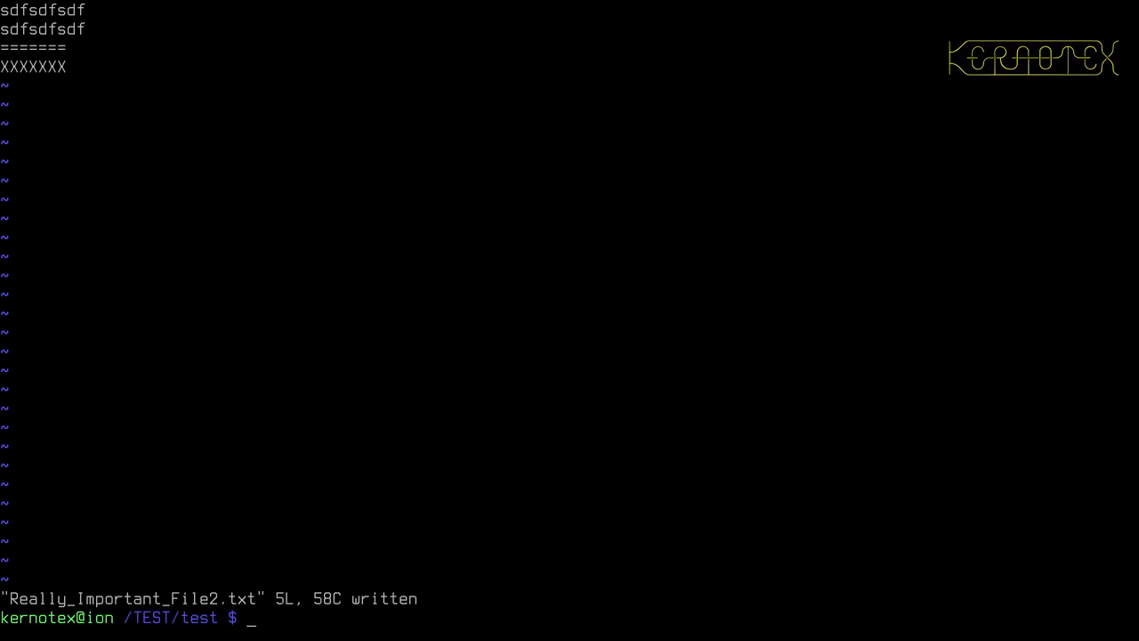
{"action": "type", "text": "ls -l"}
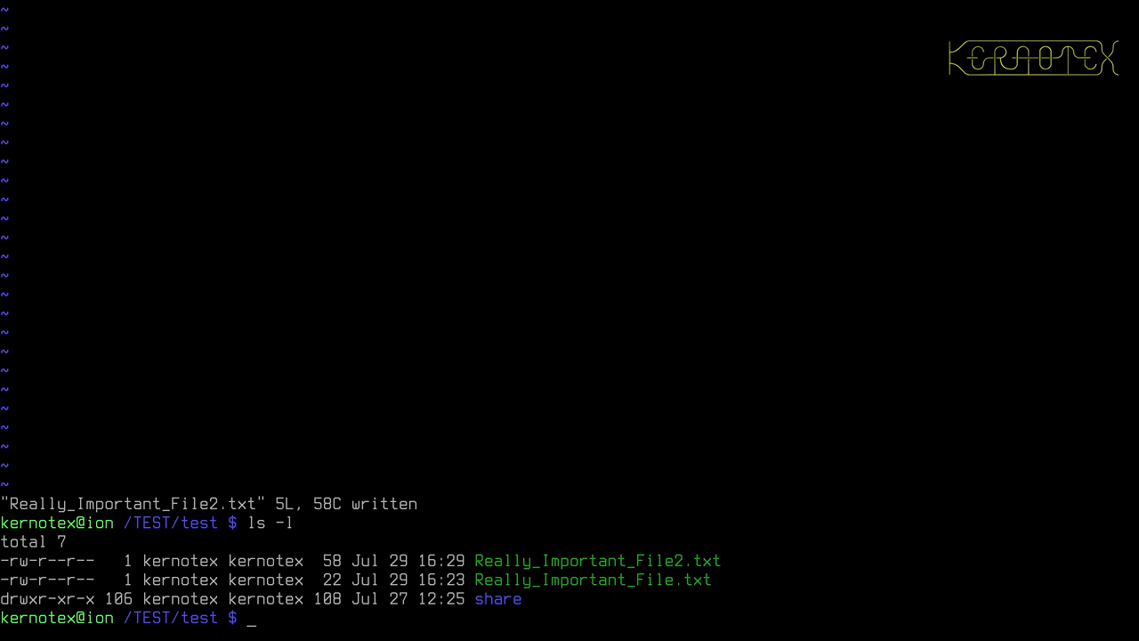
{"action": "mouse_move", "coordinate": [659, 590]}
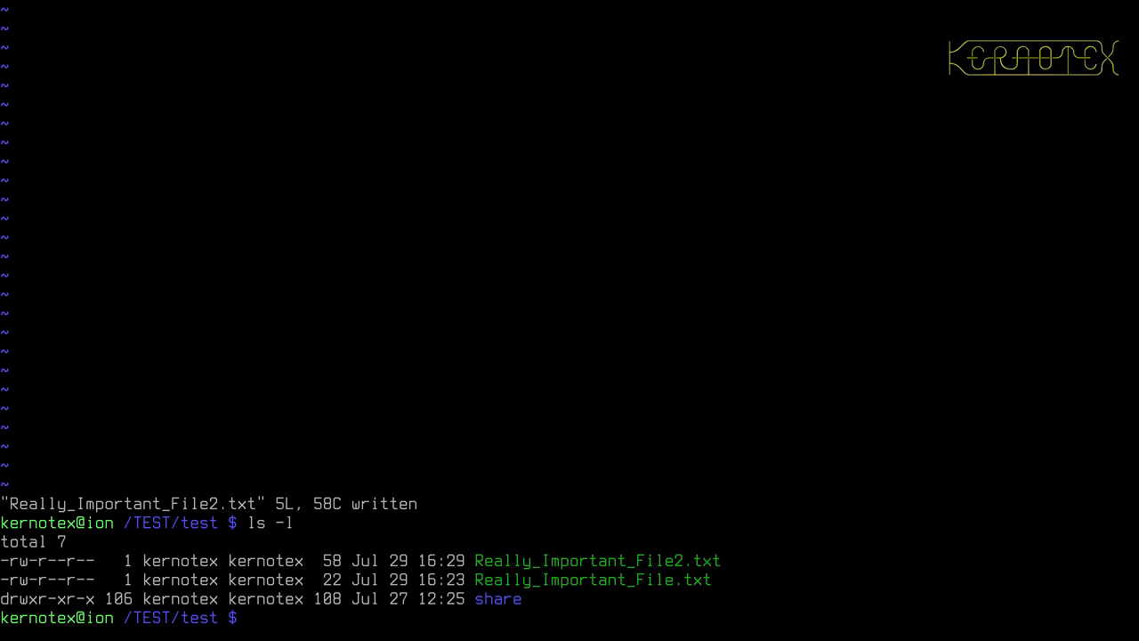
{"action": "mouse_move", "coordinate": [637, 566]}
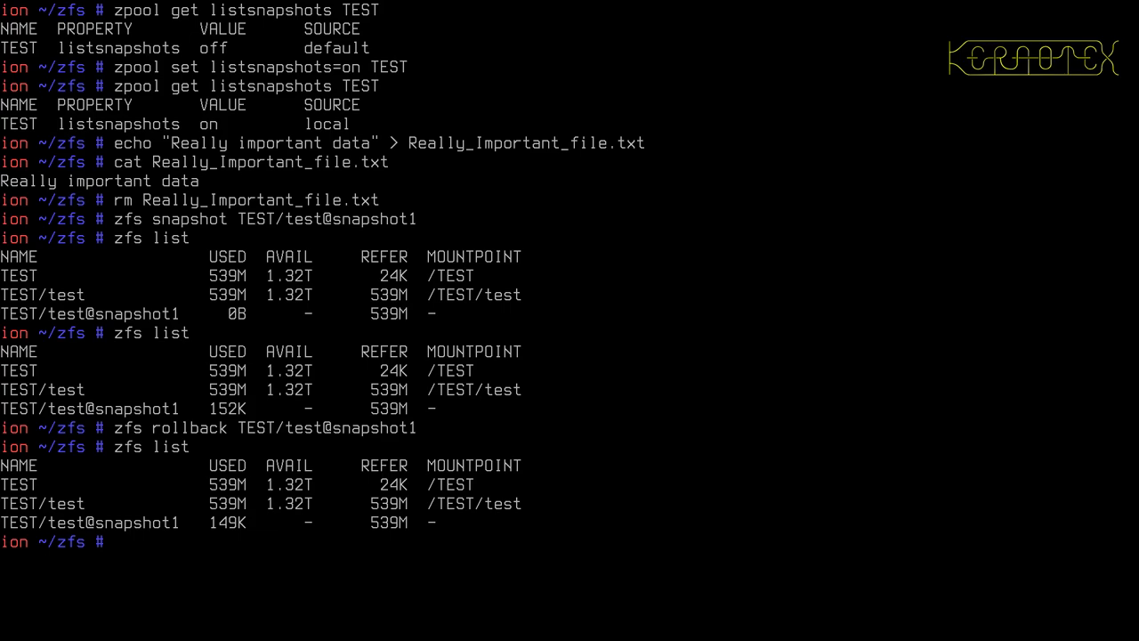
Create snapshot TEST/test@snapshot2 and run zfs list to see it.
{"action": "type", "text": "zfs rollback TEST/test@snapshot1"}
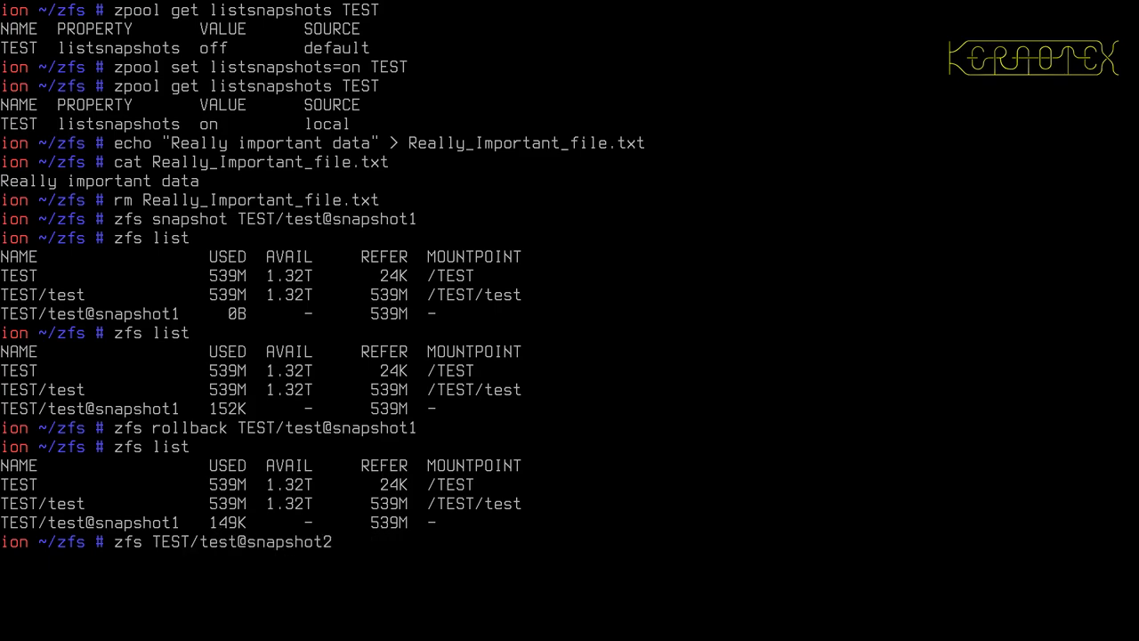
{"action": "type", "text": "snapshot_"}
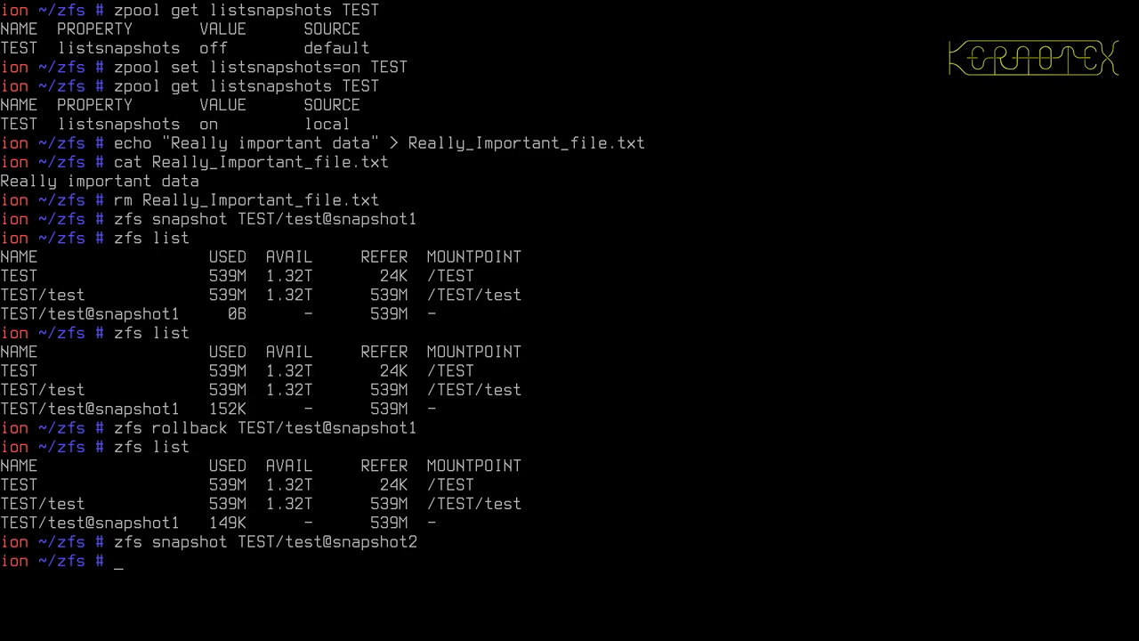
{"action": "type", "text": "zfs list"}
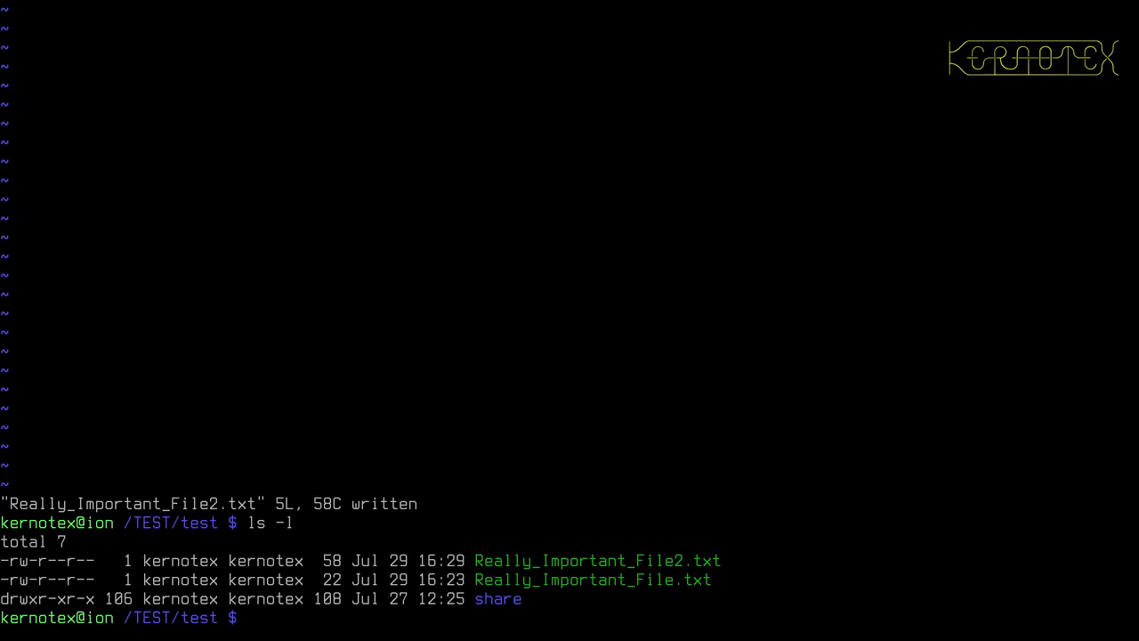
Delete Really_Important_File.txt from /TEST/test, then run zfs list.
{"action": "type", "text": "rm"}
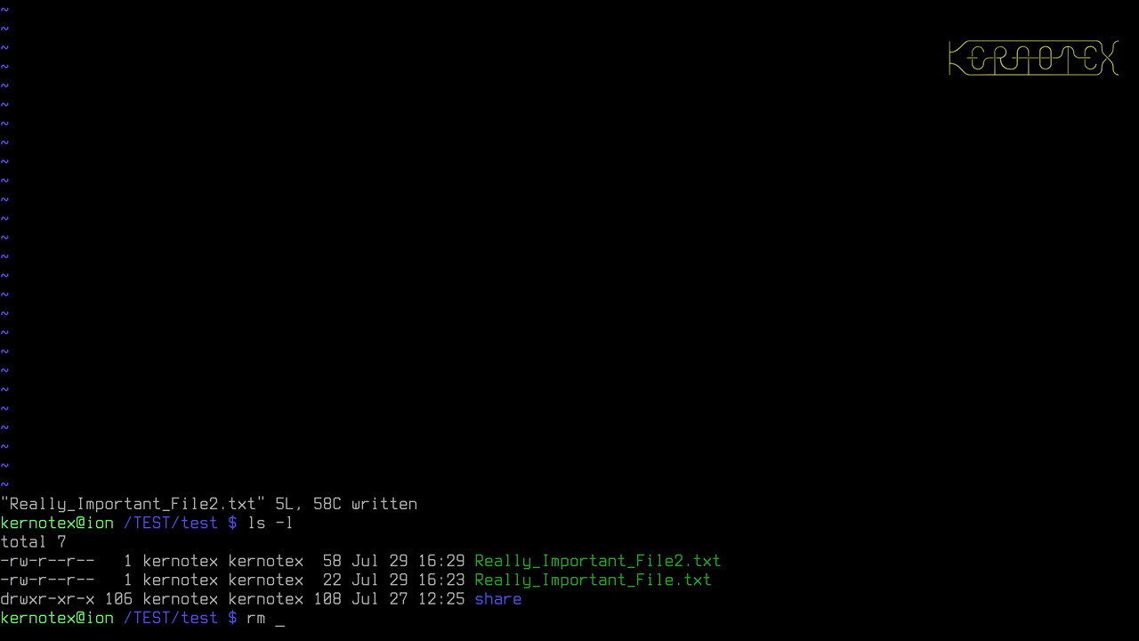
{"action": "type", "text": "R"}
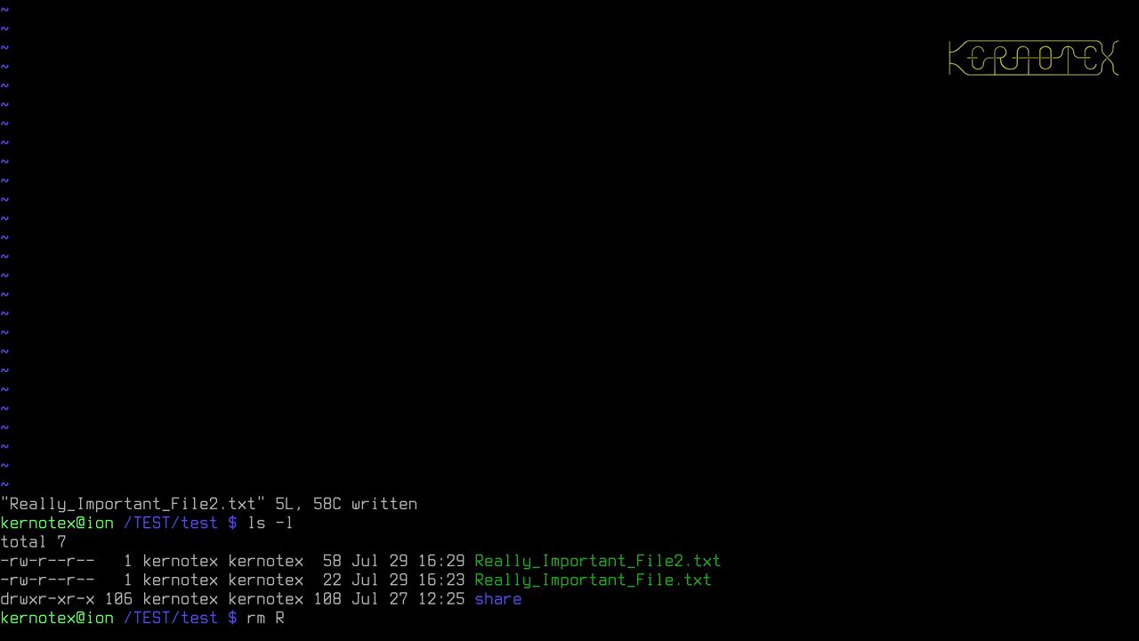
{"action": "type", "text": "eally_Important_File.txt"}
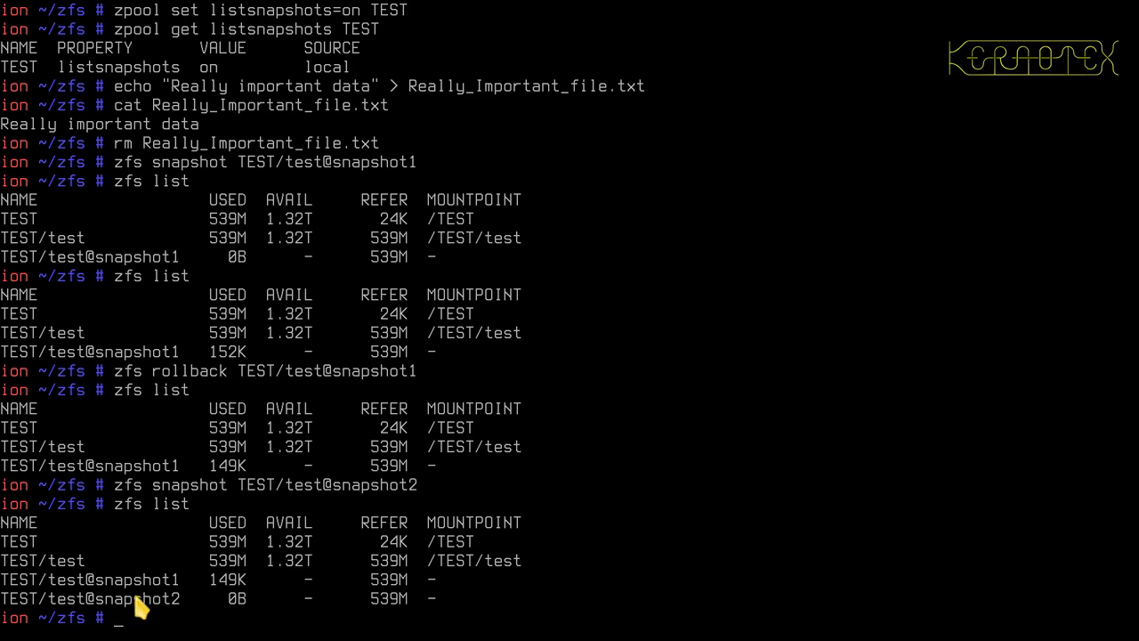
{"action": "mouse_move", "coordinate": [221, 605]}
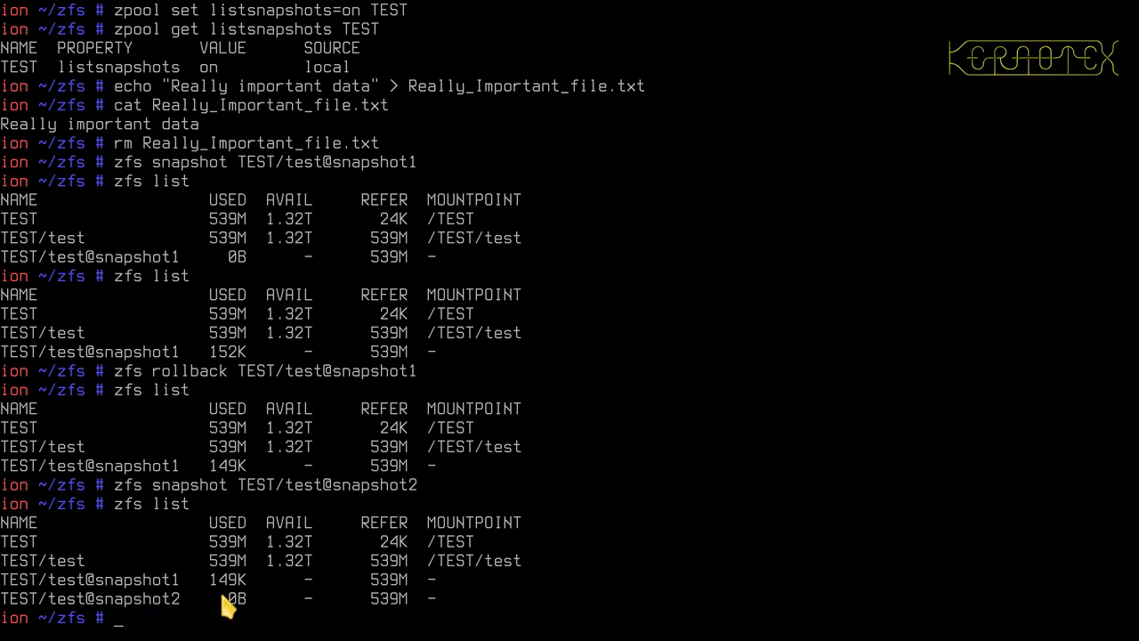
{"action": "mouse_move", "coordinate": [240, 609]}
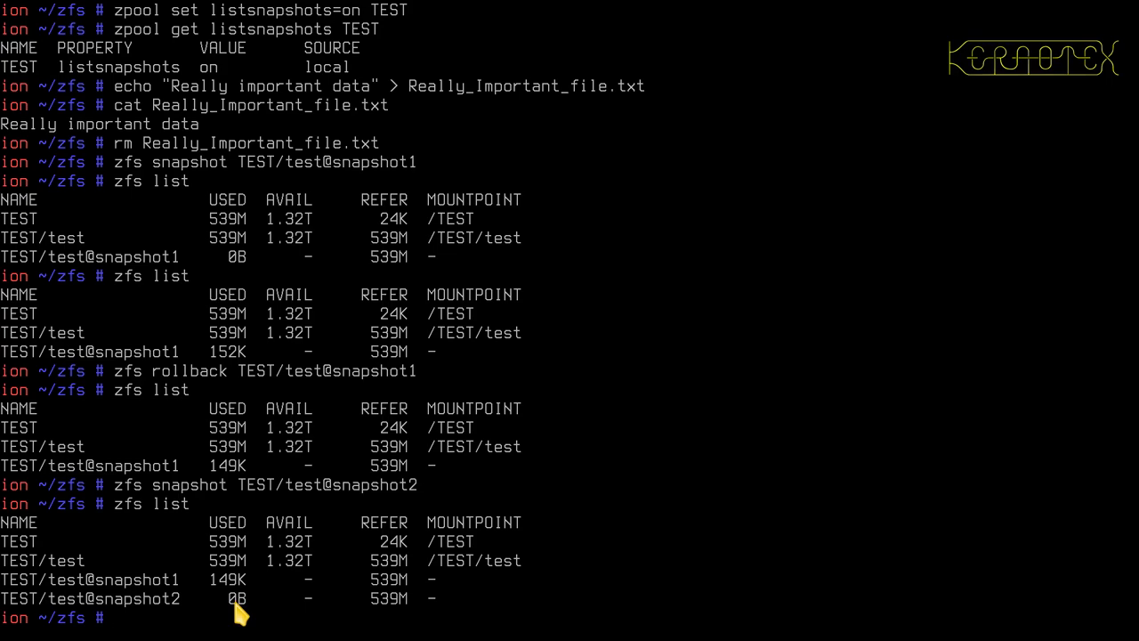
{"action": "mouse_move", "coordinate": [160, 612]}
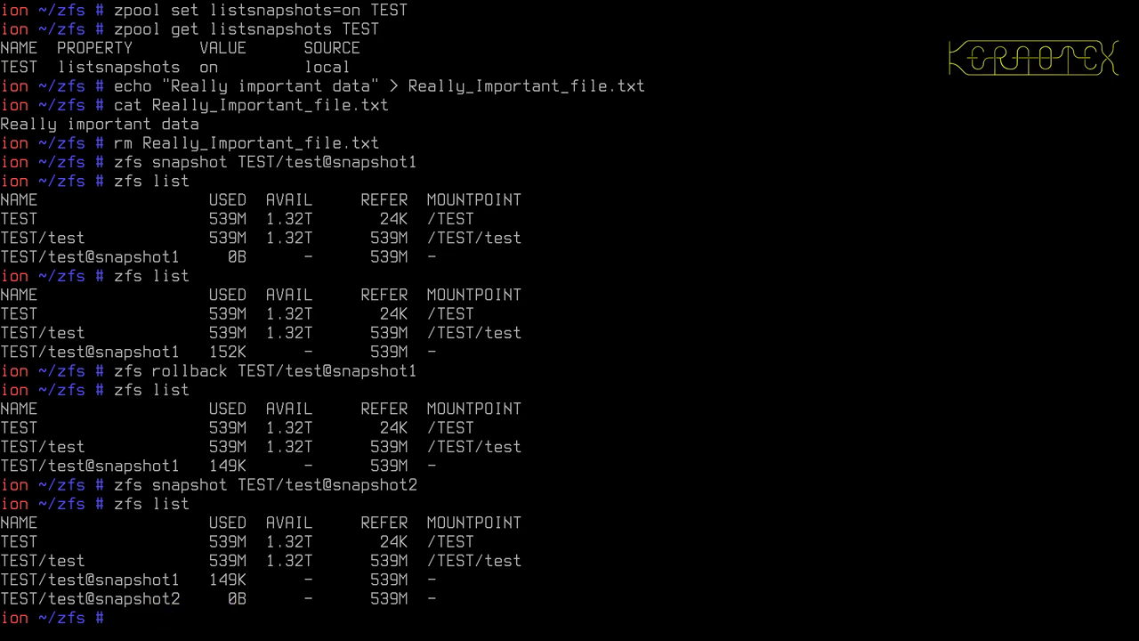
{"action": "type", "text": "zfs list"}
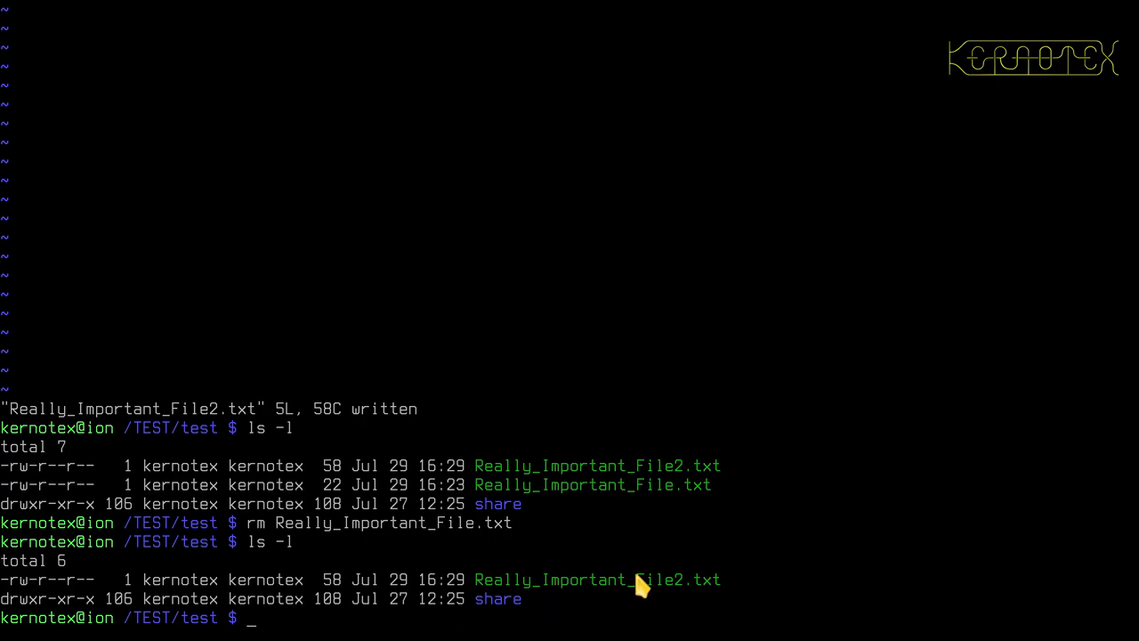
{"action": "mouse_move", "coordinate": [727, 501]}
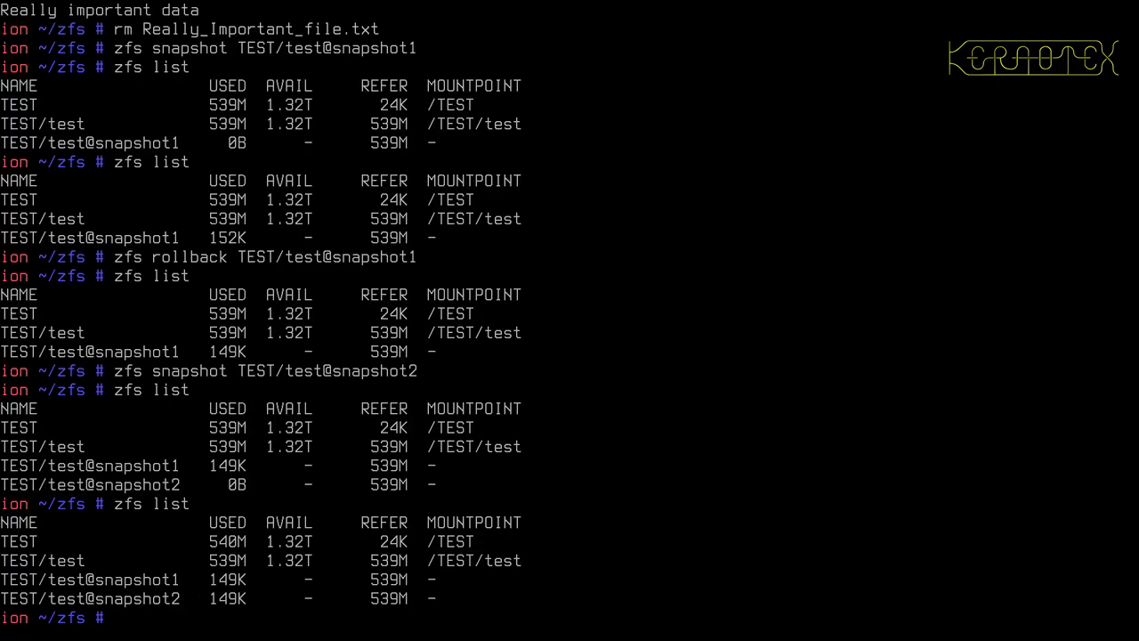
{"action": "mouse_move", "coordinate": [207, 619]}
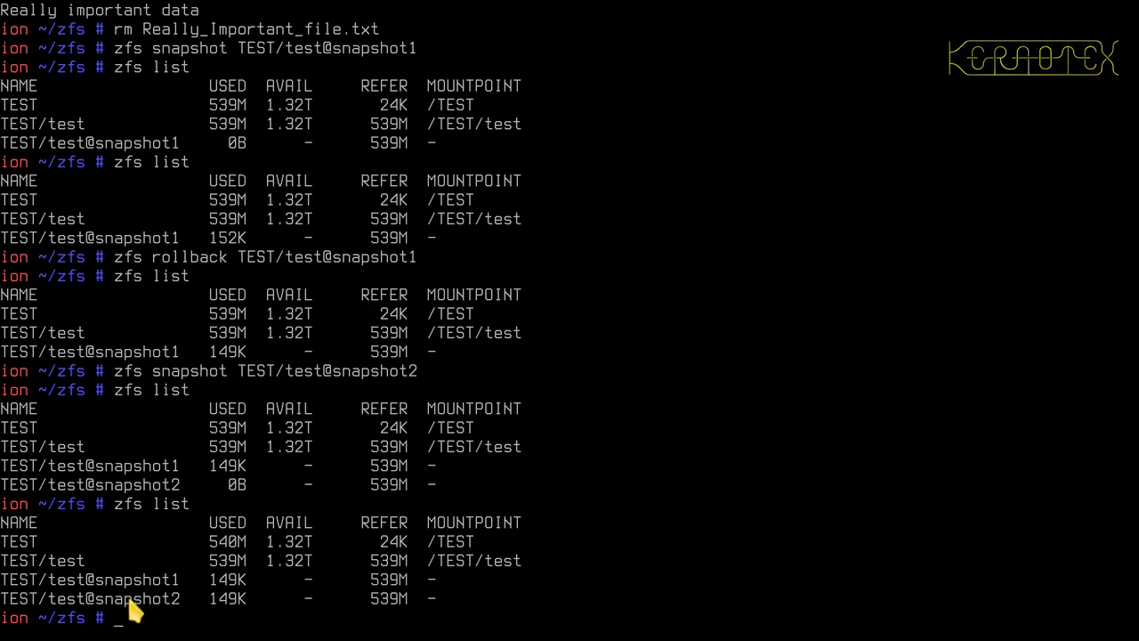
{"action": "mouse_move", "coordinate": [309, 583]}
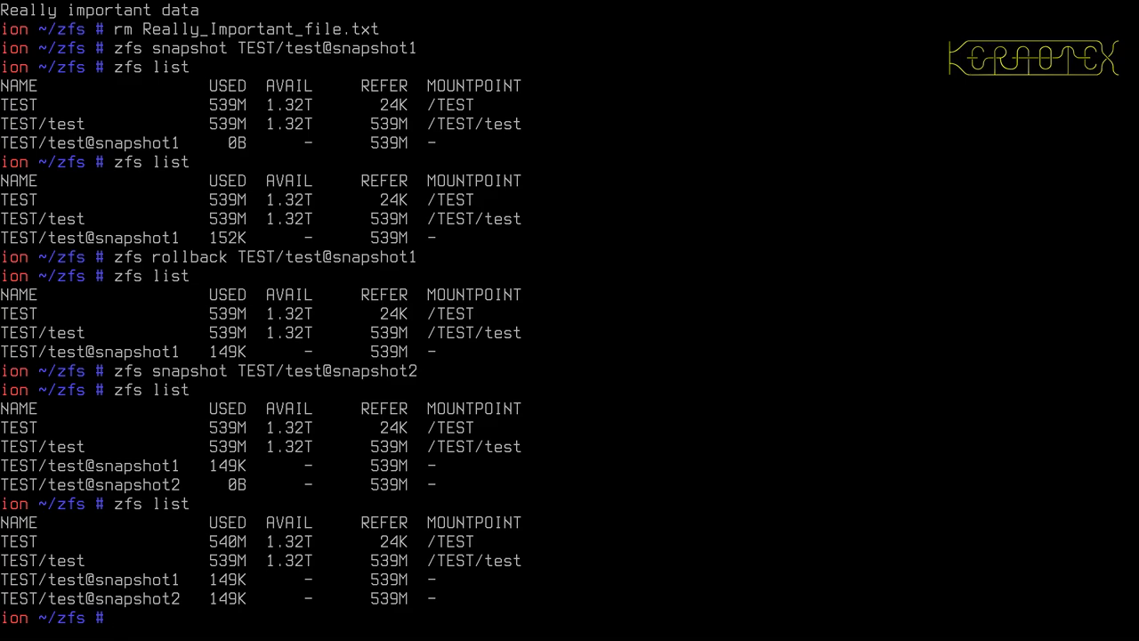
Clone TEST/test@snapshot1 into a new dataset TEST/test-old and list the datasets.
{"action": "type", "text": "zfs"}
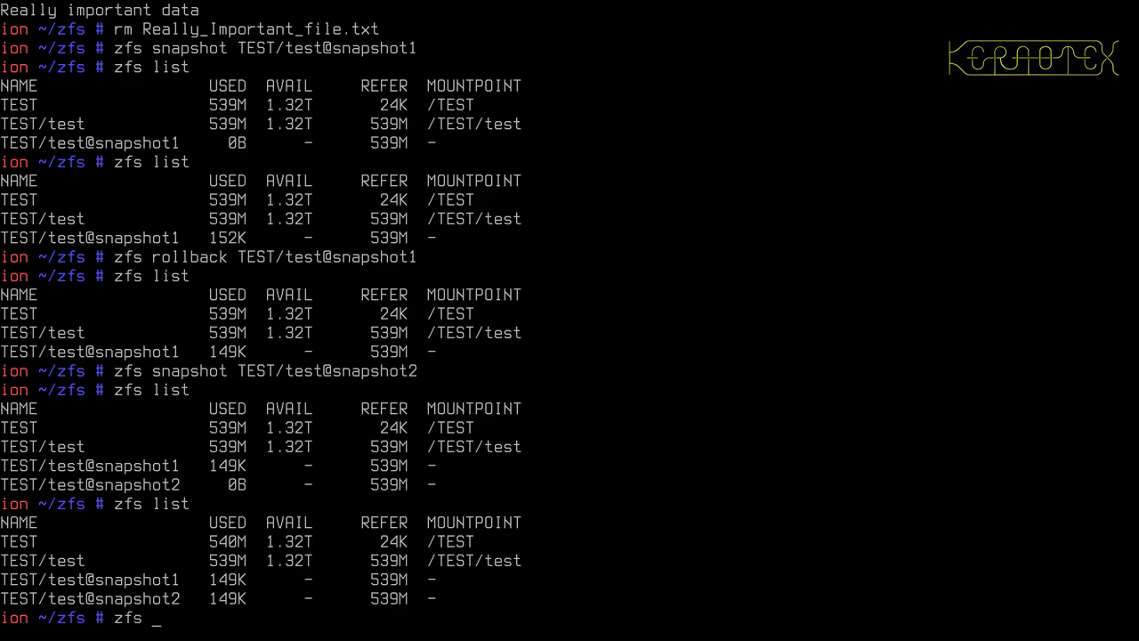
{"action": "type", "text": "clo"}
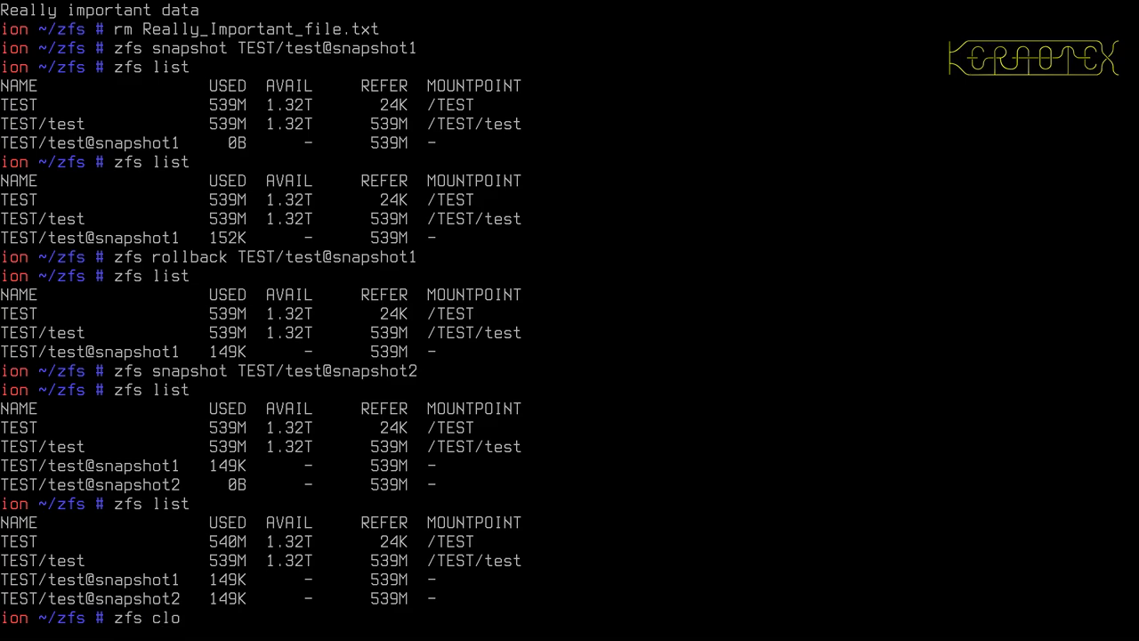
{"action": "type", "text": "ne"}
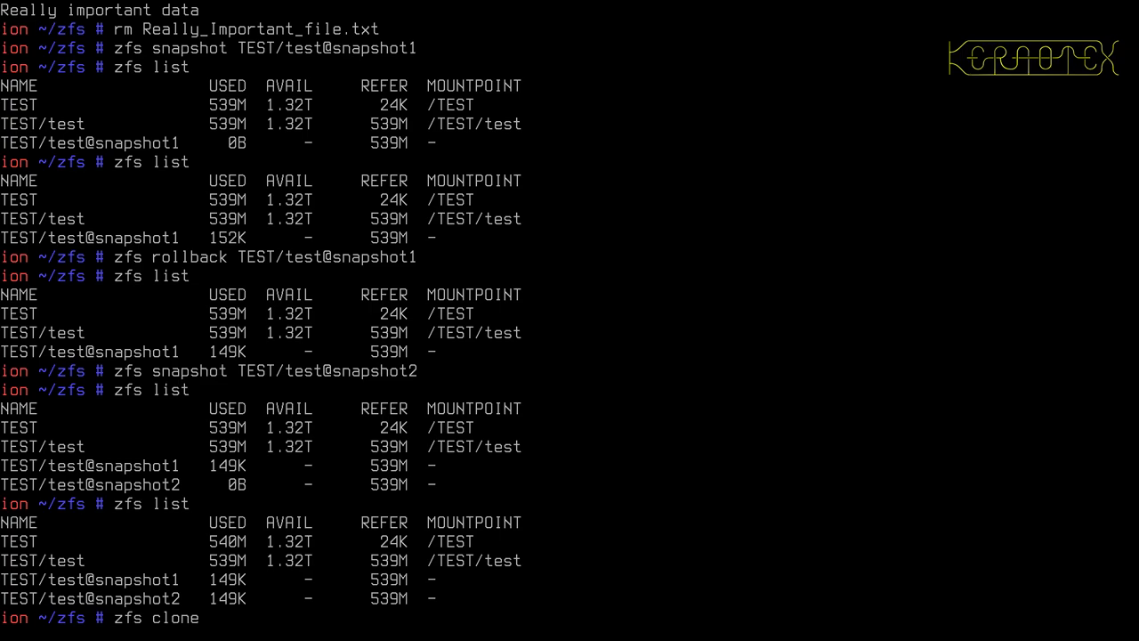
{"action": "type", "text": "T"}
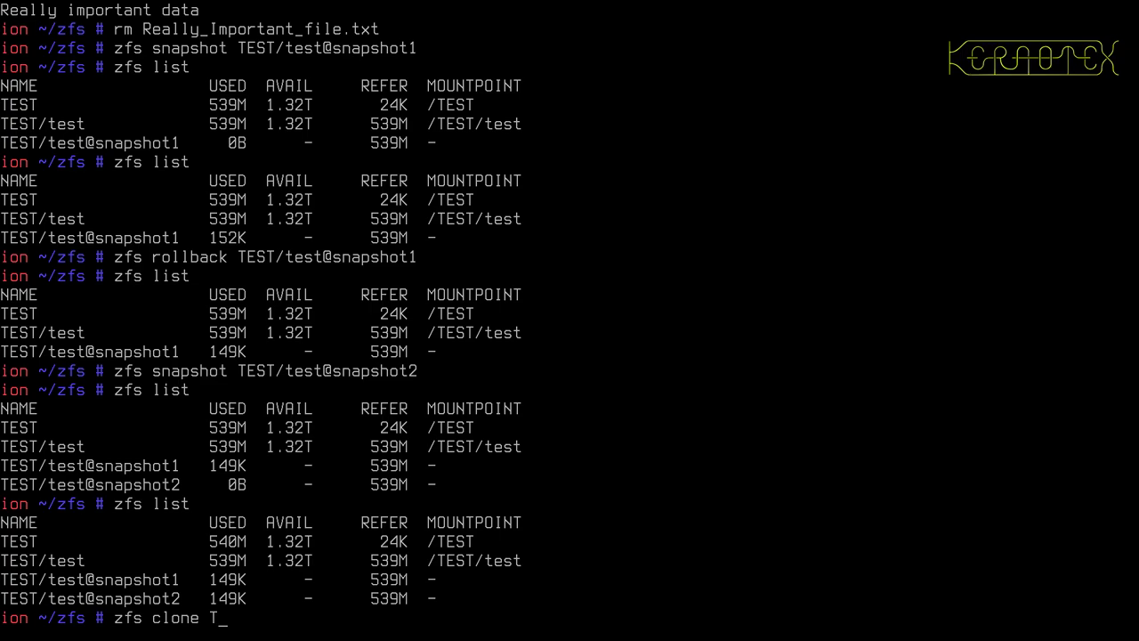
{"action": "type", "text": "EST"}
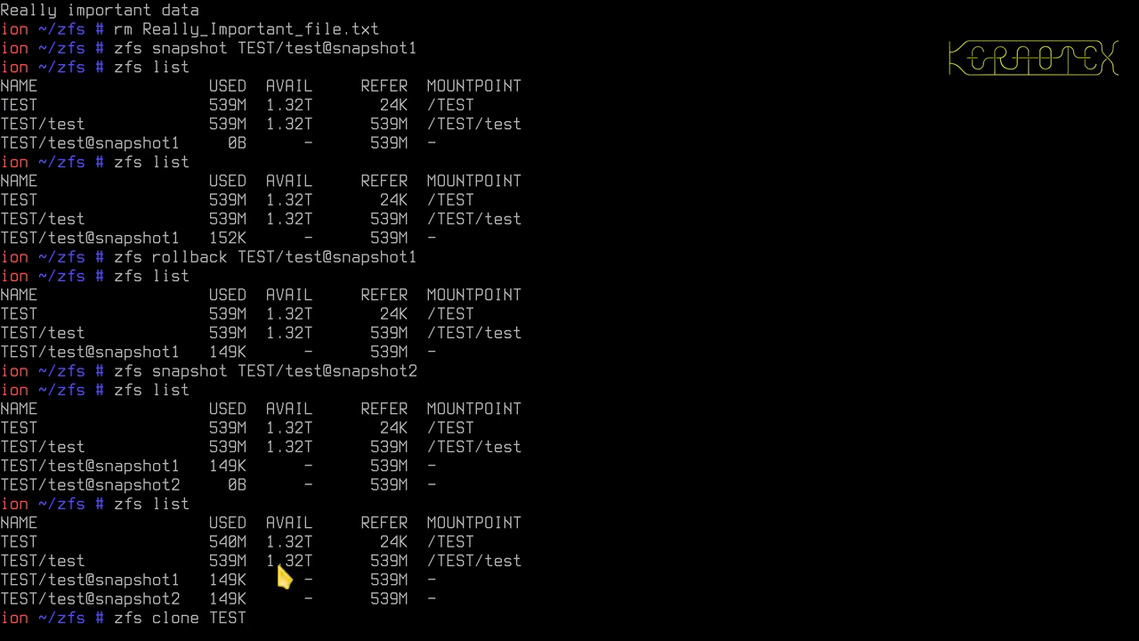
{"action": "type", "text": "_"}
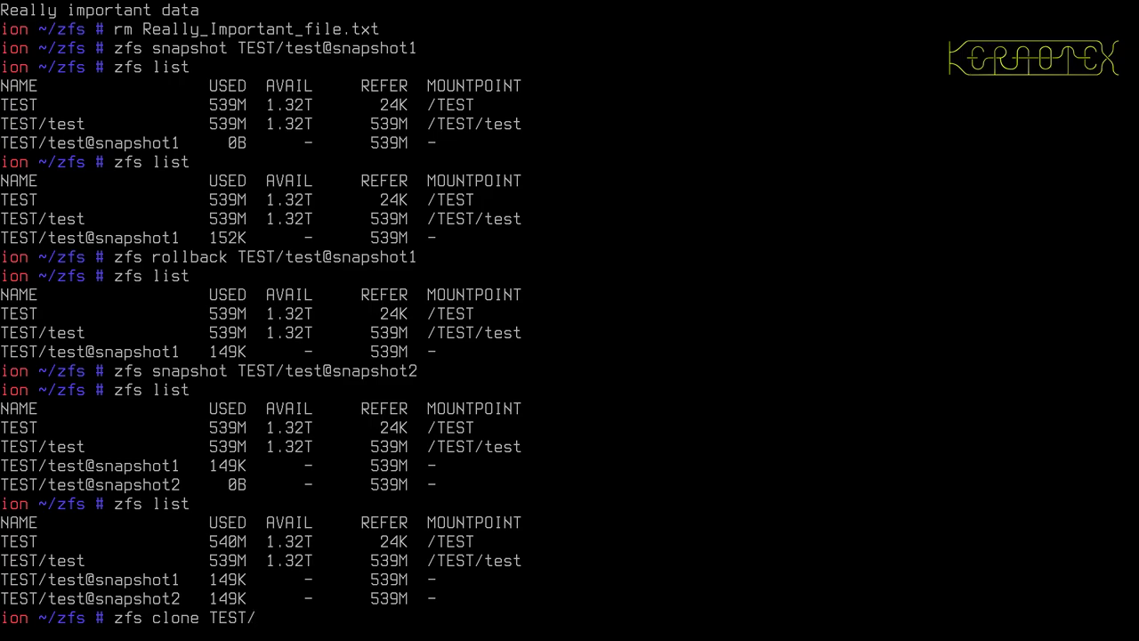
{"action": "type", "text": "test"}
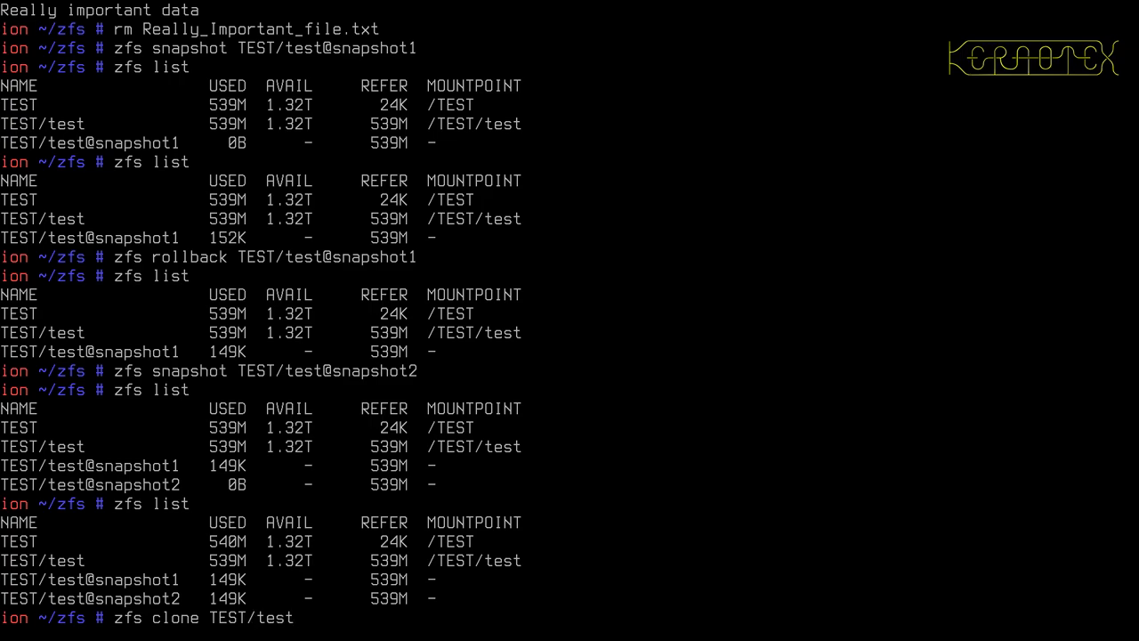
{"action": "type", "text": "@snapshot1"}
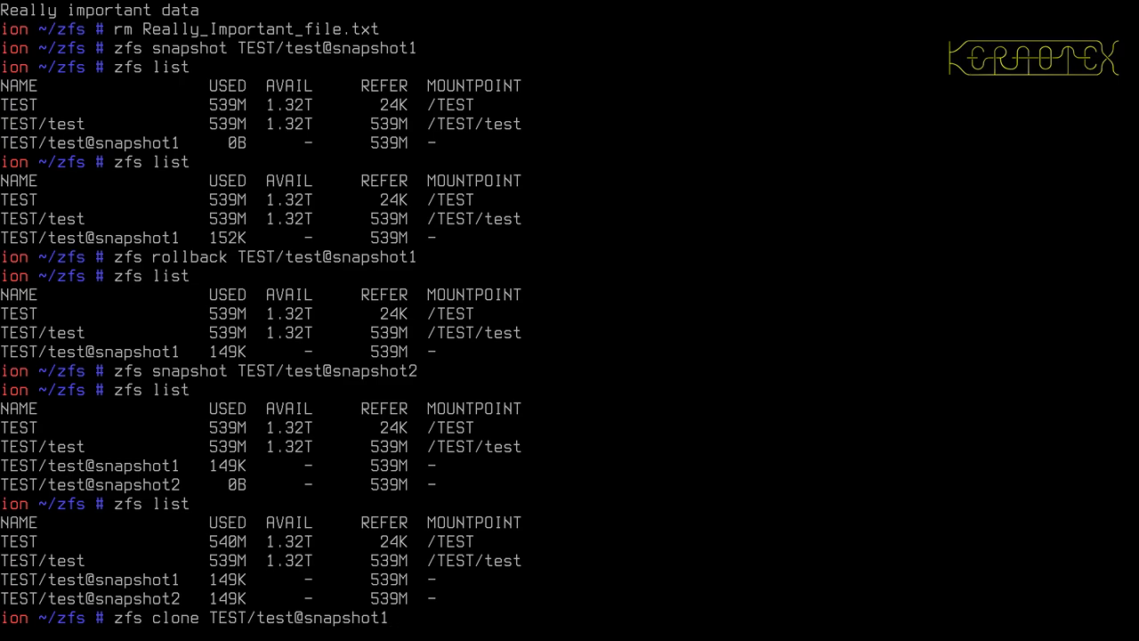
{"action": "type", "text": "TEST"}
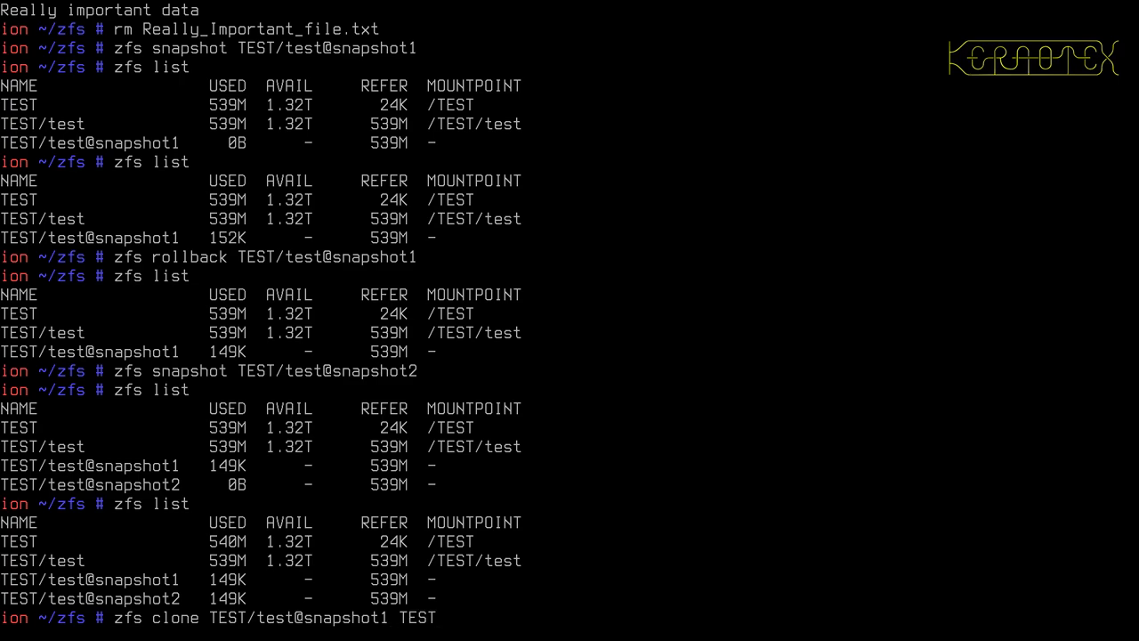
{"action": "type", "text": "test-ol"}
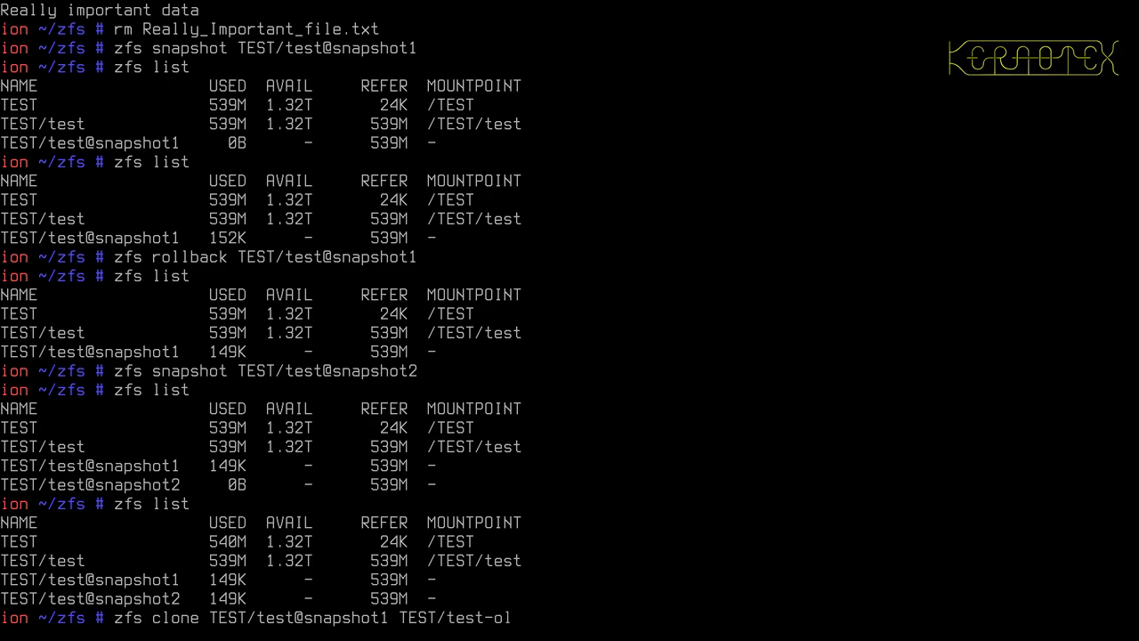
{"action": "type", "text": "d"}
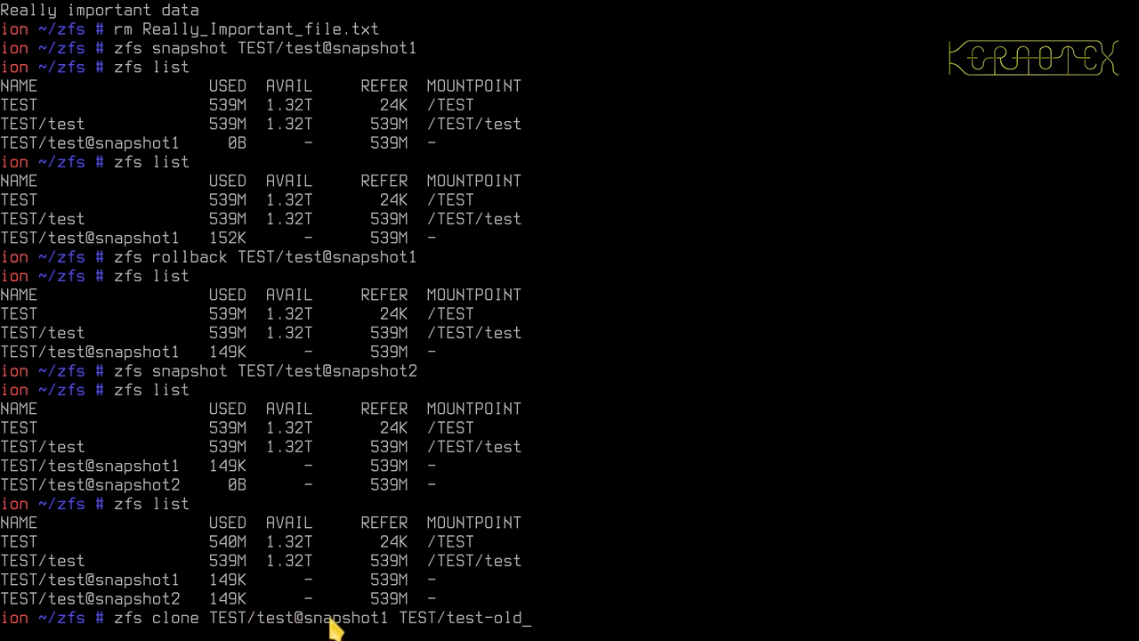
{"action": "mouse_move", "coordinate": [334, 626]}
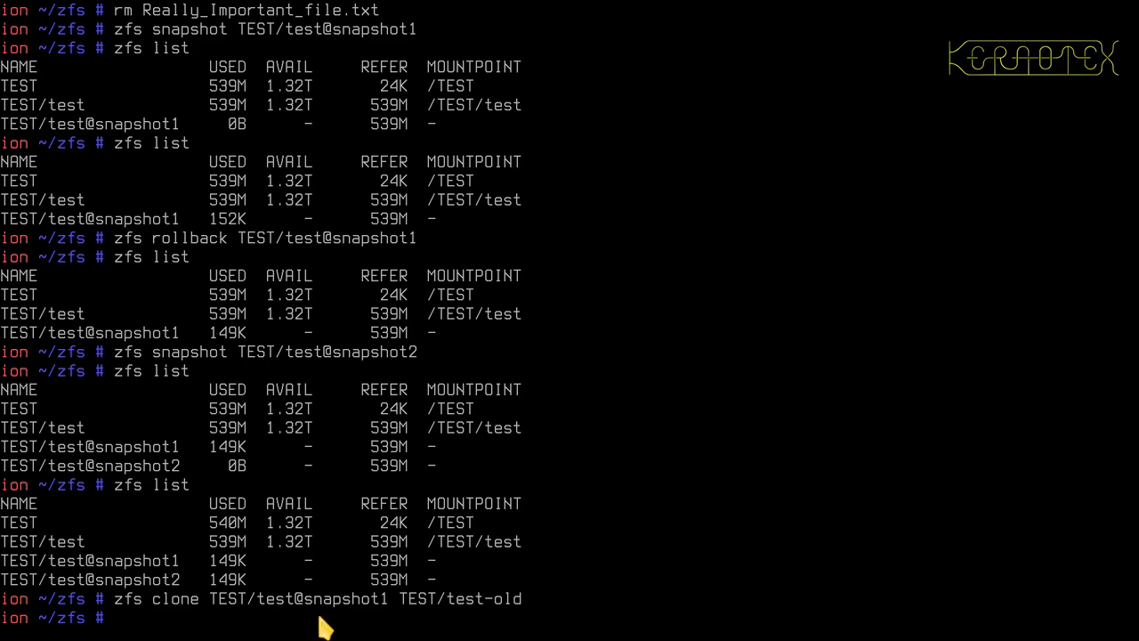
{"action": "mouse_move", "coordinate": [210, 572]}
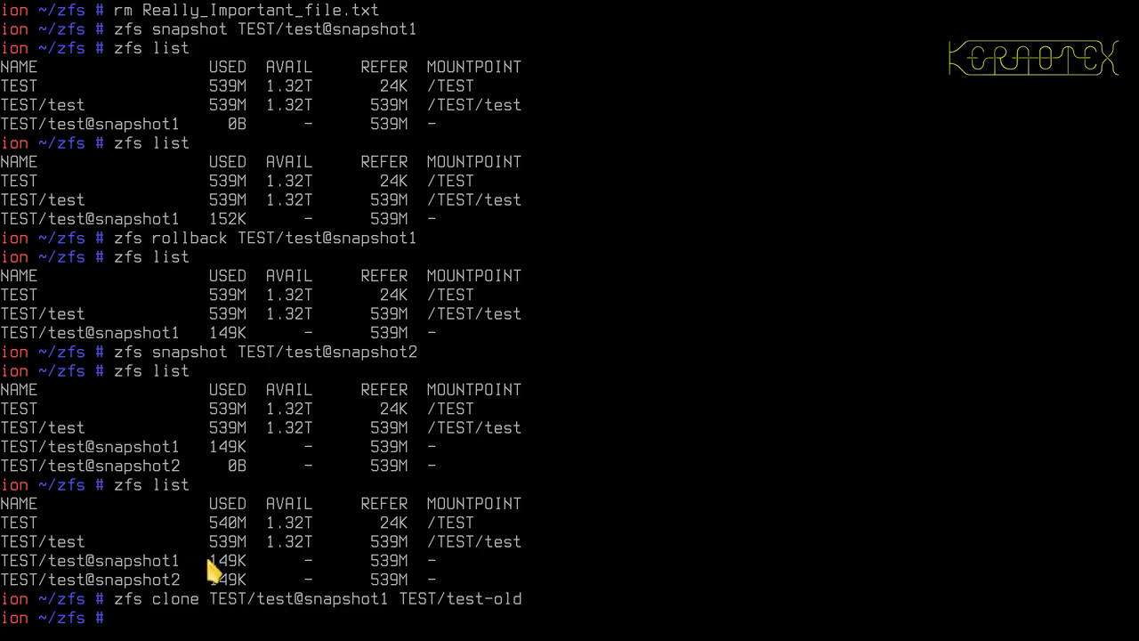
{"action": "mouse_move", "coordinate": [140, 560]}
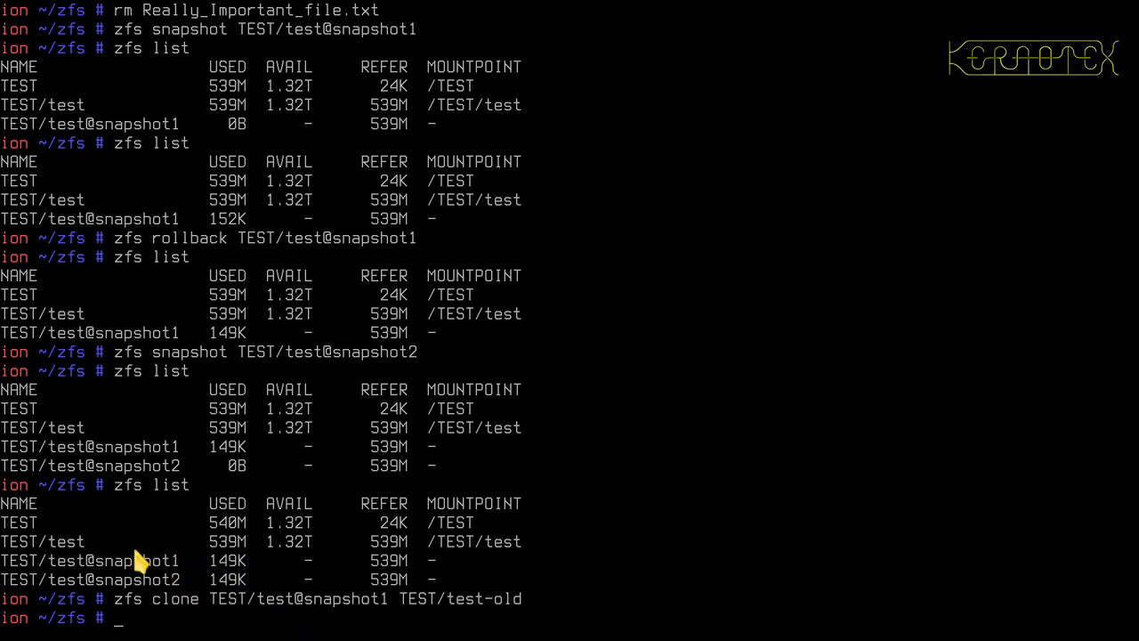
{"action": "mouse_move", "coordinate": [240, 584]}
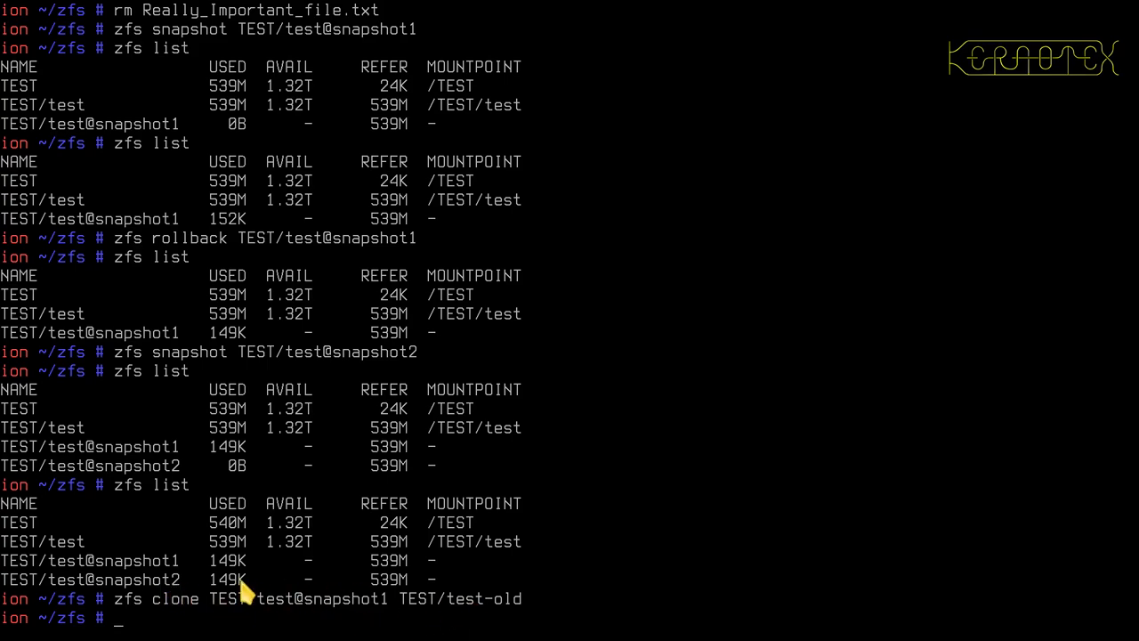
{"action": "mouse_move", "coordinate": [230, 570]}
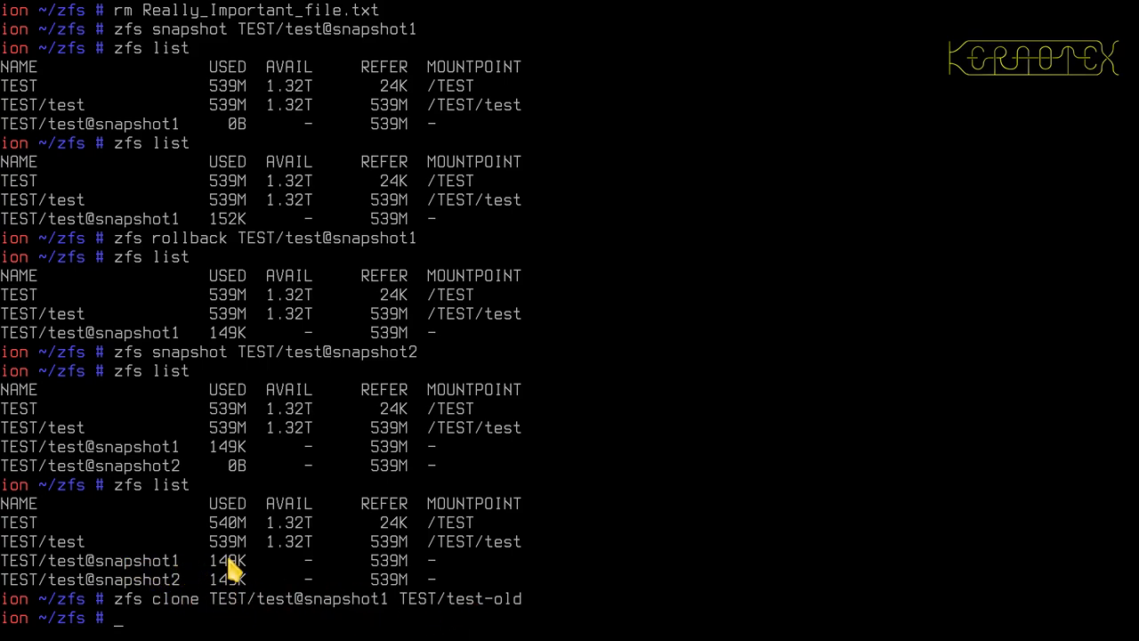
{"action": "mouse_move", "coordinate": [197, 598]}
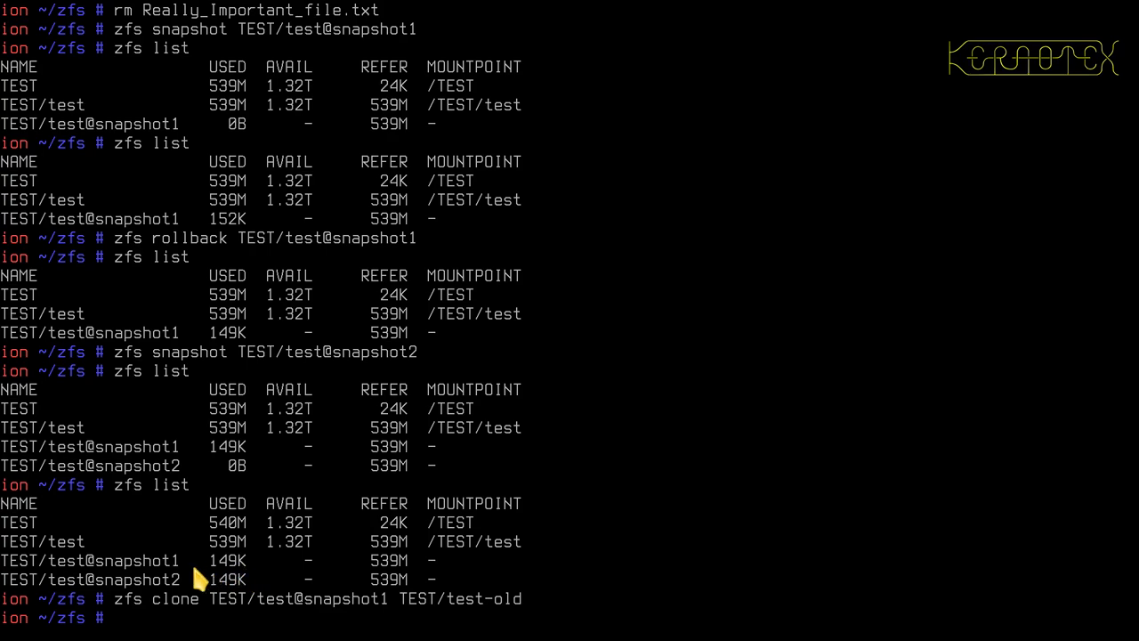
{"action": "mouse_move", "coordinate": [192, 570]}
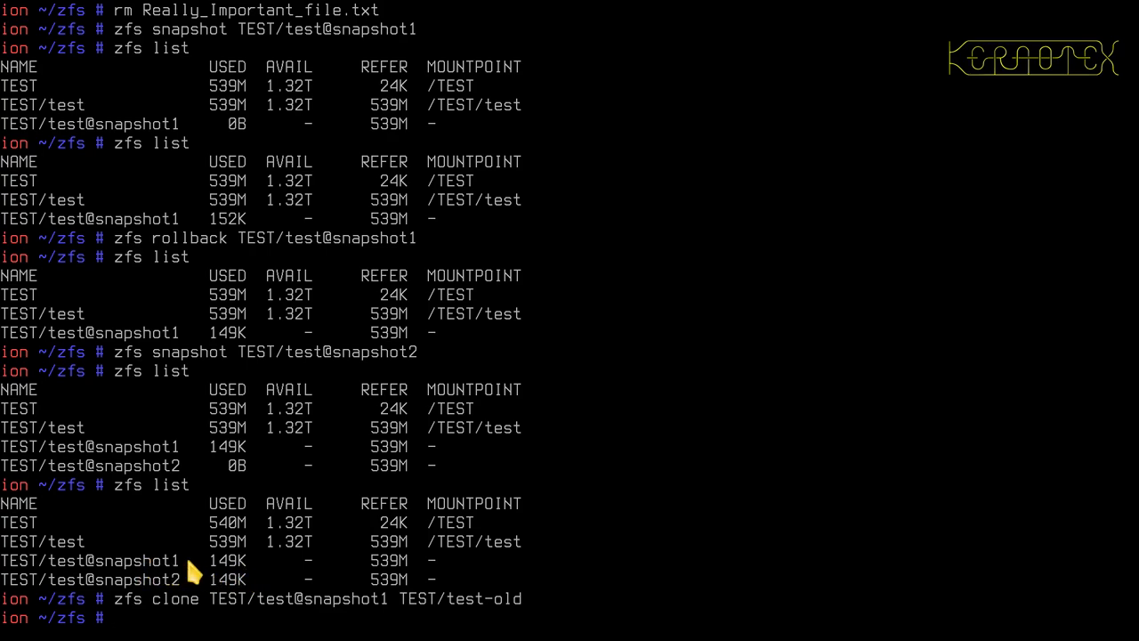
{"action": "type", "text": "zfs list"}
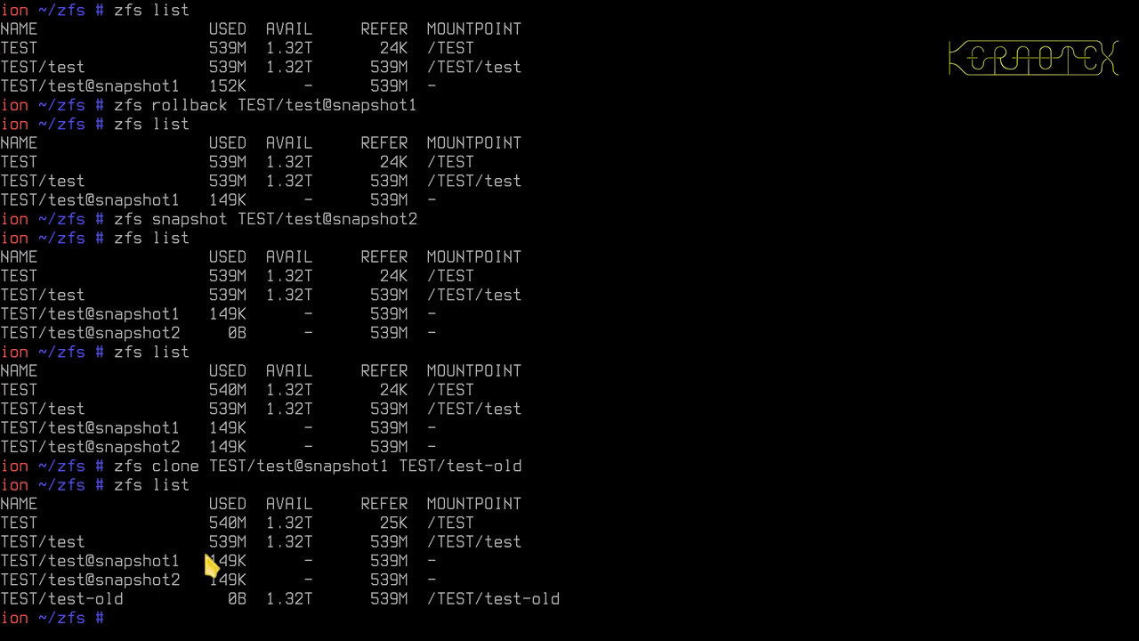
{"action": "mouse_move", "coordinate": [80, 618]}
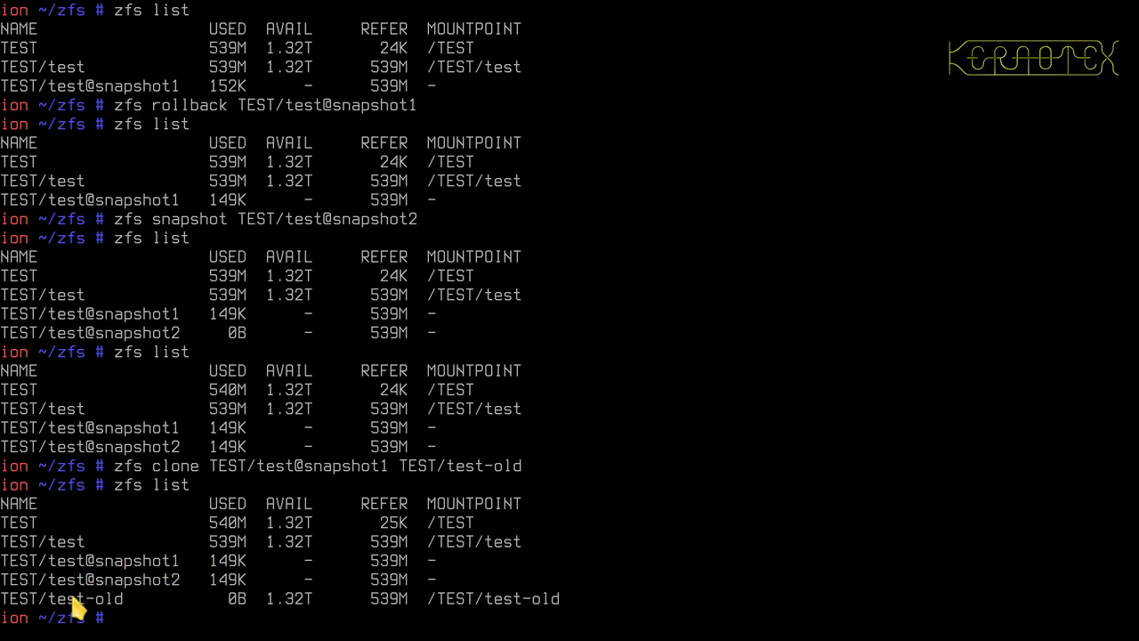
{"action": "mouse_move", "coordinate": [139, 633]}
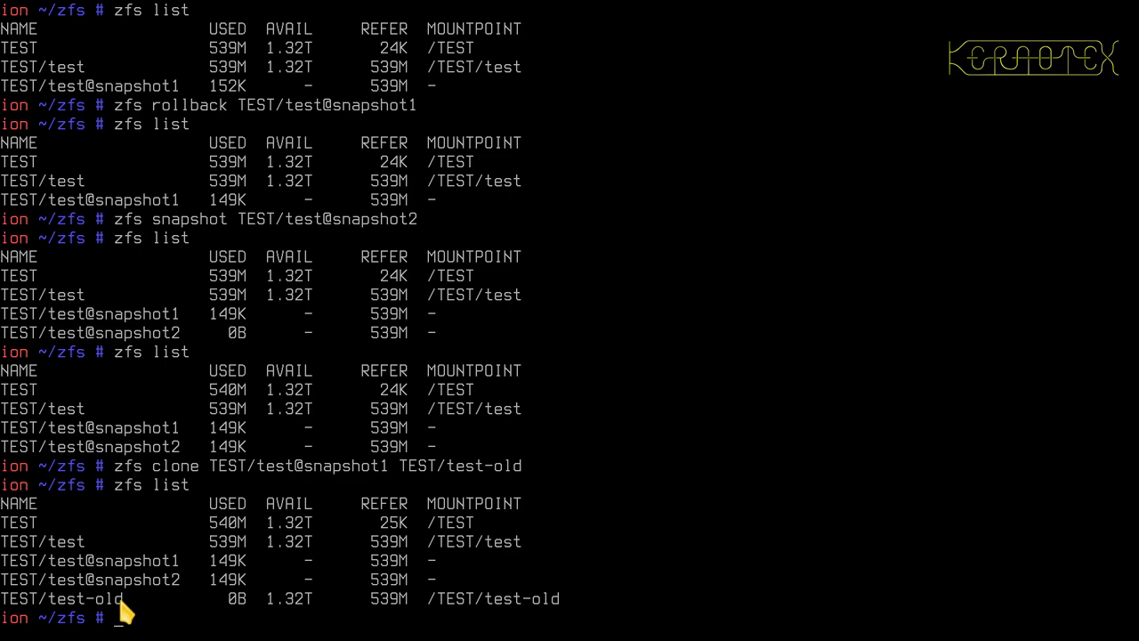
{"action": "mouse_move", "coordinate": [258, 580]}
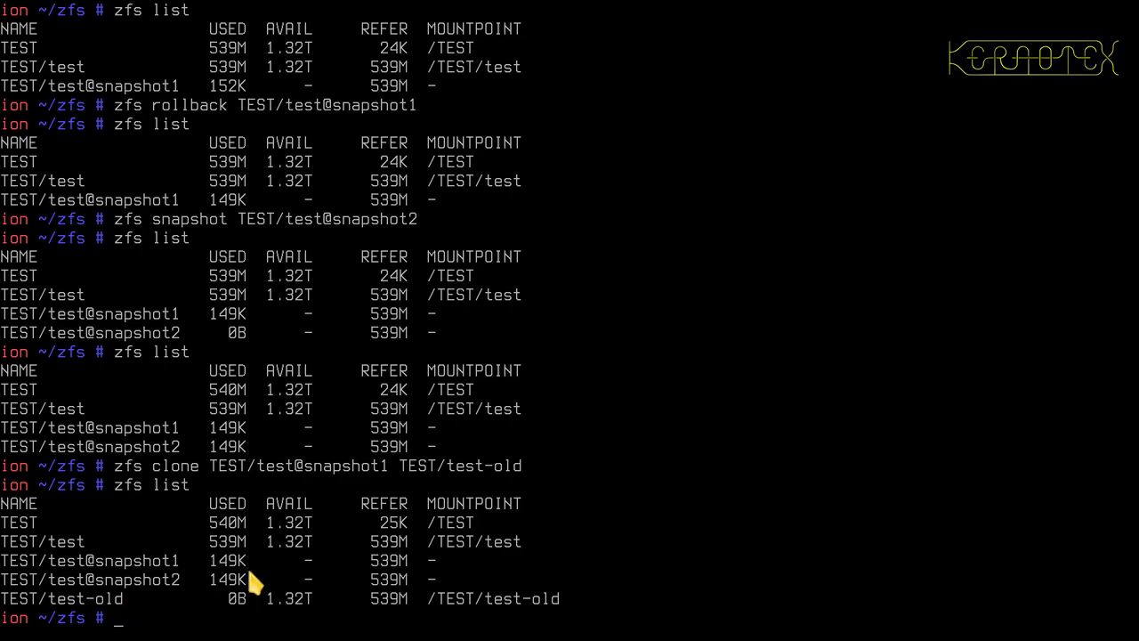
{"action": "mouse_move", "coordinate": [139, 569]}
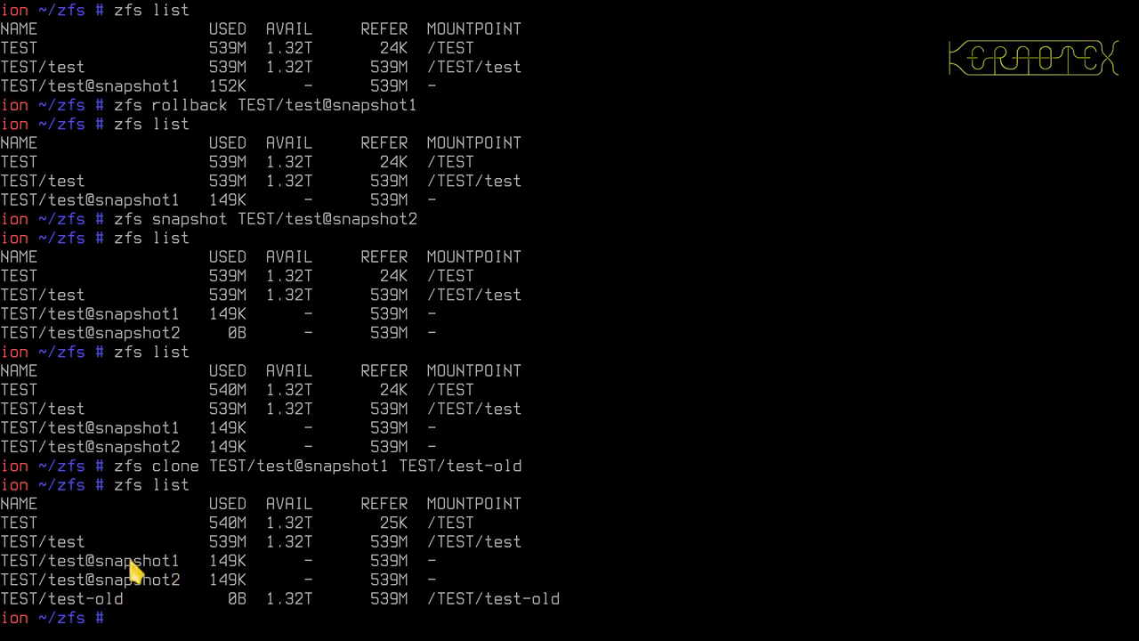
{"action": "mouse_move", "coordinate": [135, 617]}
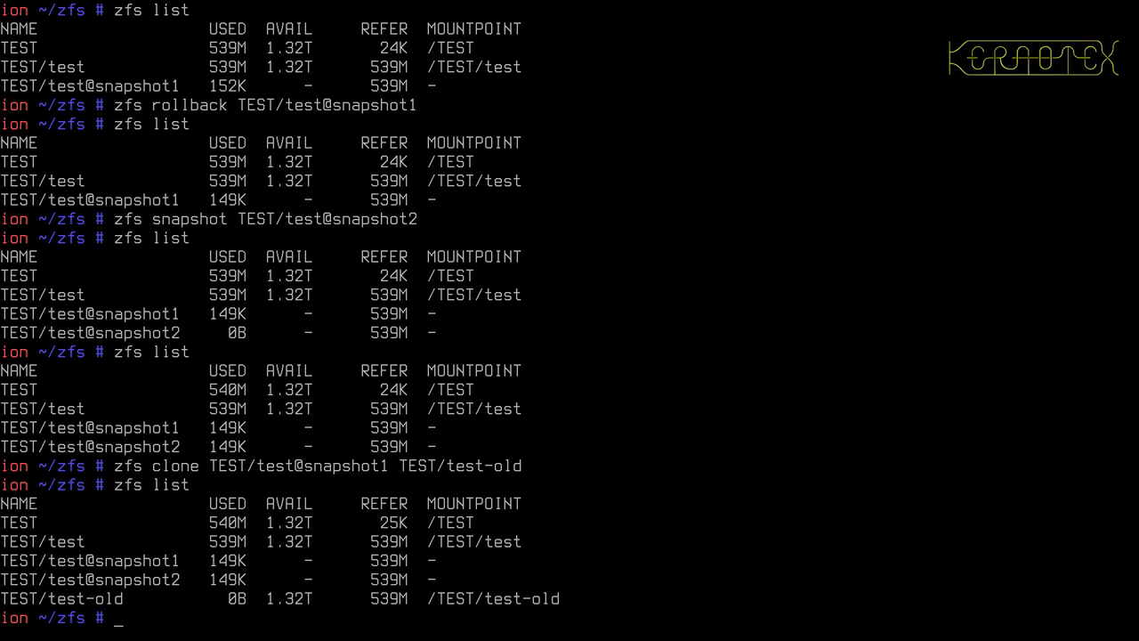
Run ls -l /TEST/test* to compare the test dataset with the test-old clone.
{"action": "type", "text": "ls -l /TEST/test"}
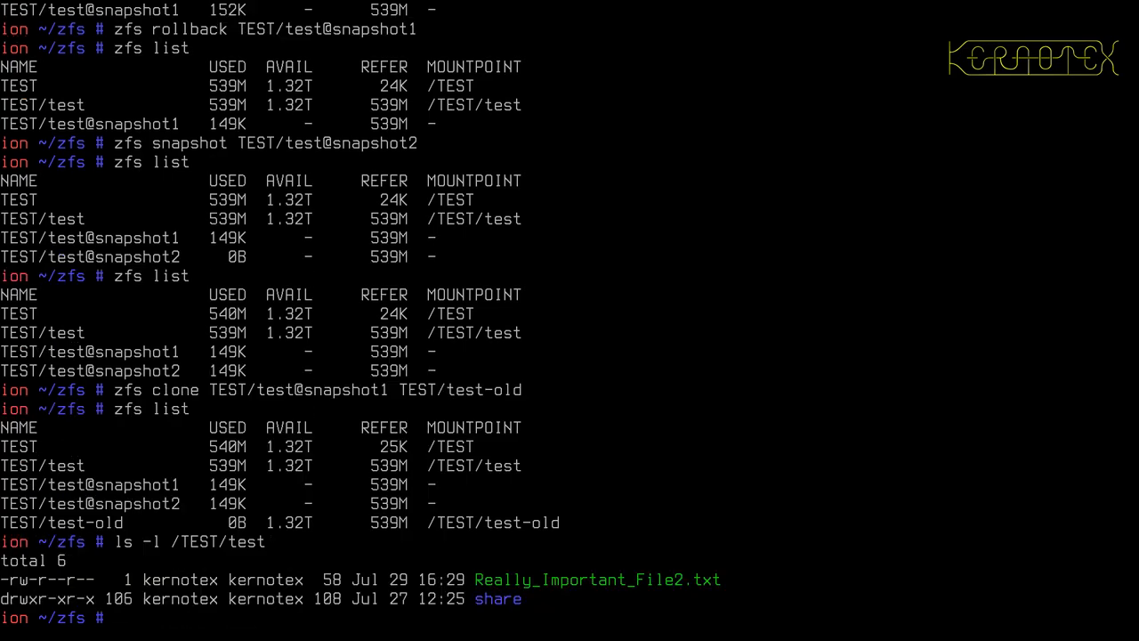
{"action": "type", "text": "ls -l /TEST/test*"}
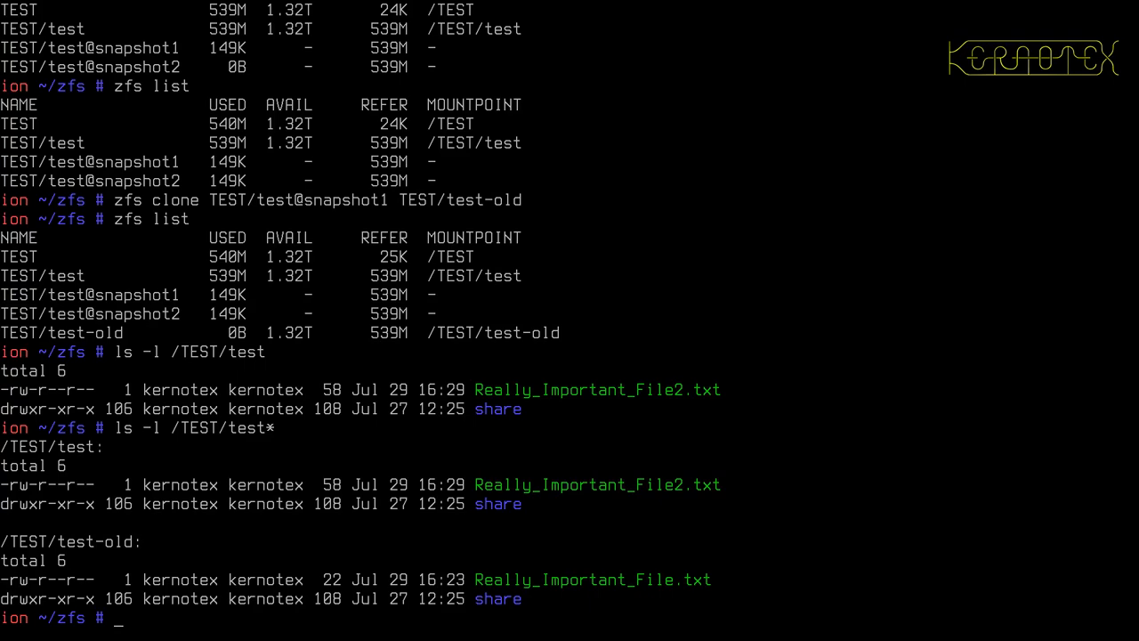
{"action": "mouse_move", "coordinate": [87, 612]}
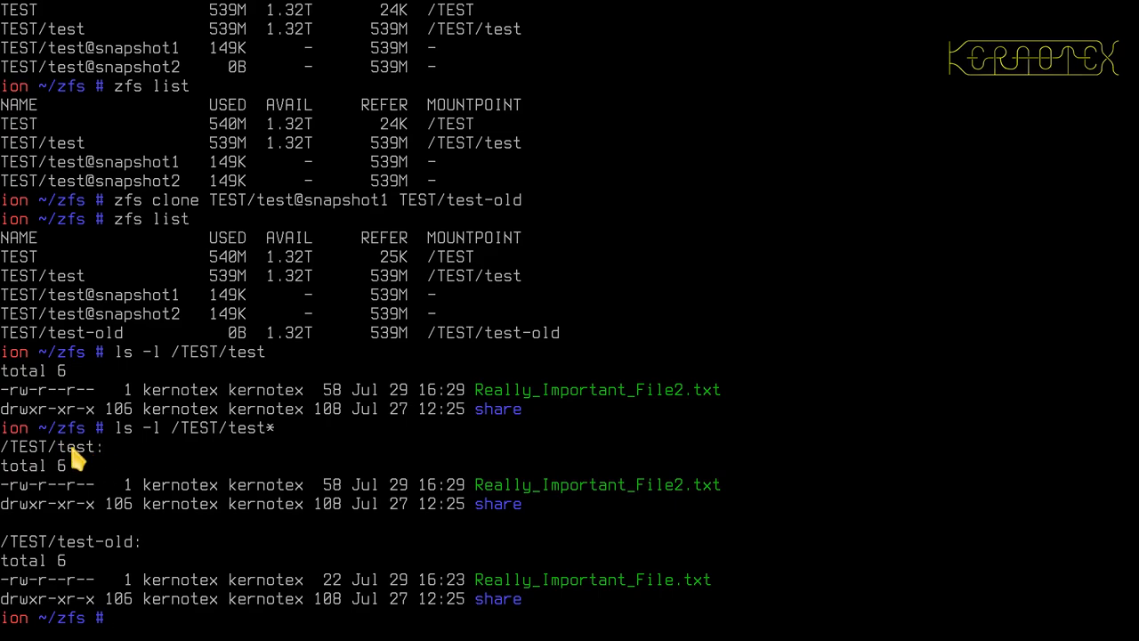
{"action": "mouse_move", "coordinate": [405, 582]}
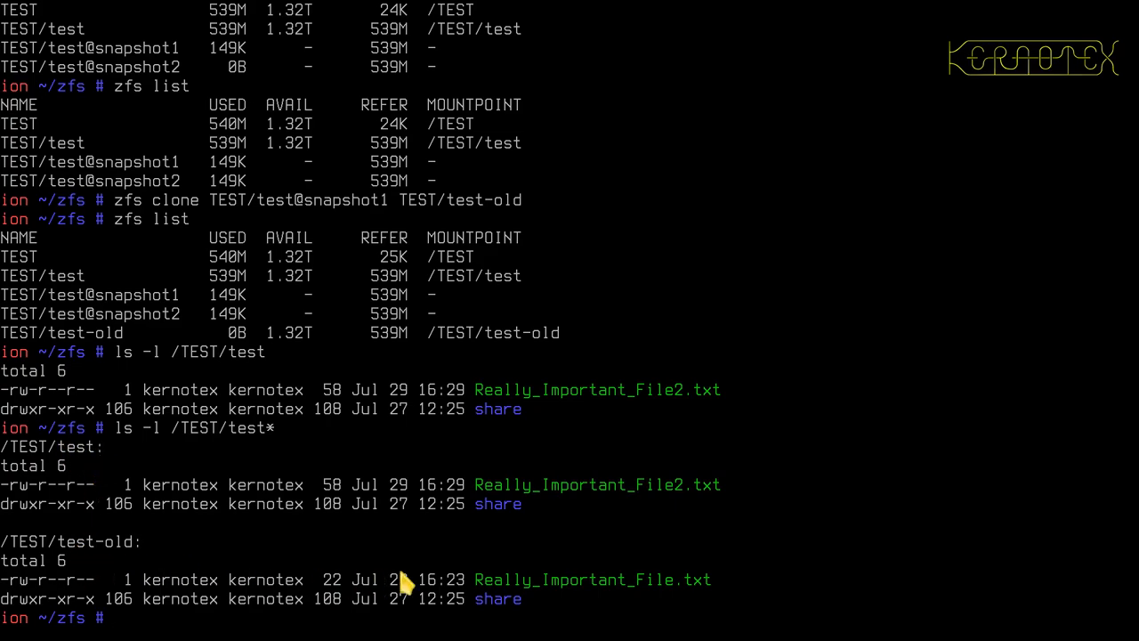
{"action": "mouse_move", "coordinate": [62, 454]}
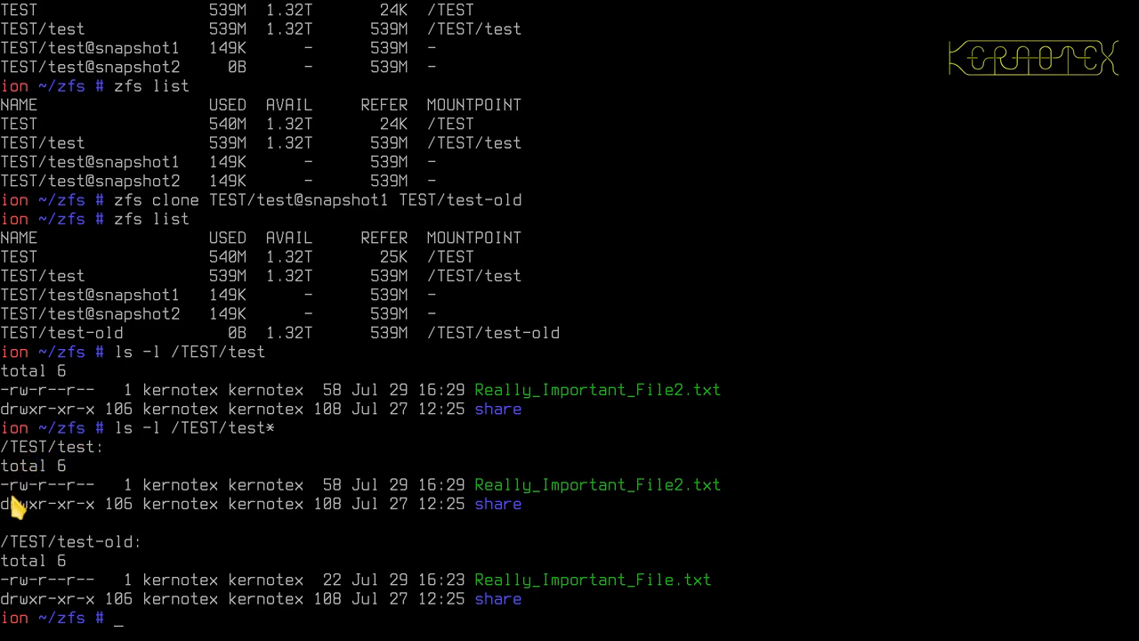
{"action": "mouse_move", "coordinate": [538, 513]}
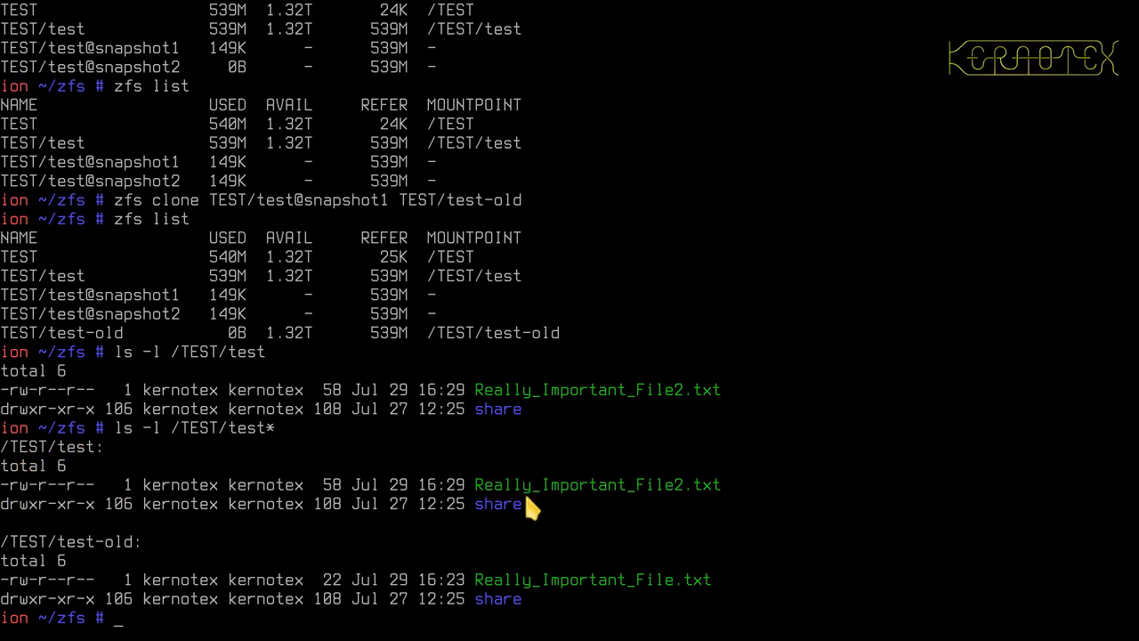
{"action": "mouse_move", "coordinate": [690, 500]}
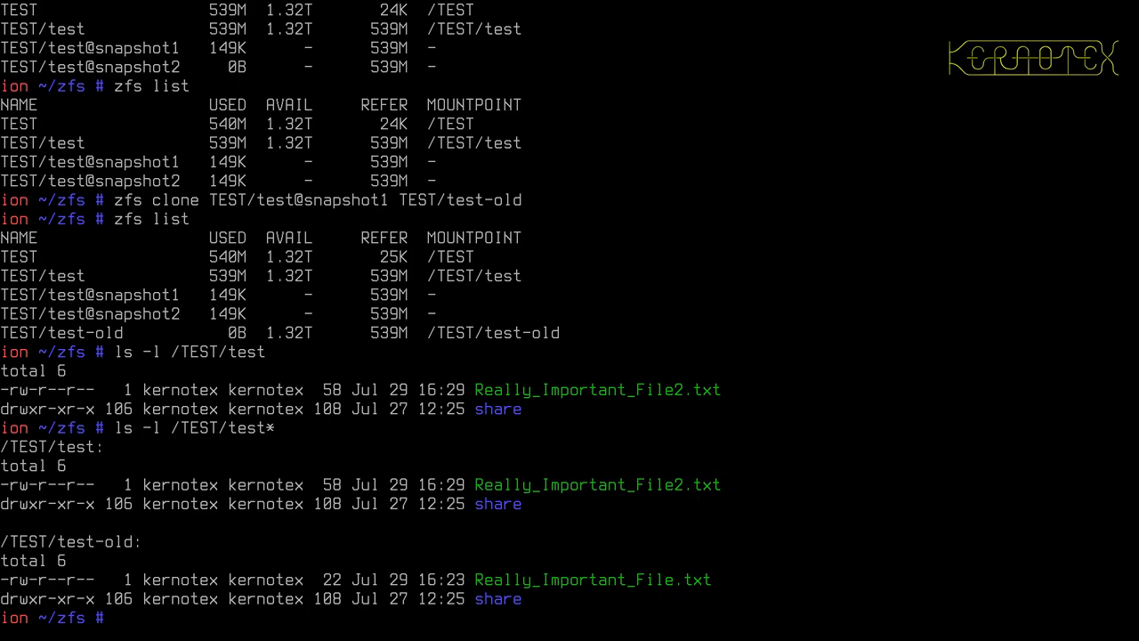
{"action": "mouse_move", "coordinate": [88, 559]}
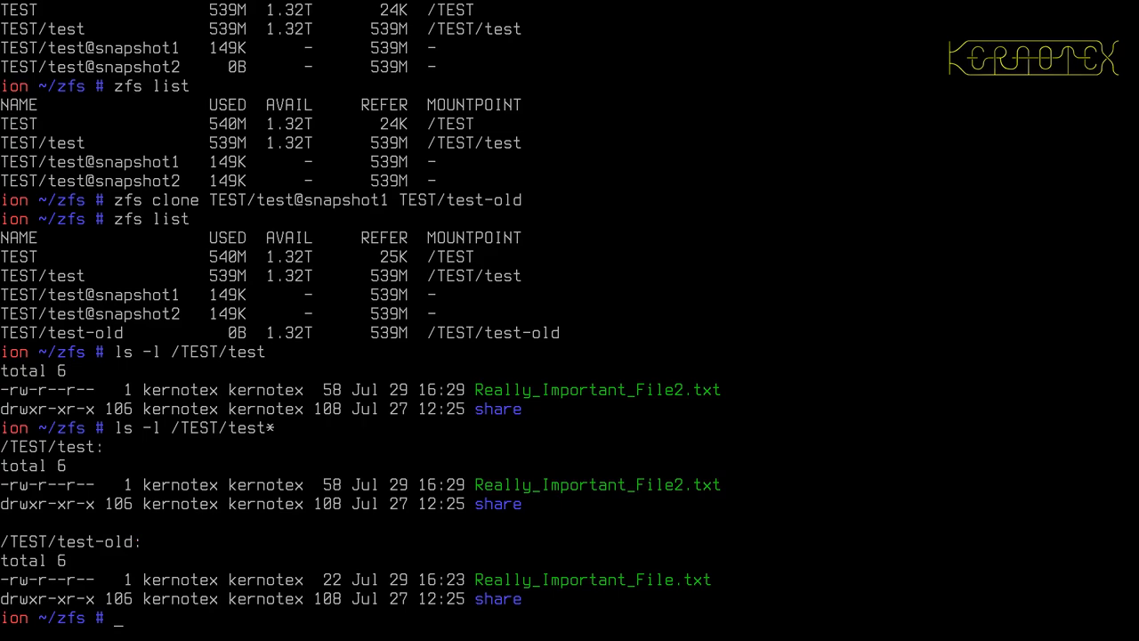
{"action": "mouse_move", "coordinate": [383, 589]}
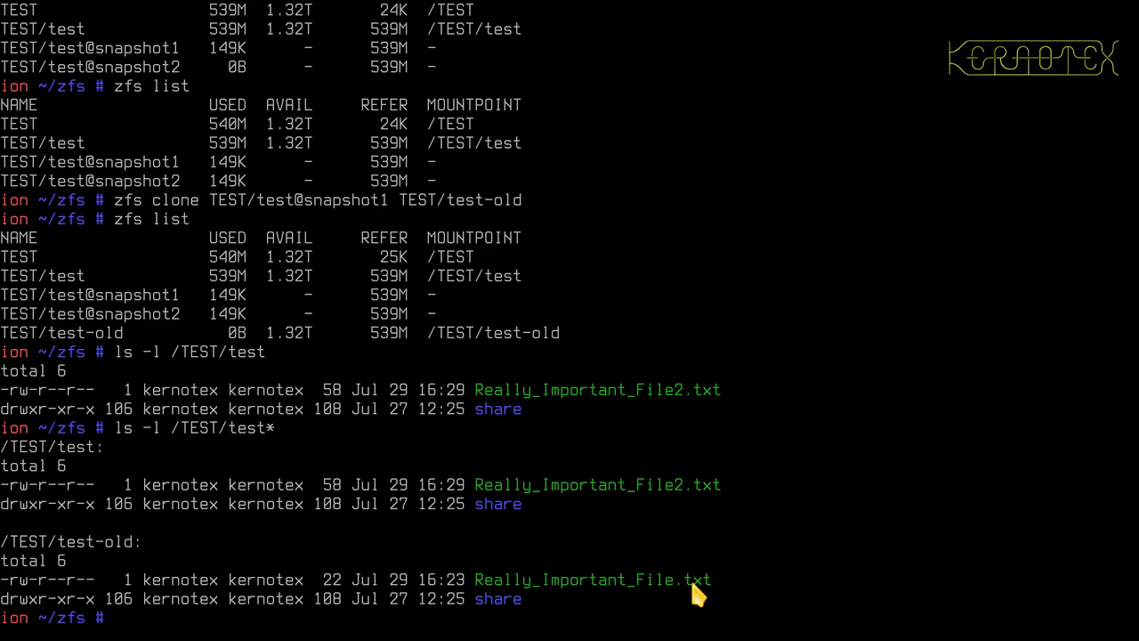
Read /TEST/test-old/Really_Important_File.txt from the clone.
{"action": "type", "text": "cat /"}
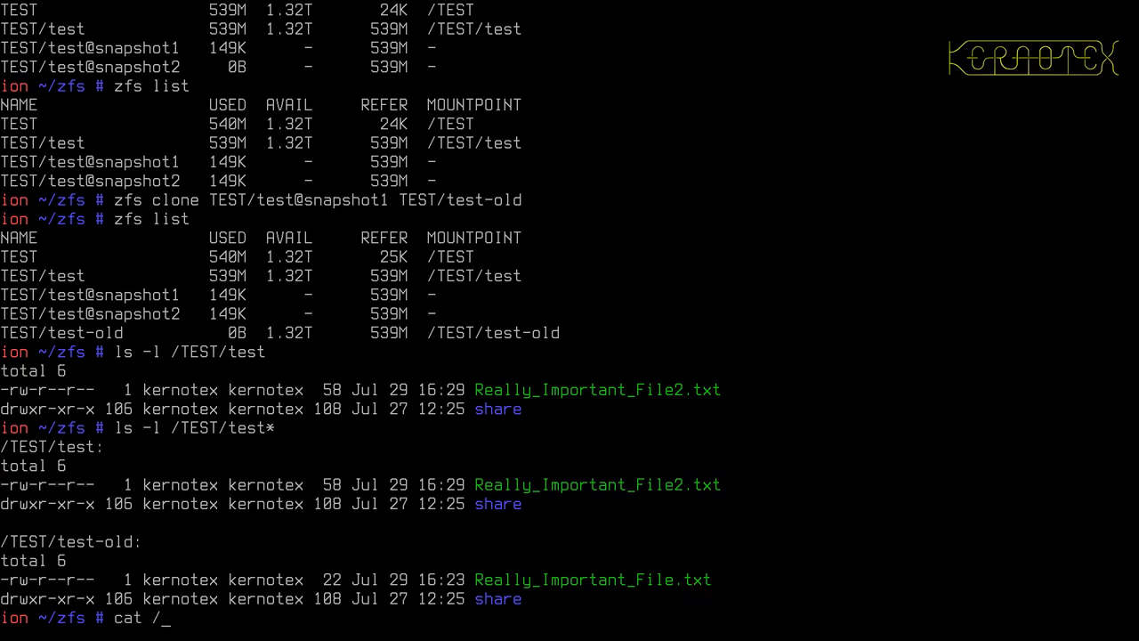
{"action": "type", "text": "TEST?"}
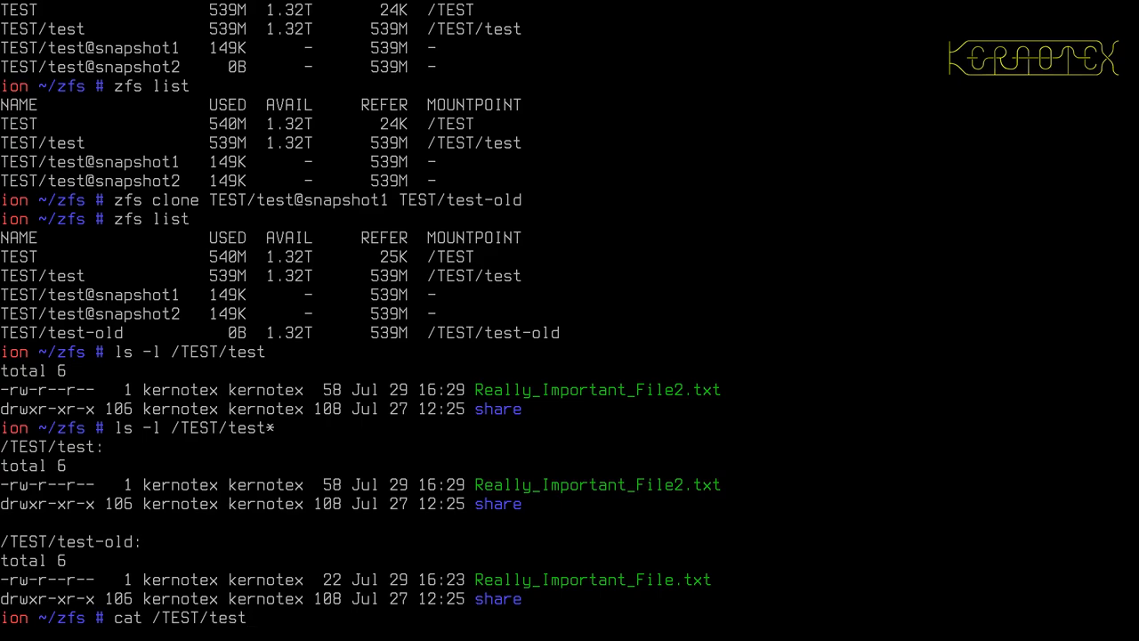
{"action": "type", "text": "-old/Really_Important_File.txt"}
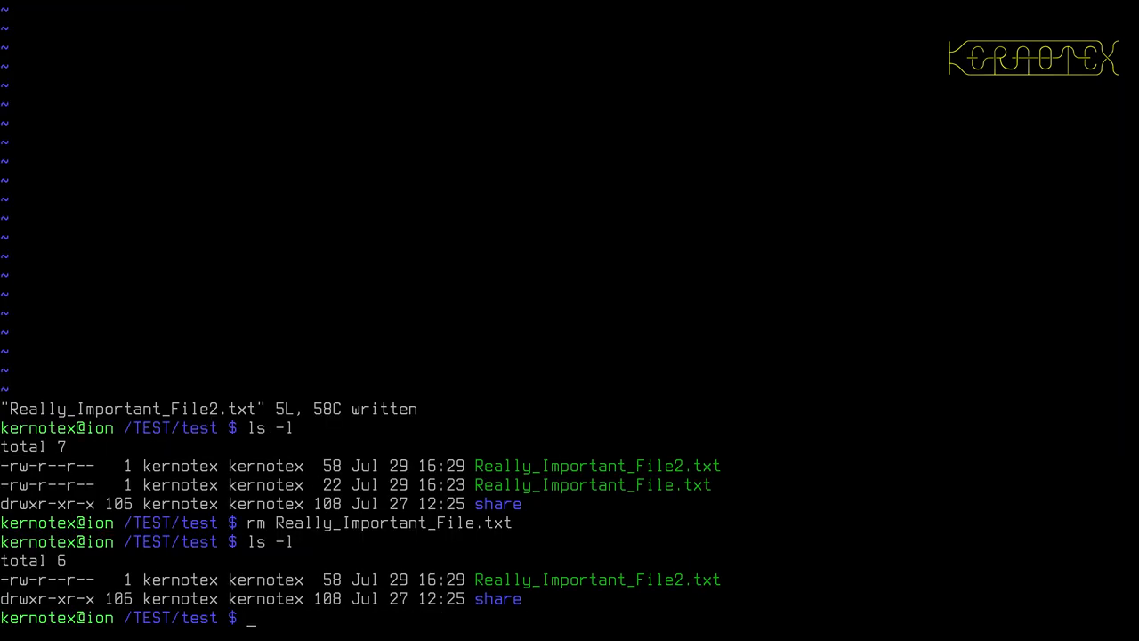
Copy Really_Important_File.txt back from ../test-old, list the directory, and remove Really_Important_File2.txt.
{"action": "type", "text": "cp"}
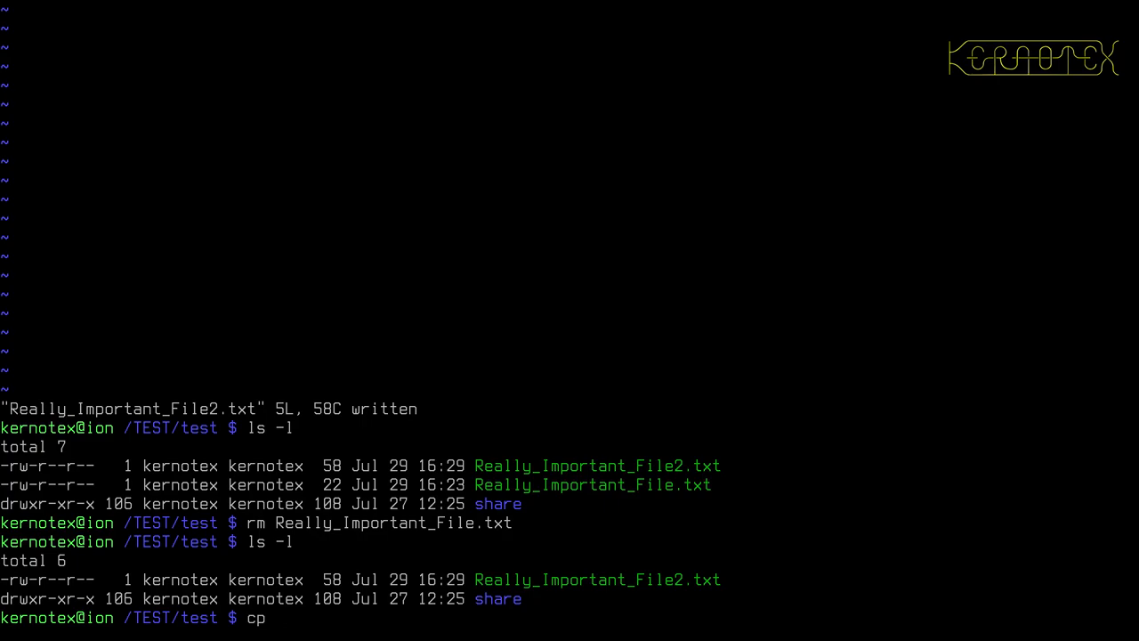
{"action": "type", "text": "../test"}
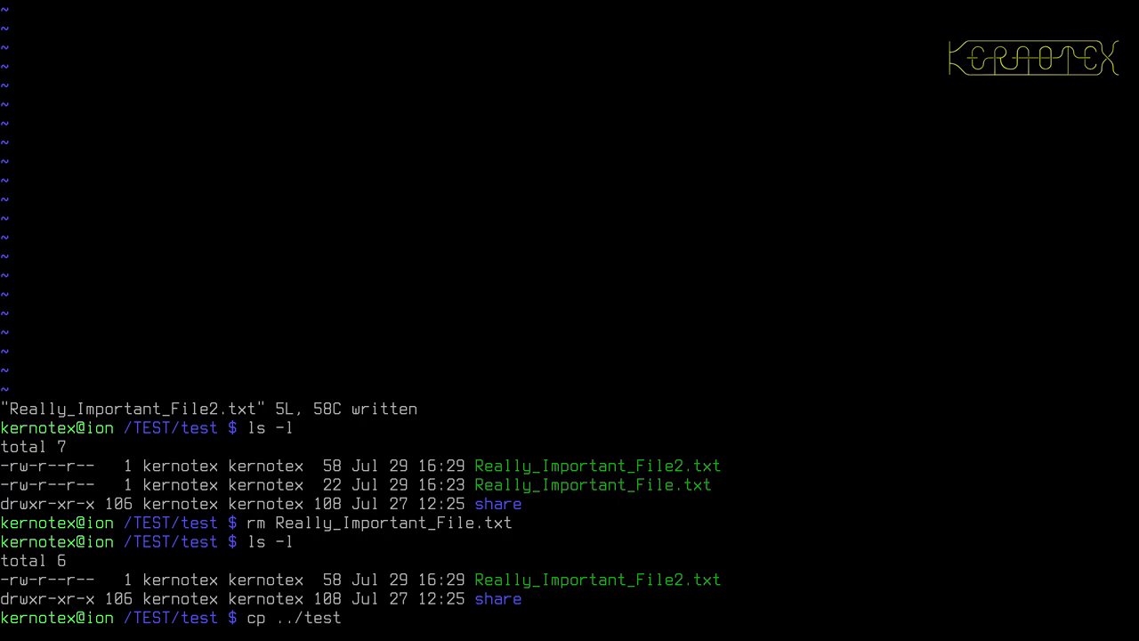
{"action": "type", "text": "-old/Really_Important_File.txt"}
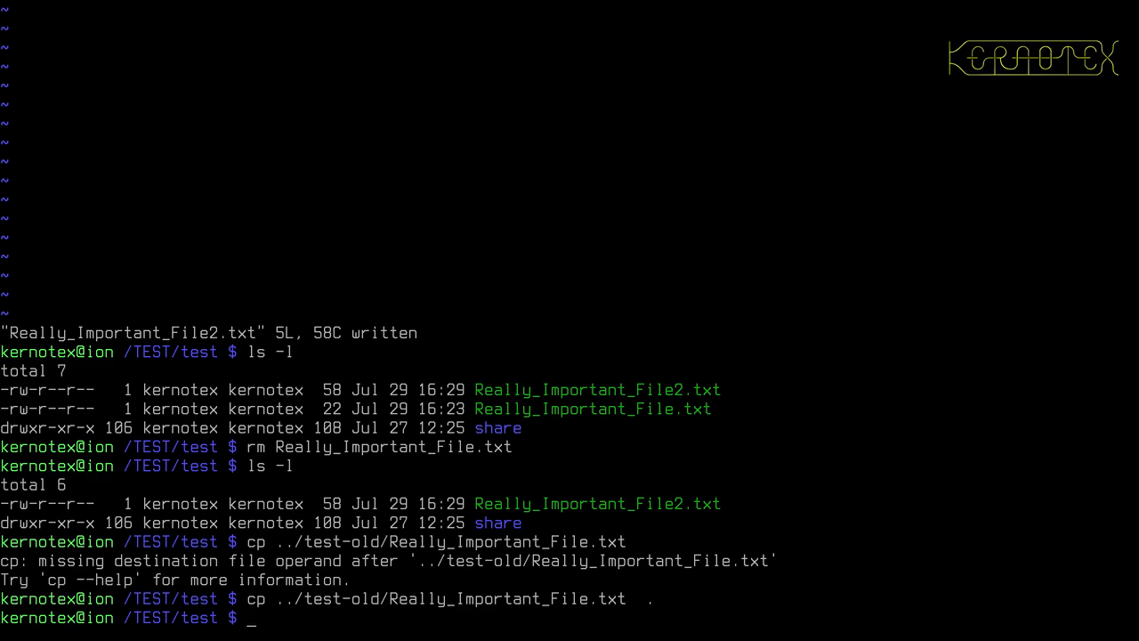
{"action": "type", "text": "ls -l"}
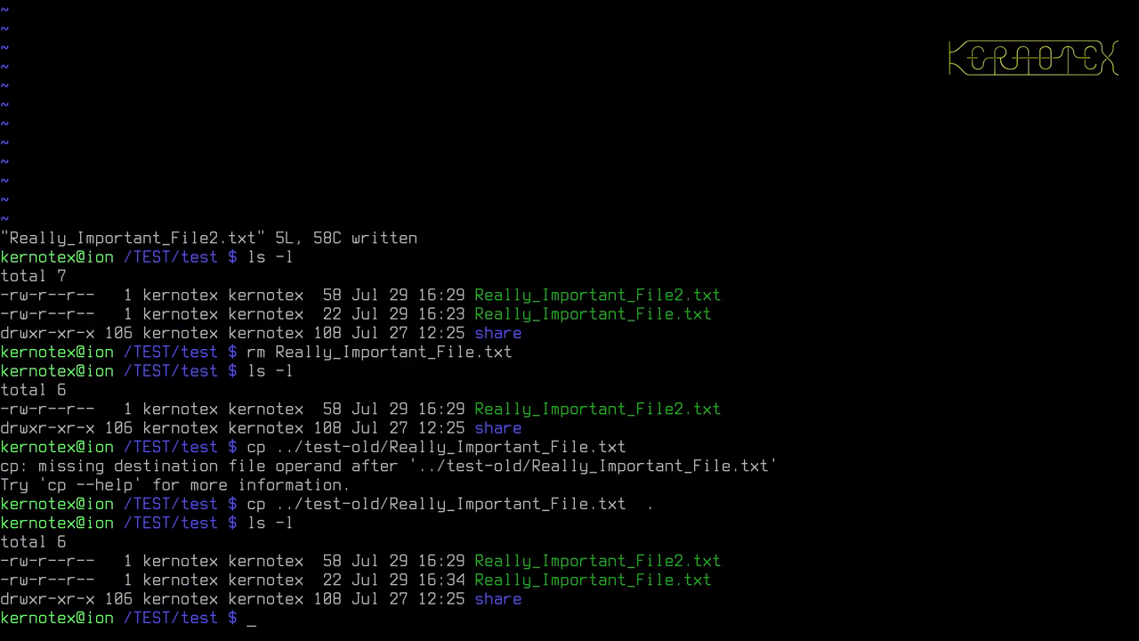
{"action": "type", "text": "rm Really_Important_File2.txt"}
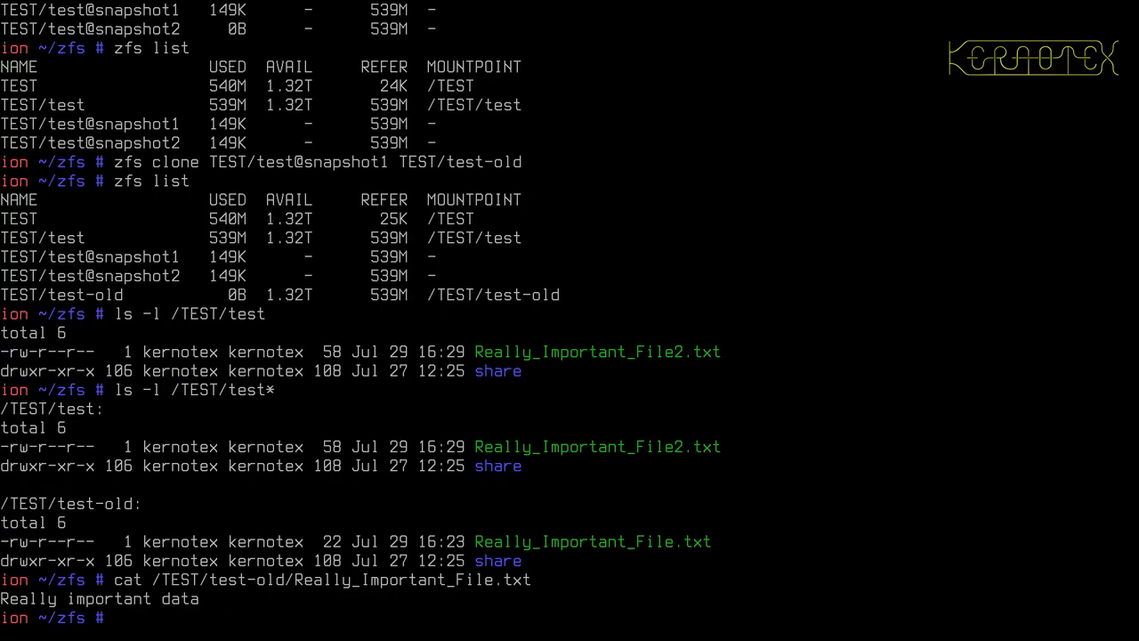
Destroy the TEST/test-old clone and start listing the datasets.
{"action": "type", "text": "f"}
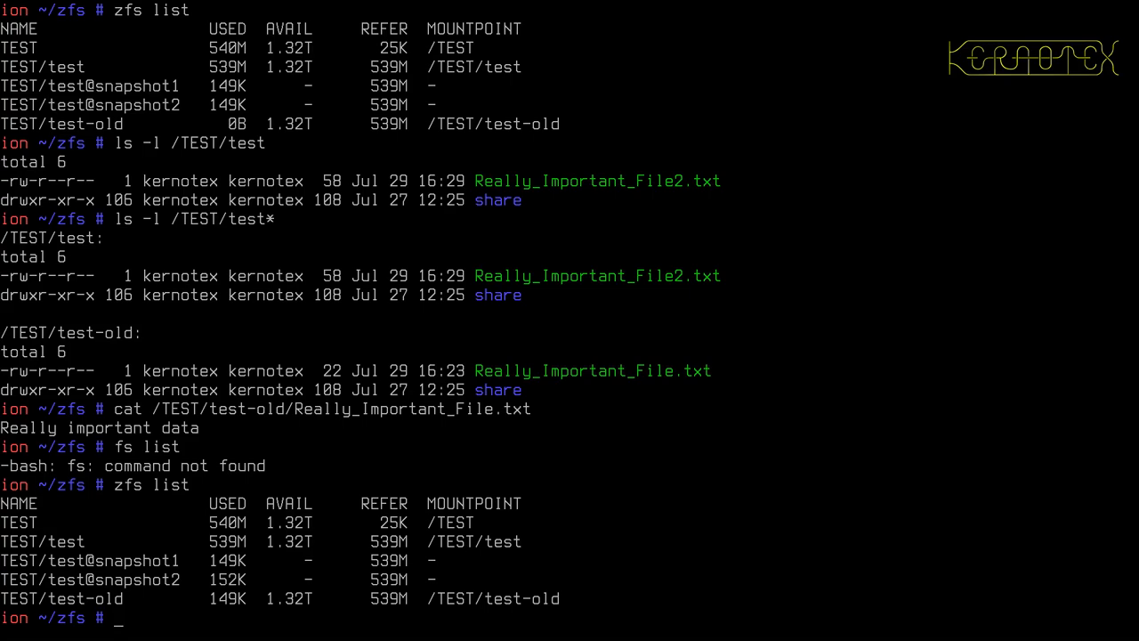
{"action": "type", "text": "zfs destro"}
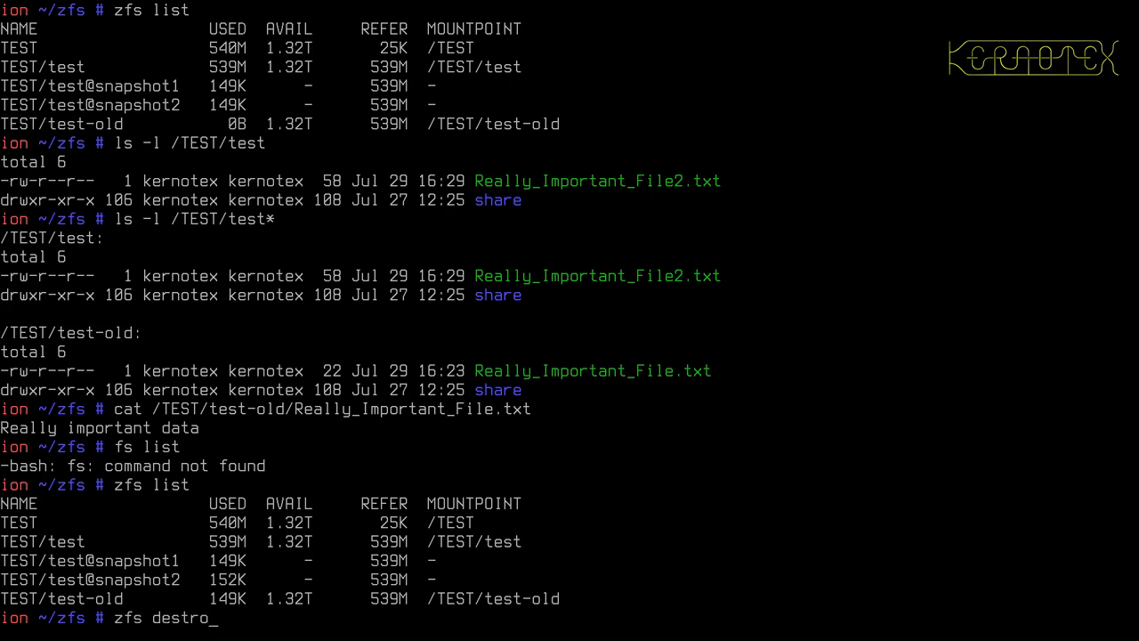
{"action": "type", "text": "y"}
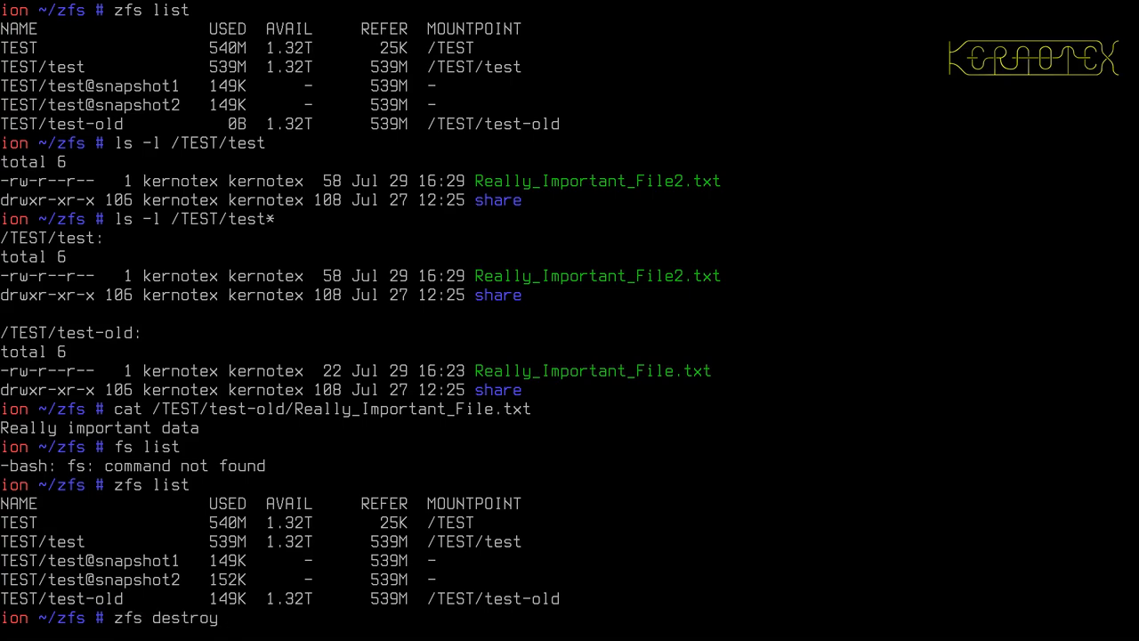
{"action": "type", "text": "TEST/test-old"}
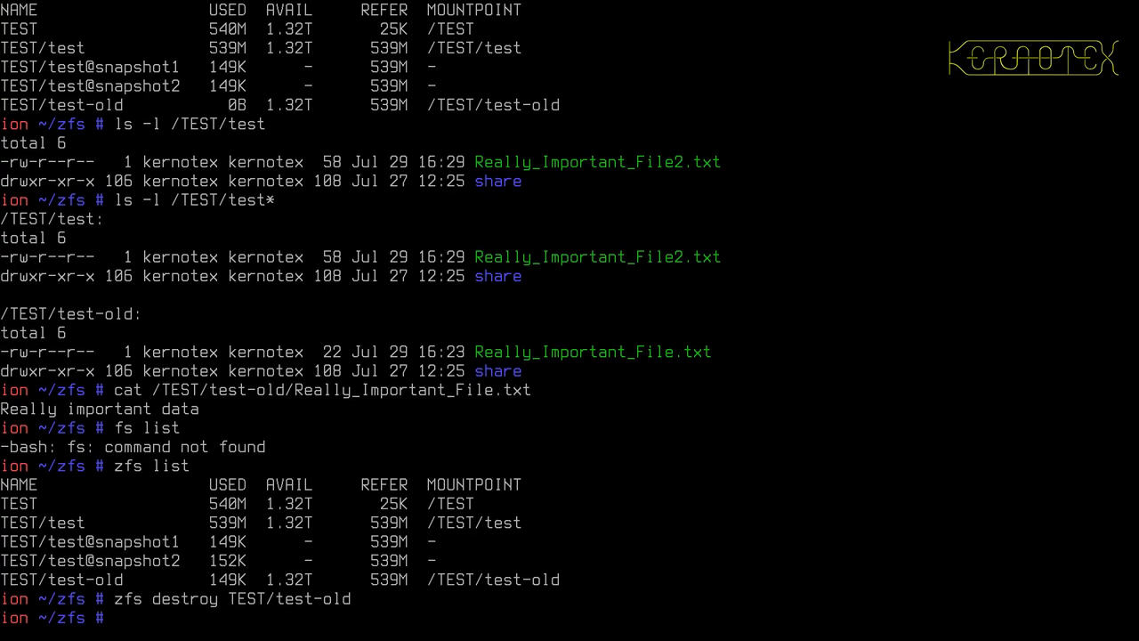
{"action": "type", "text": "zfs list"}
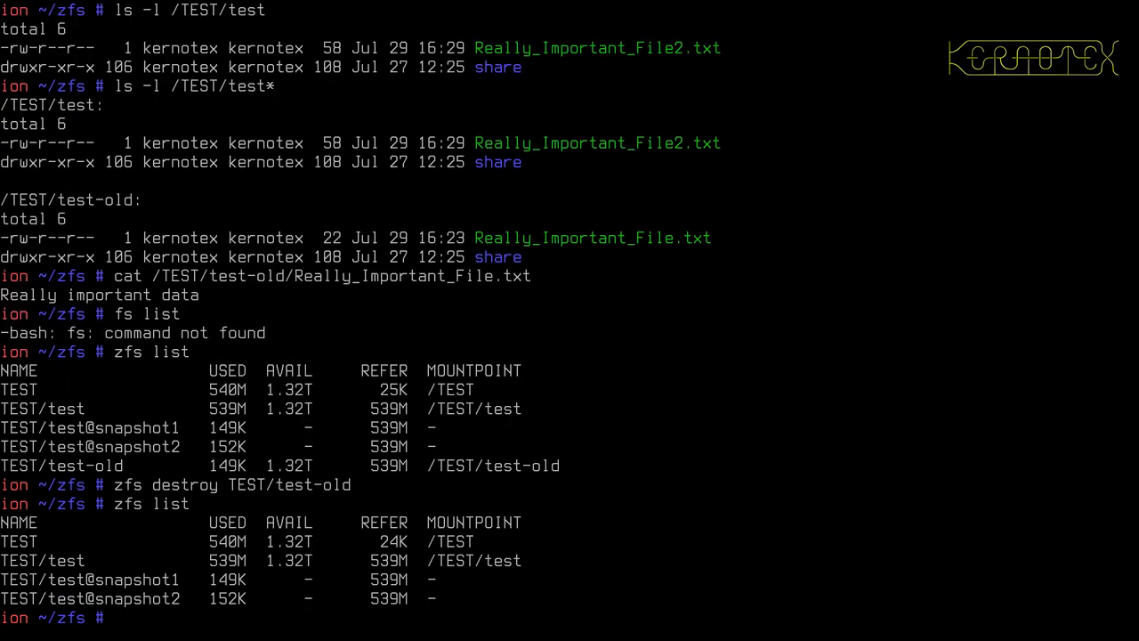
Check disk usage with df -h and begin a zfs rename command.
{"action": "type", "text": "df -h"}
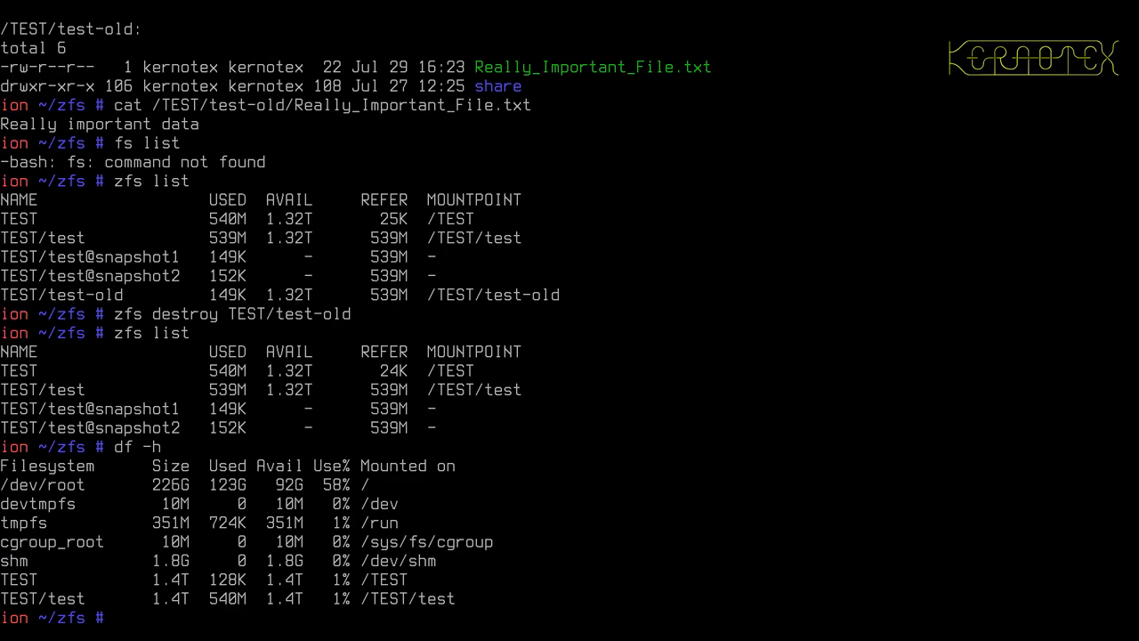
{"action": "mouse_move", "coordinate": [158, 448]}
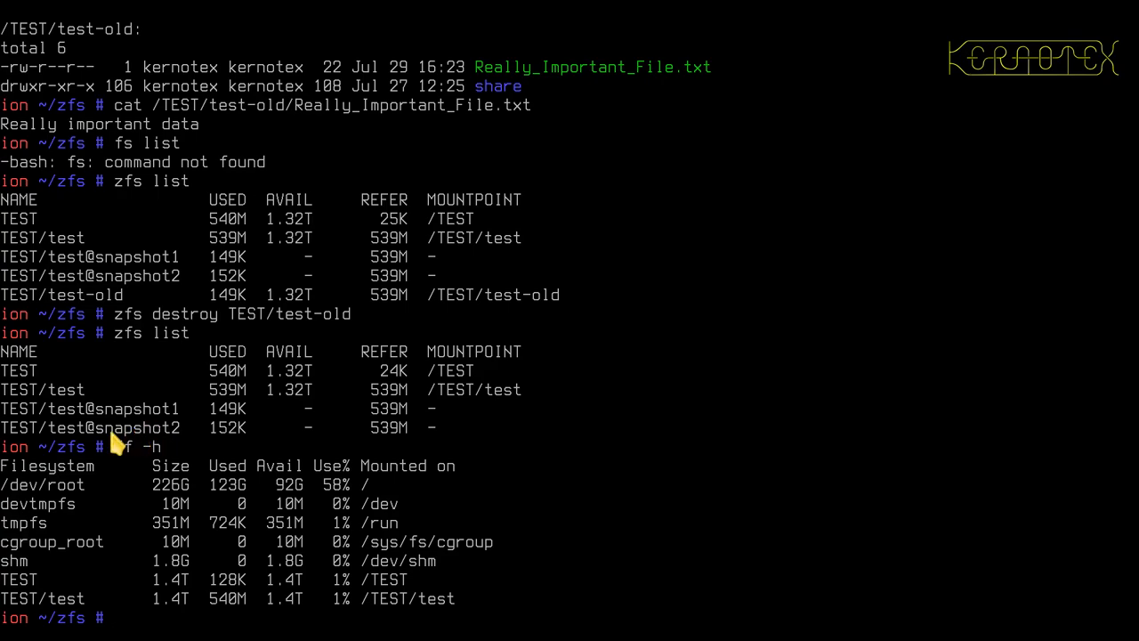
{"action": "mouse_move", "coordinate": [128, 416]}
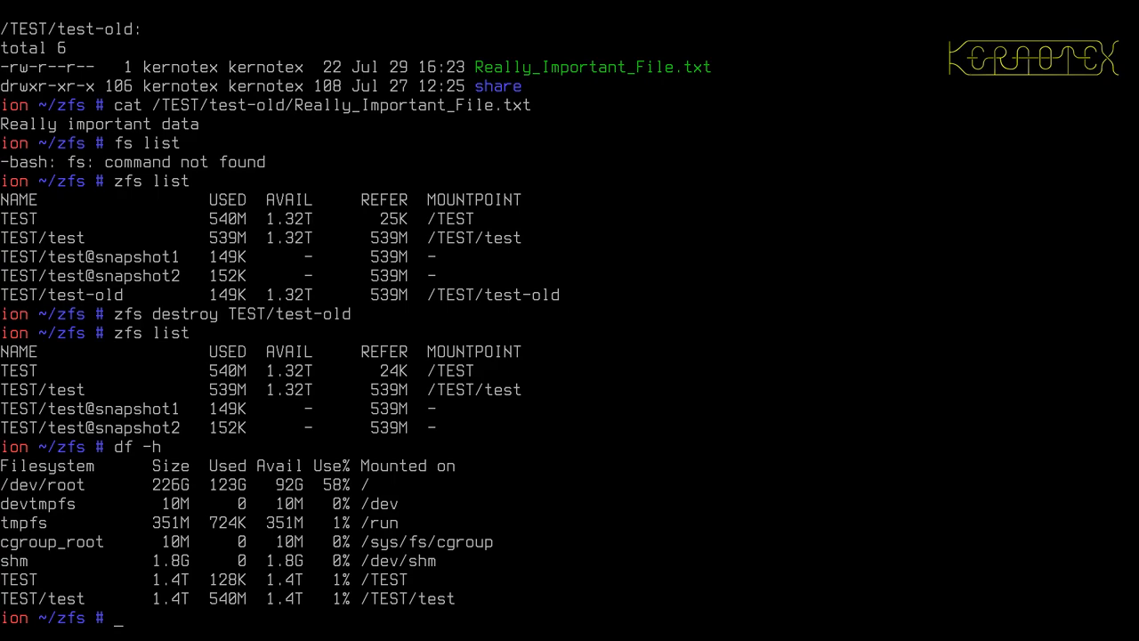
{"action": "mouse_move", "coordinate": [39, 259]}
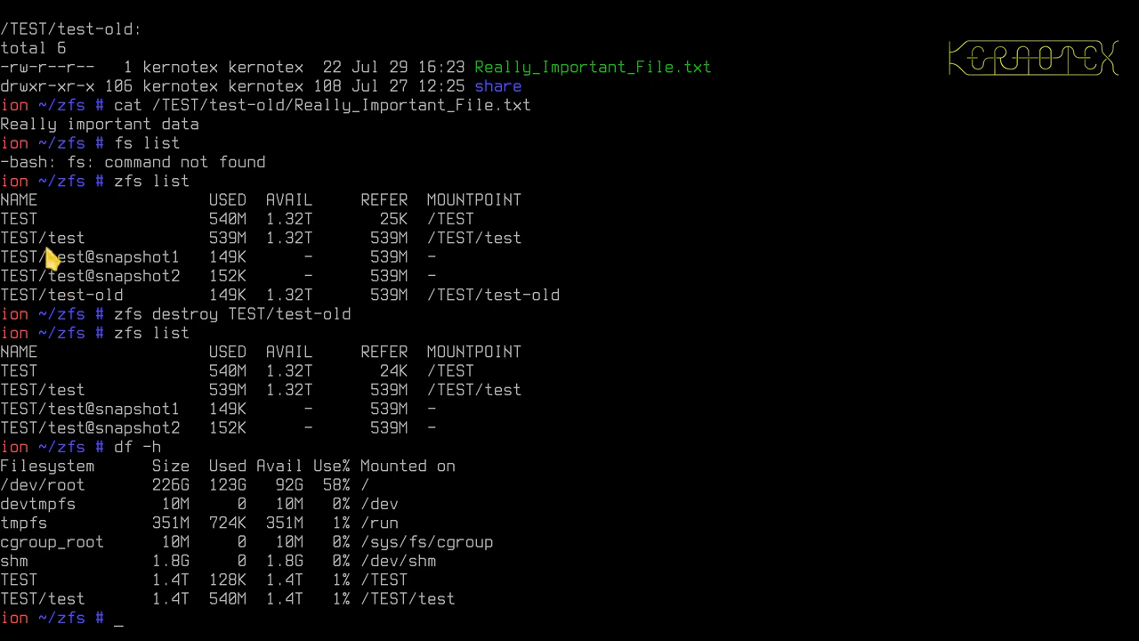
{"action": "mouse_move", "coordinate": [187, 310]}
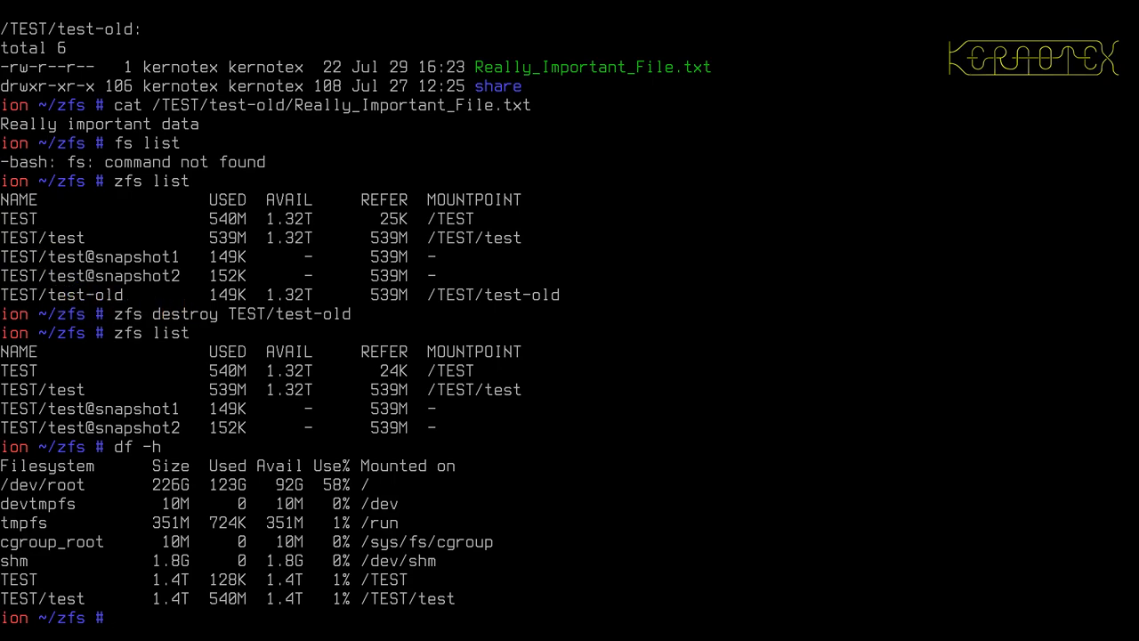
{"action": "mouse_move", "coordinate": [187, 317]}
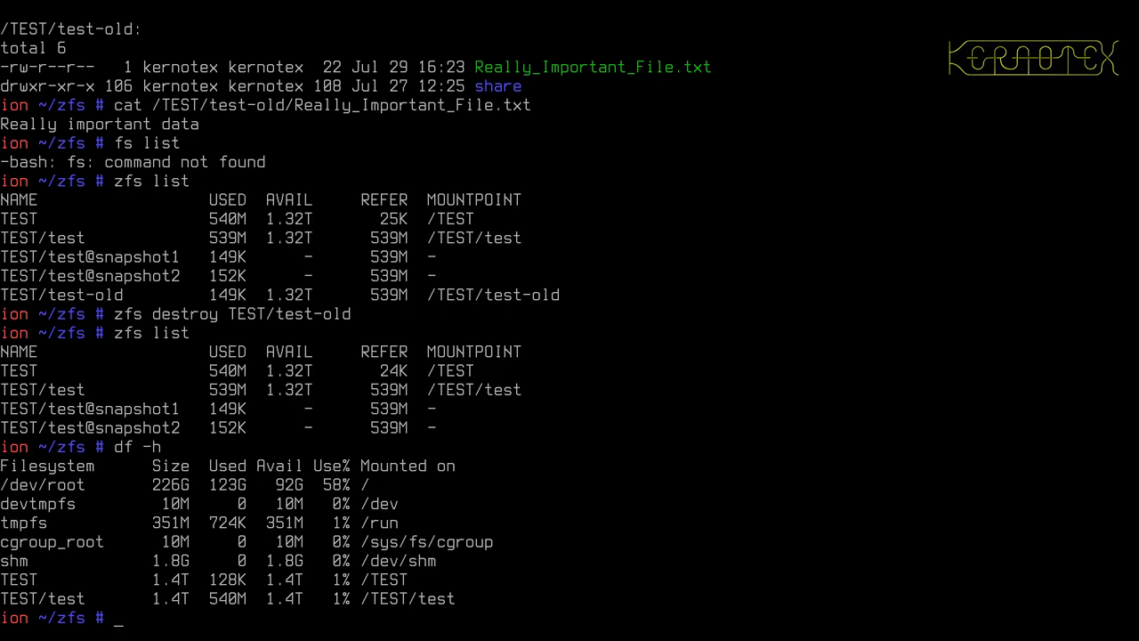
{"action": "mouse_move", "coordinate": [121, 310]}
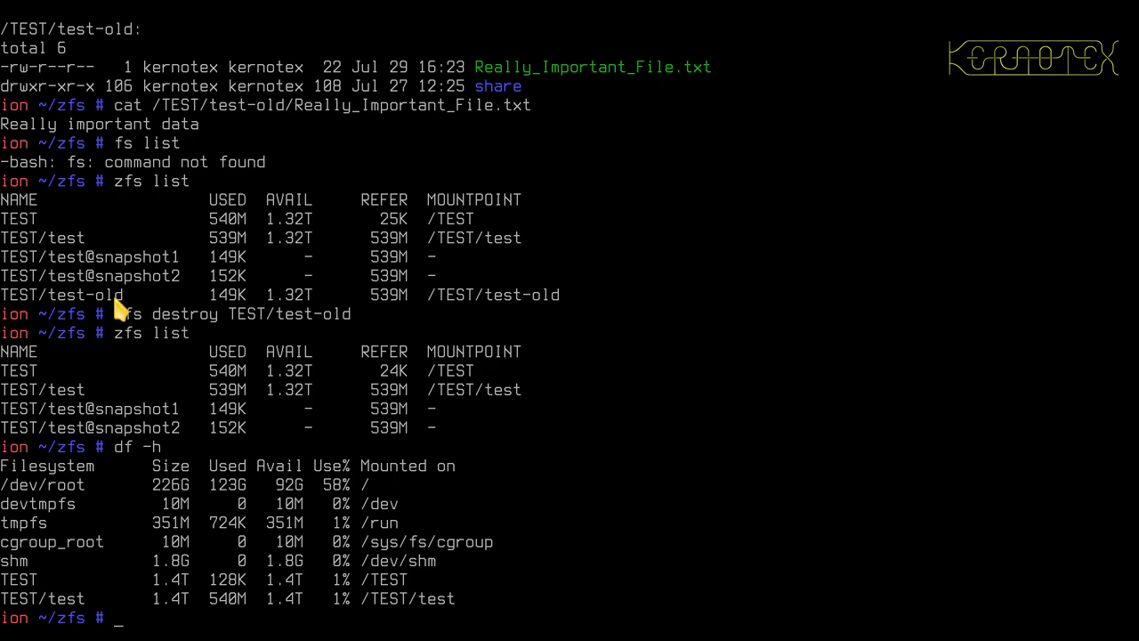
{"action": "mouse_move", "coordinate": [49, 245]}
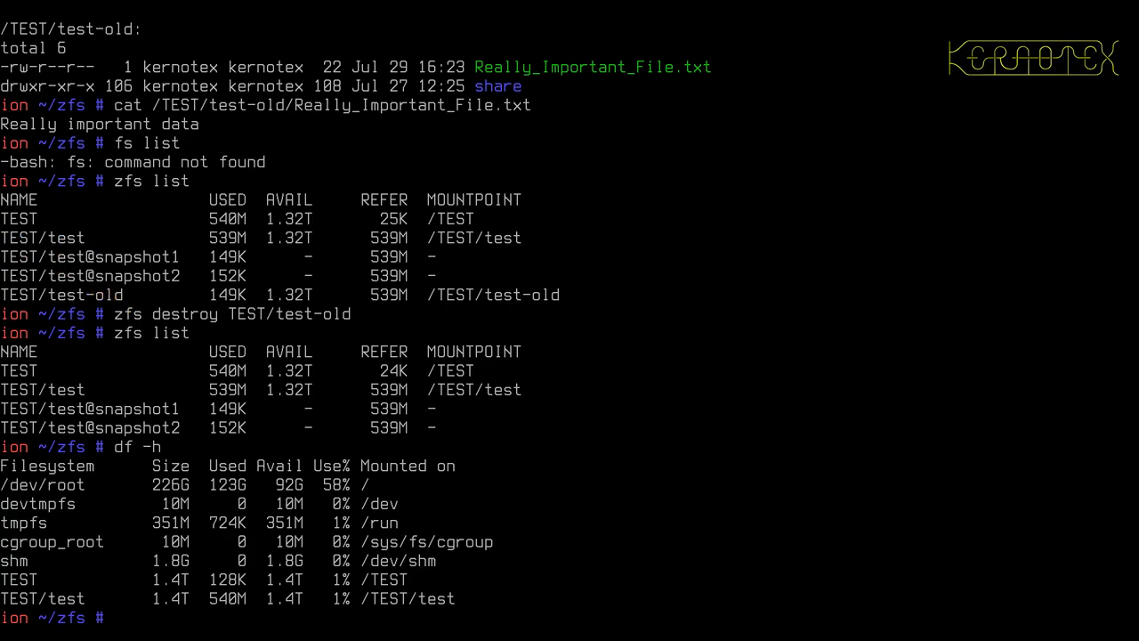
{"action": "mouse_move", "coordinate": [86, 248]}
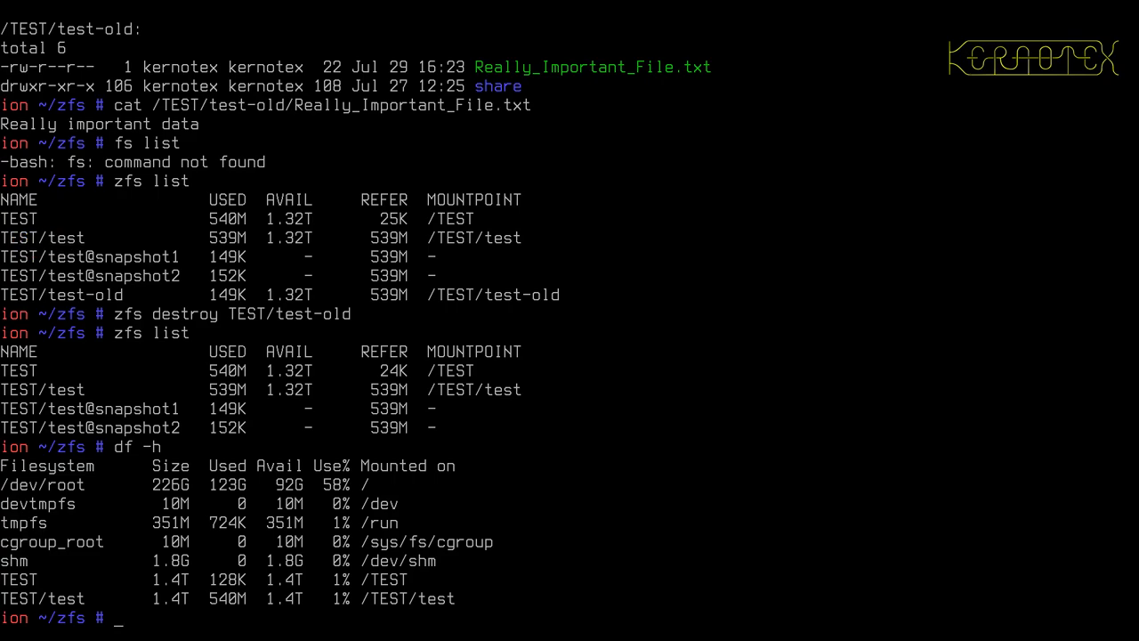
{"action": "mouse_move", "coordinate": [44, 306]}
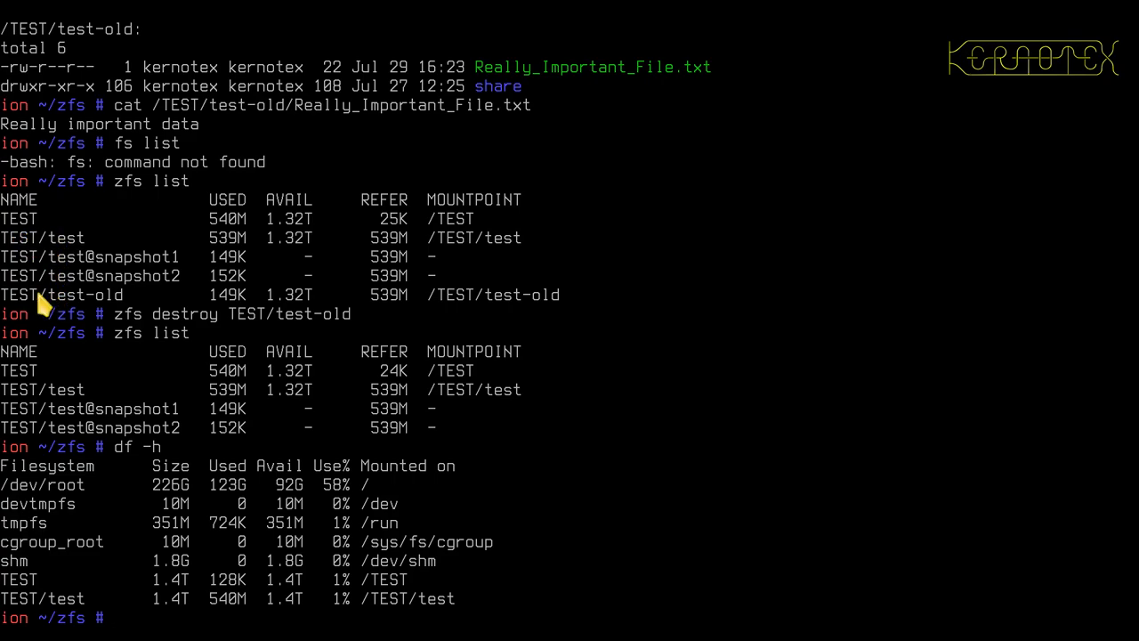
{"action": "mouse_move", "coordinate": [124, 305]}
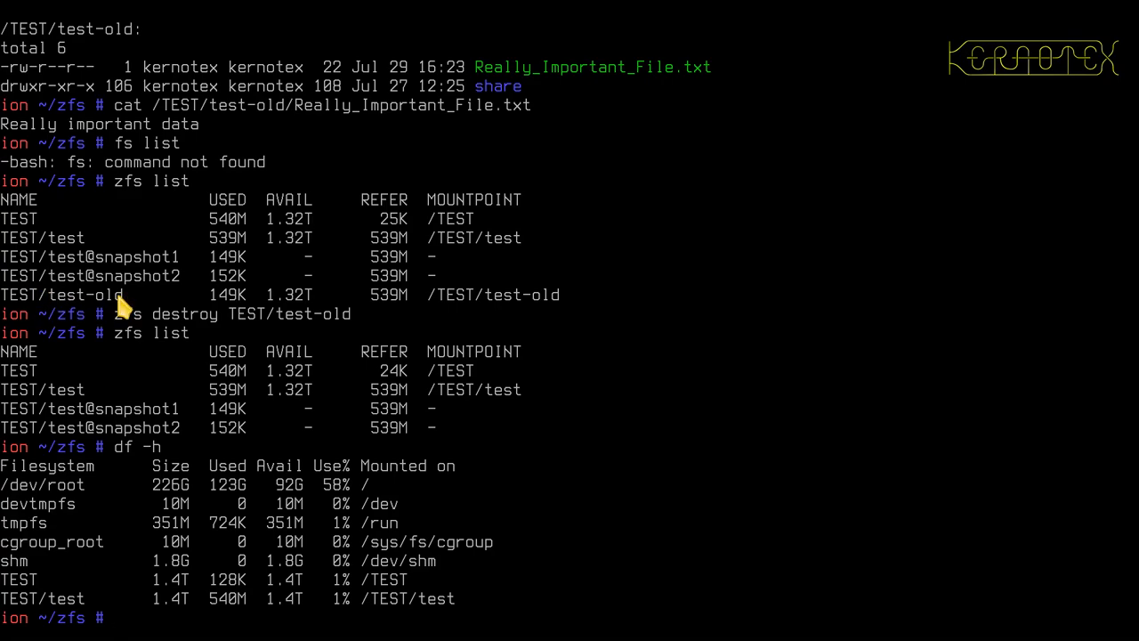
{"action": "type", "text": "zfs renam"}
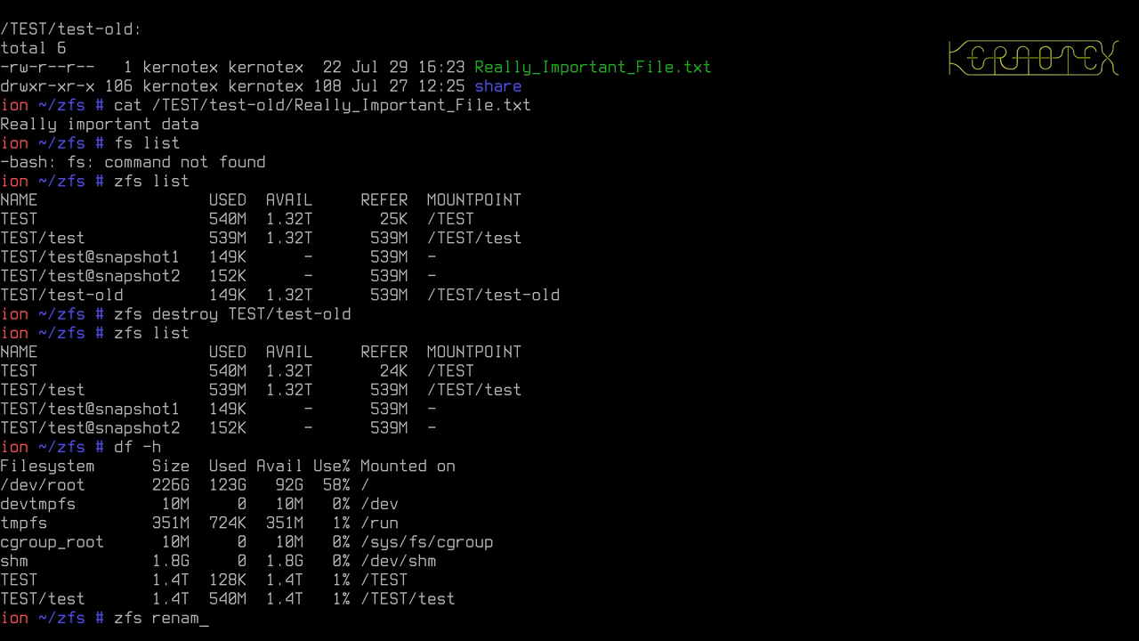
Run zfs rename with no arguments to show its usage syntax, then start a new zfs command.
{"action": "type", "text": "e"}
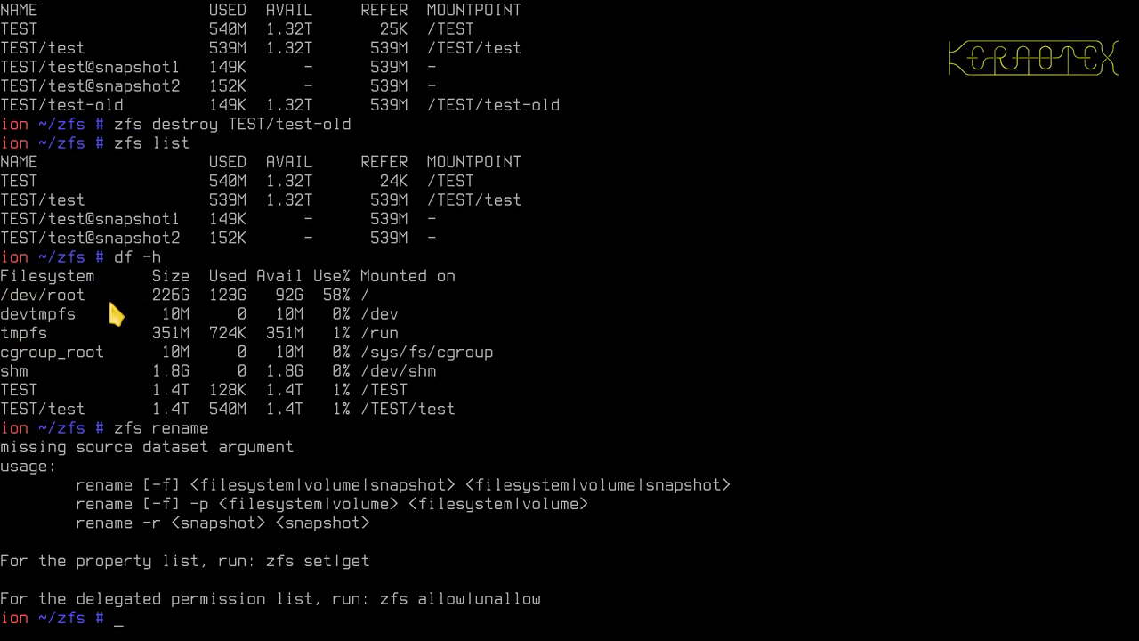
{"action": "mouse_move", "coordinate": [249, 562]}
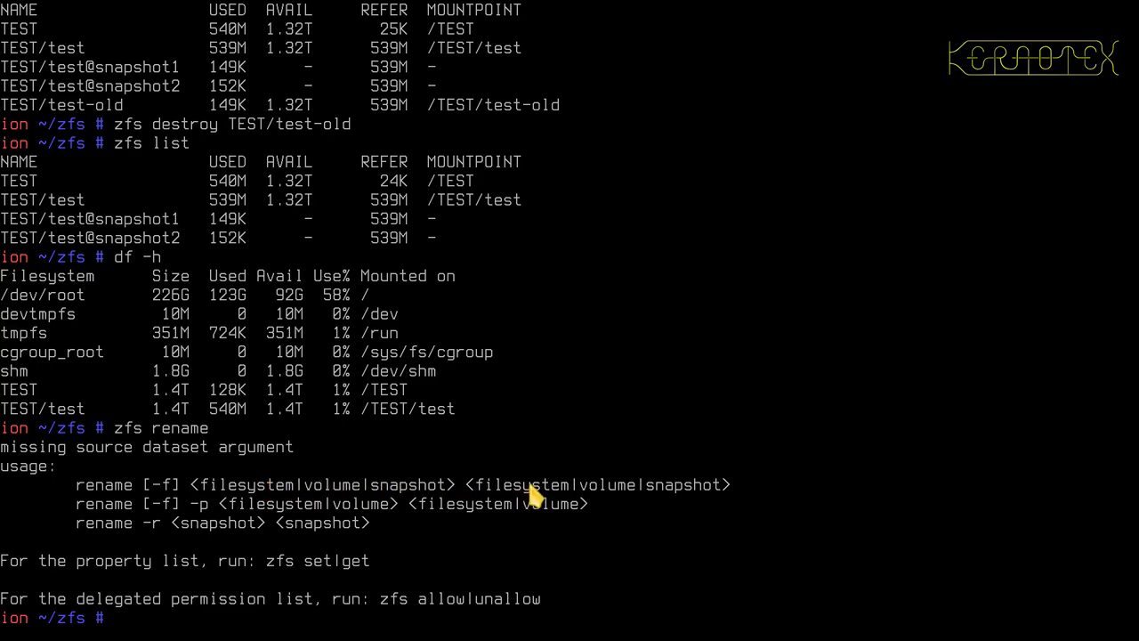
{"action": "mouse_move", "coordinate": [299, 487]}
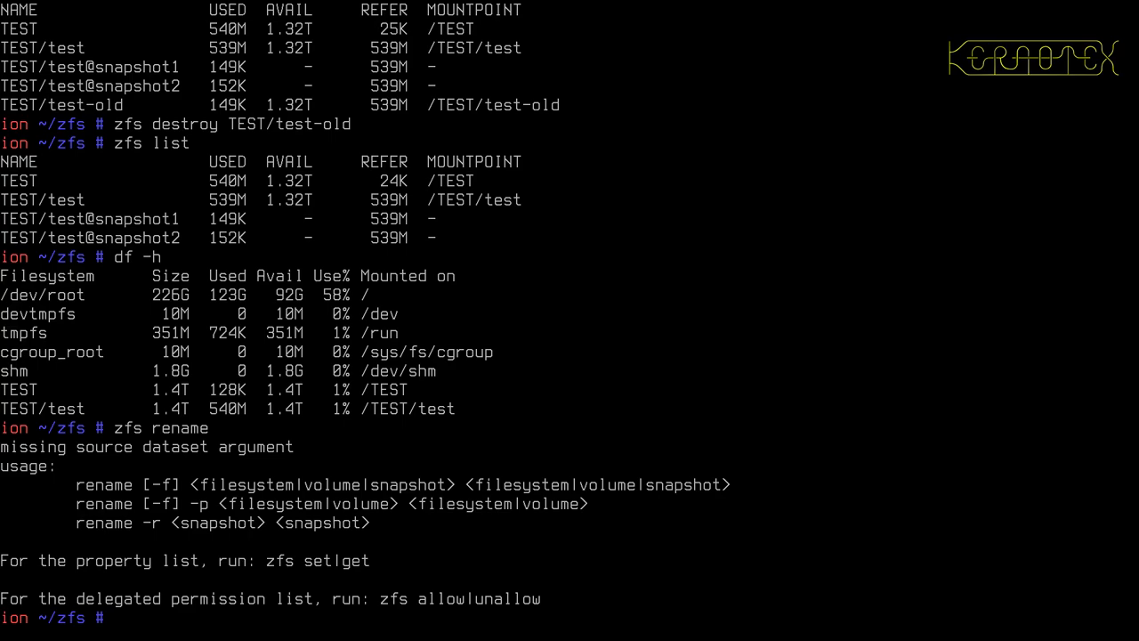
{"action": "type", "text": "zfs"}
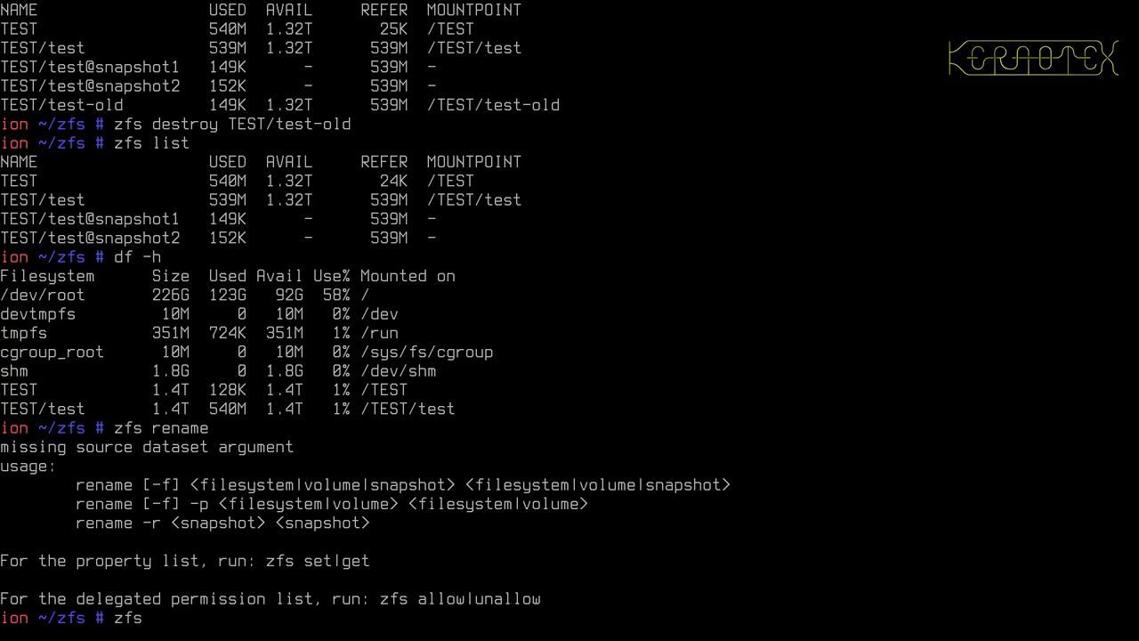
{"action": "type", "text": "des"}
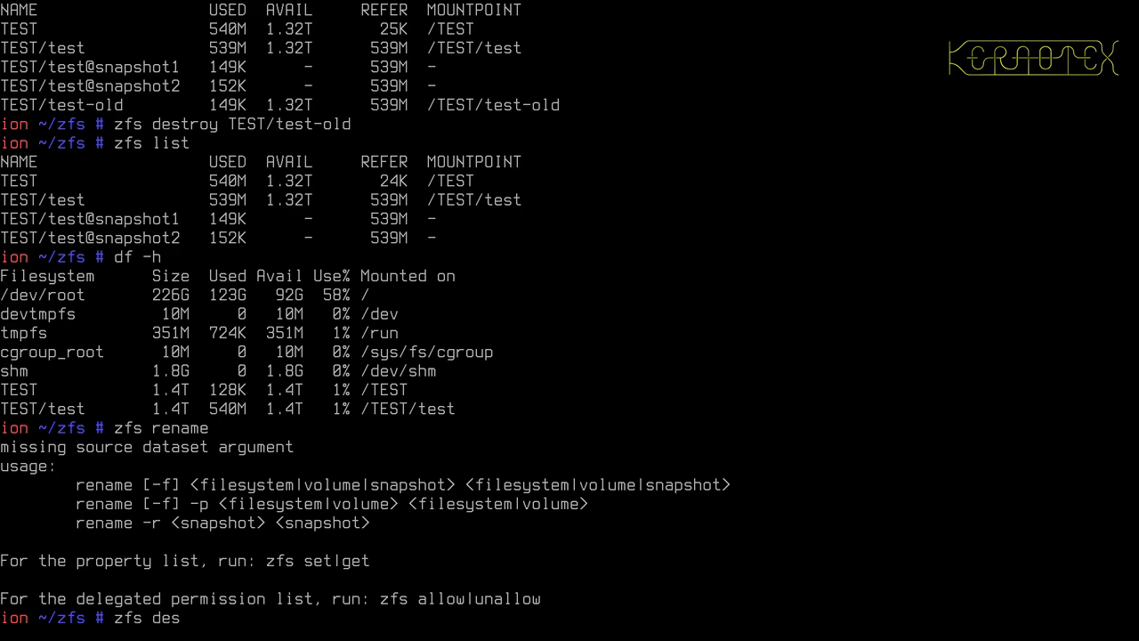
{"action": "type", "text": "troy"}
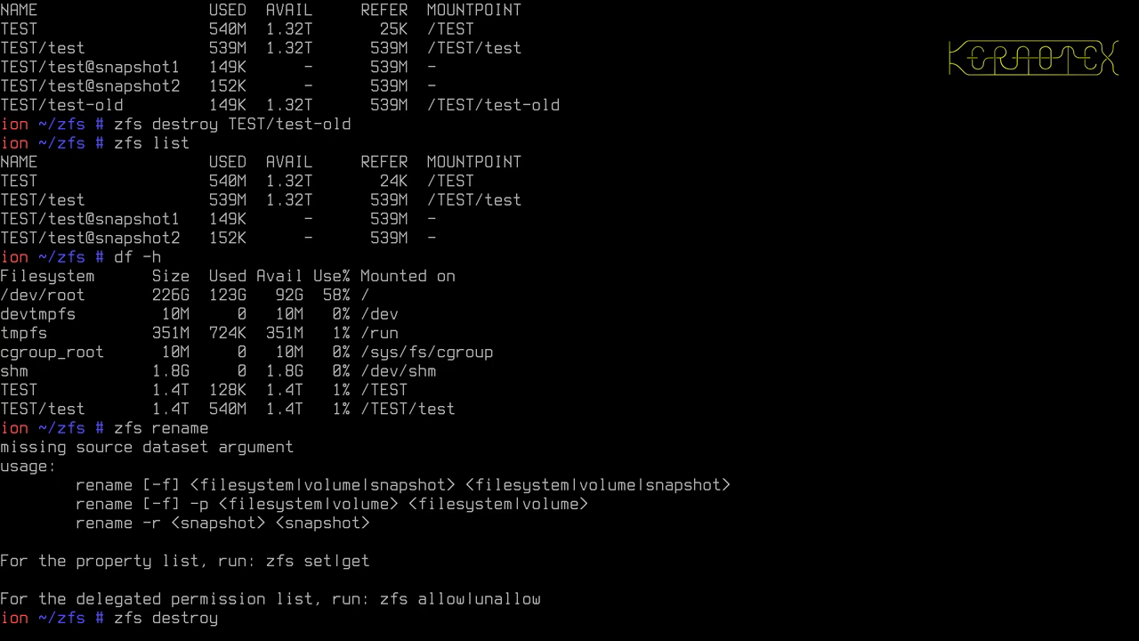
{"action": "type", "text": "TEST"}
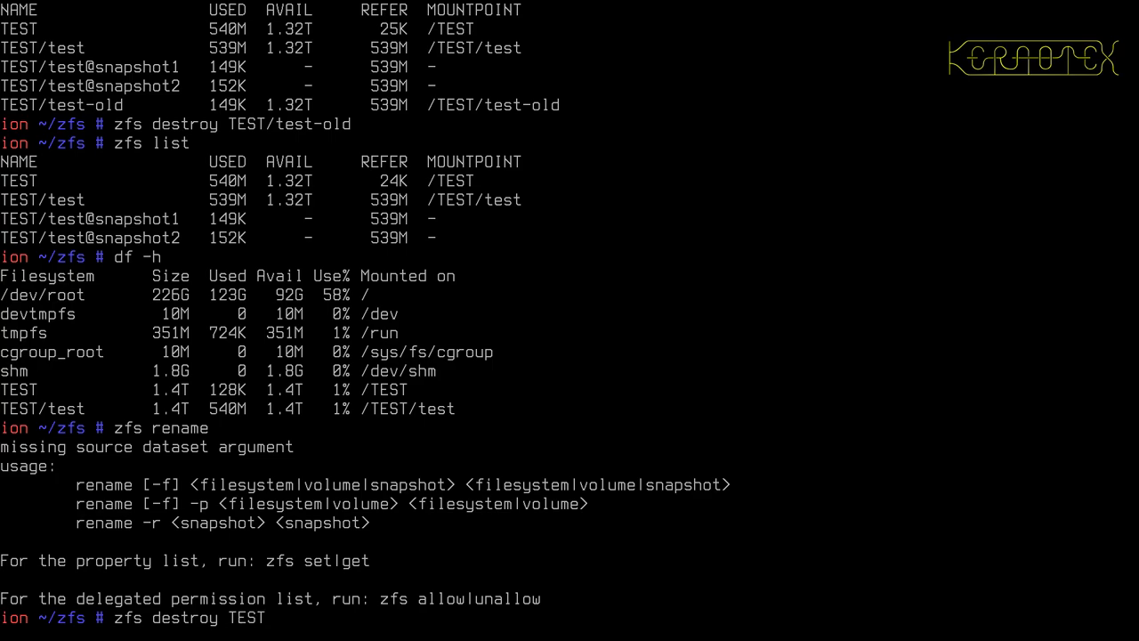
{"action": "type", "text": "/t"}
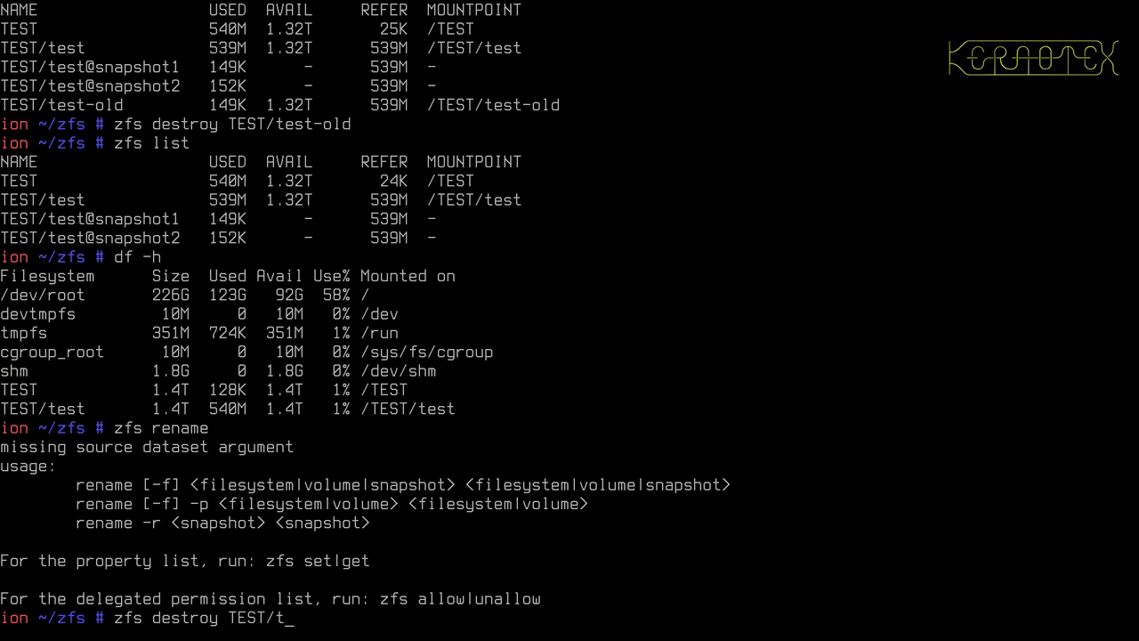
{"action": "type", "text": "est@sn"}
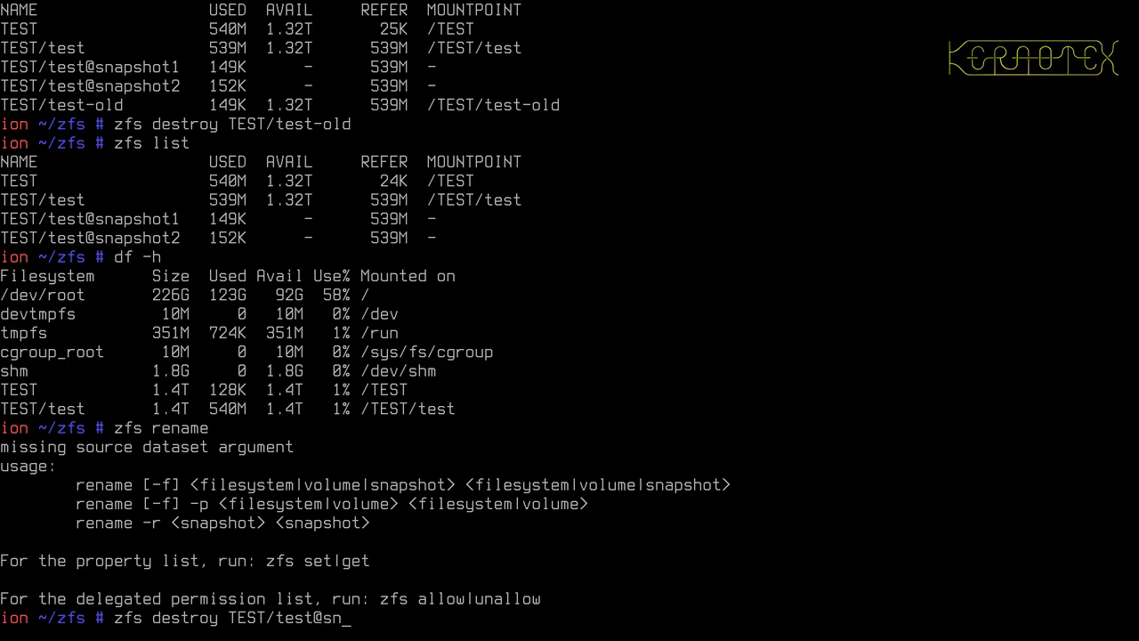
{"action": "type", "text": "apshot1"}
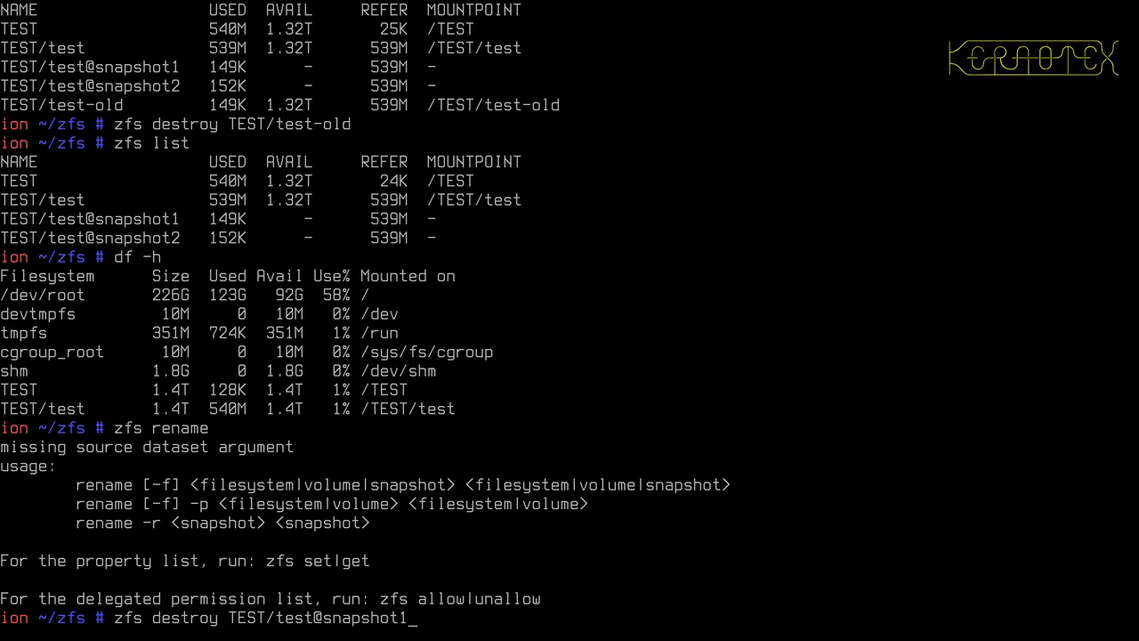
{"action": "key", "text": "BackSpace"}
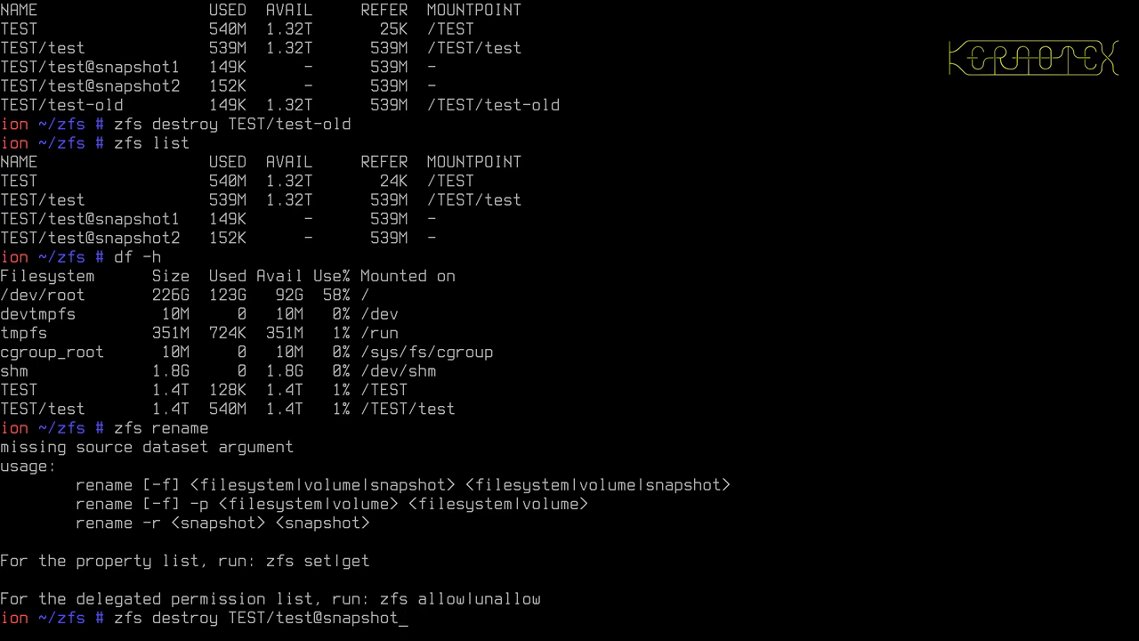
{"action": "key", "text": "ctrl+c"}
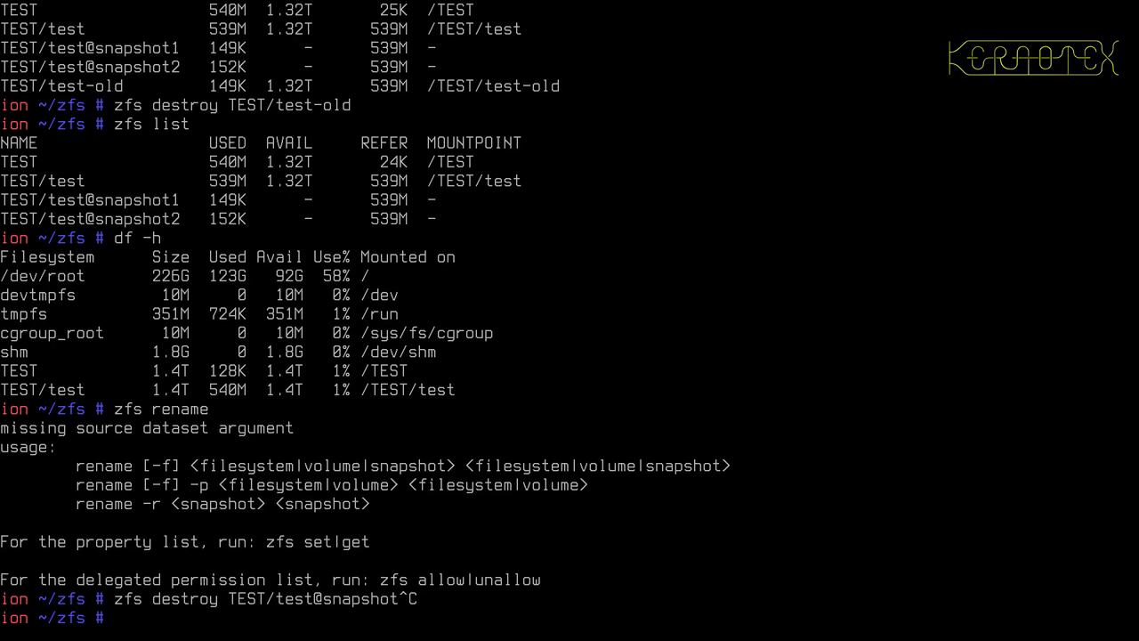
{"action": "type", "text": "zfs"}
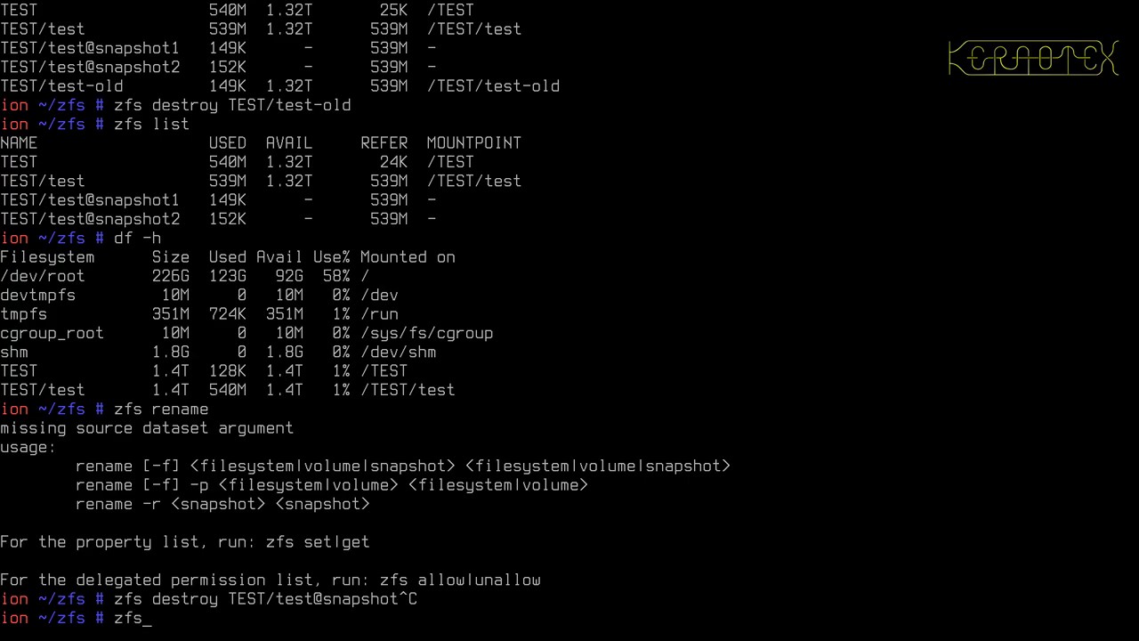
Create TEST/test@snapshot3 and list datasets to confirm it shows at 0B.
{"action": "type", "text": "snapshot"}
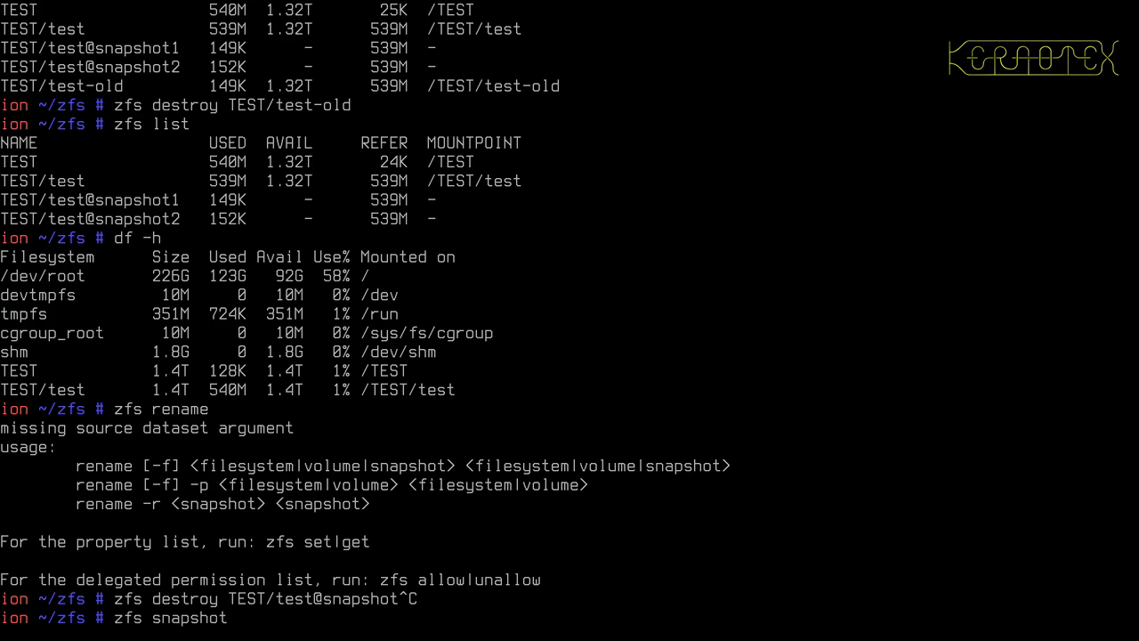
{"action": "type", "text": "TEST/t"}
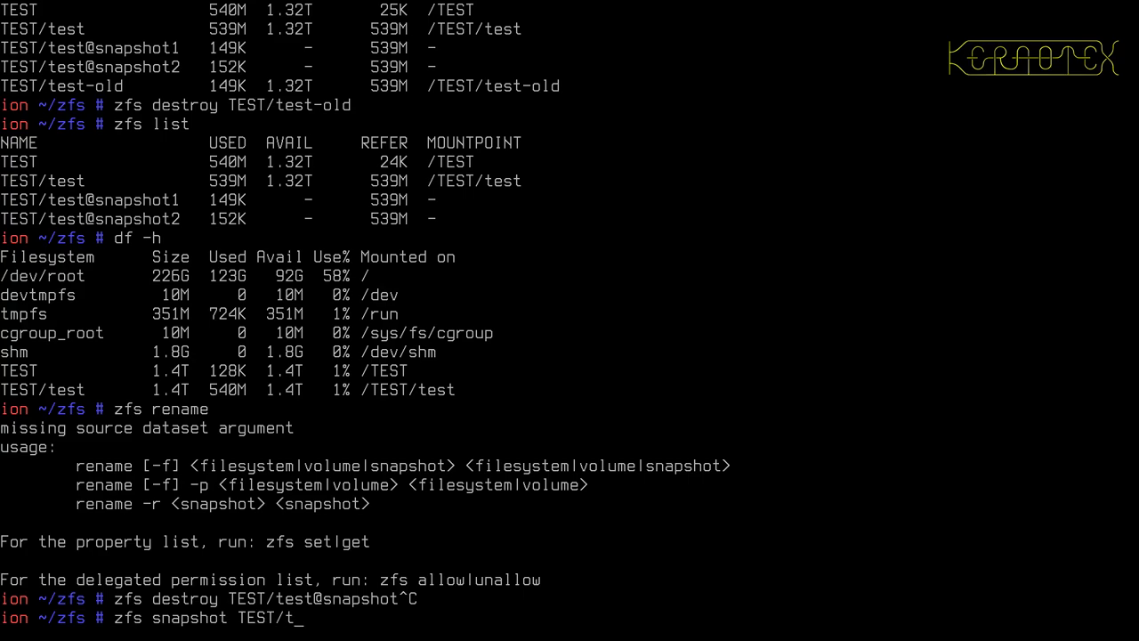
{"action": "type", "text": "est@snapshot3"}
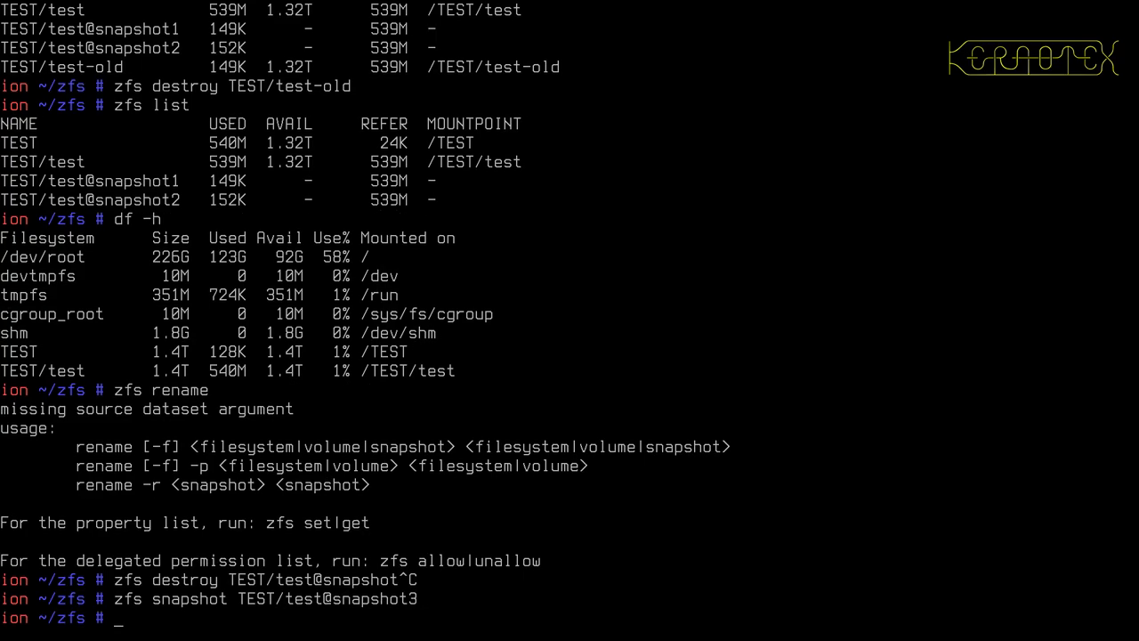
{"action": "type", "text": "zfs list"}
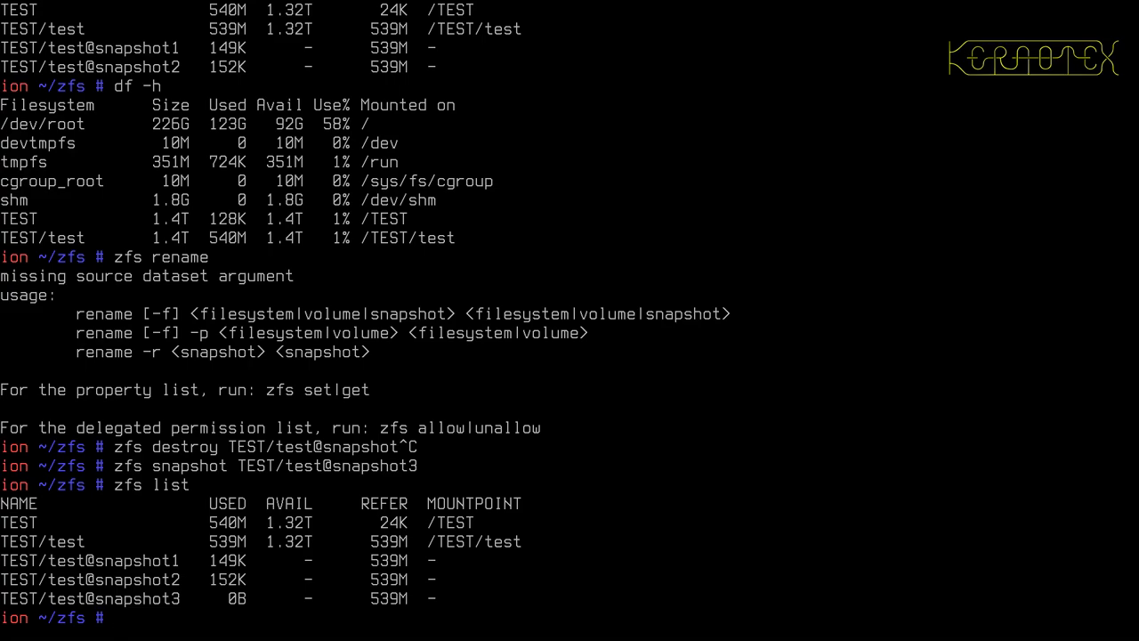
{"action": "type", "text": "\\fs destroy"}
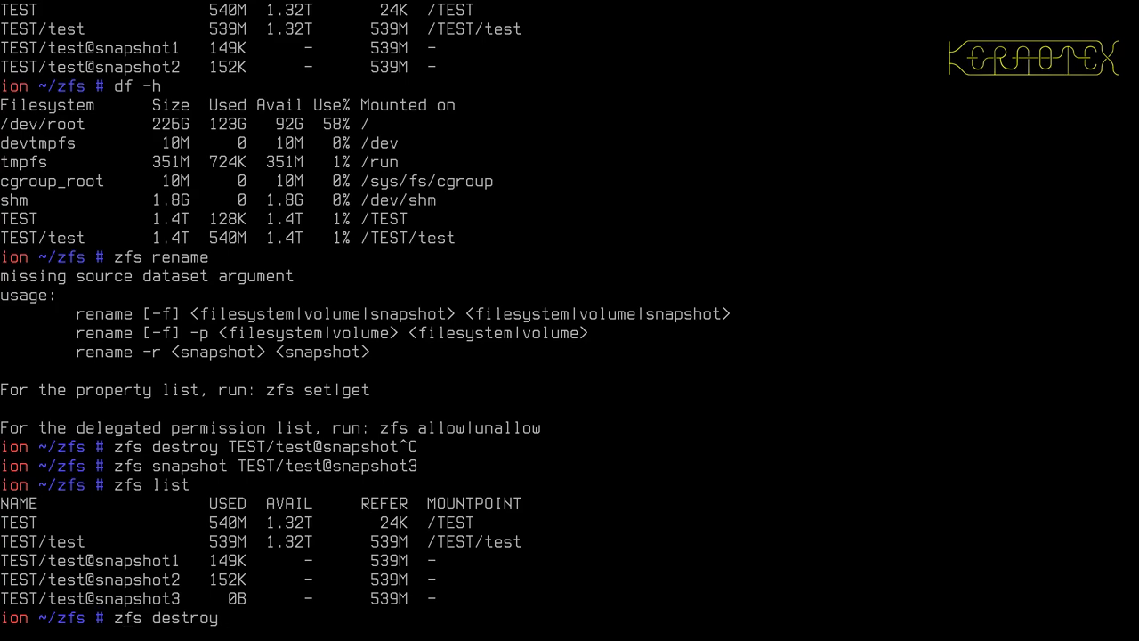
Enter the target TEST/test@snap for the zfs destroy command without running it yet.
{"action": "type", "text": "TEST/test"}
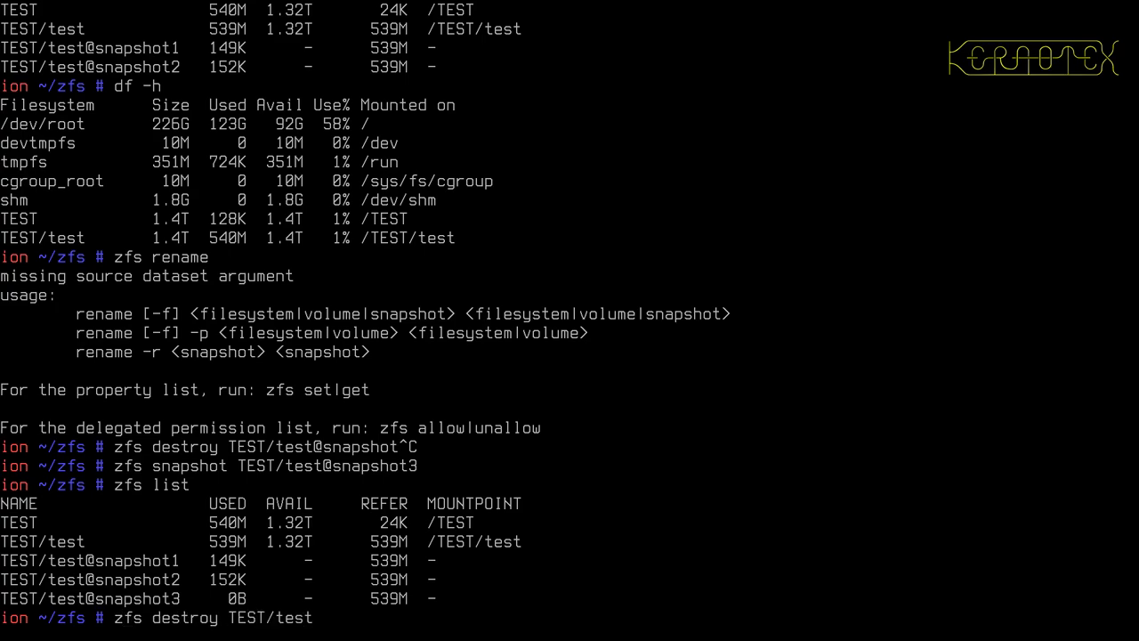
{"action": "type", "text": "@snap"}
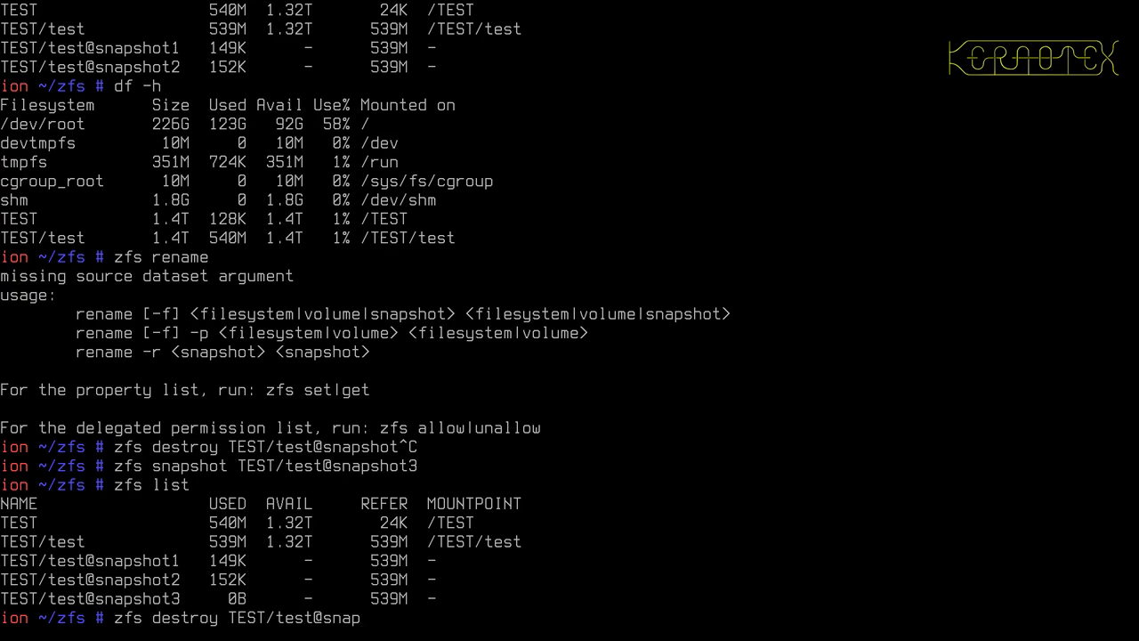